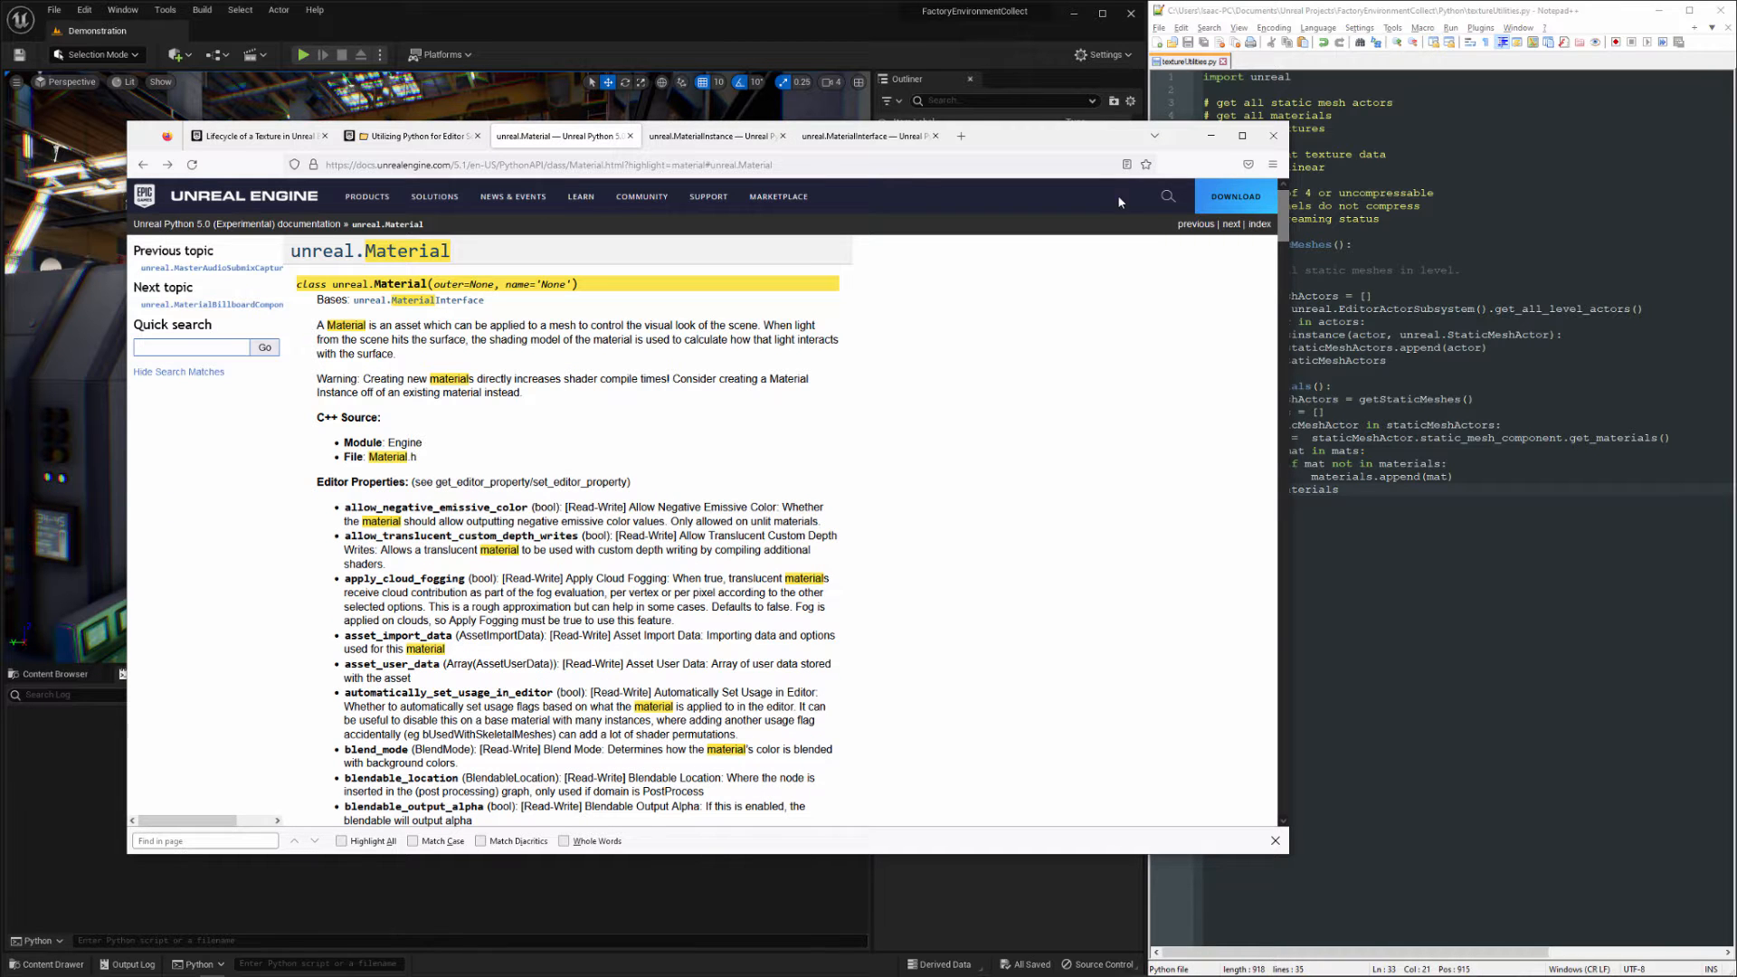
- Bring up the unreal.MaterialInstance API page and scroll to its texture_parameter_values property
{"action": "left_click", "coordinate": [715, 135]}
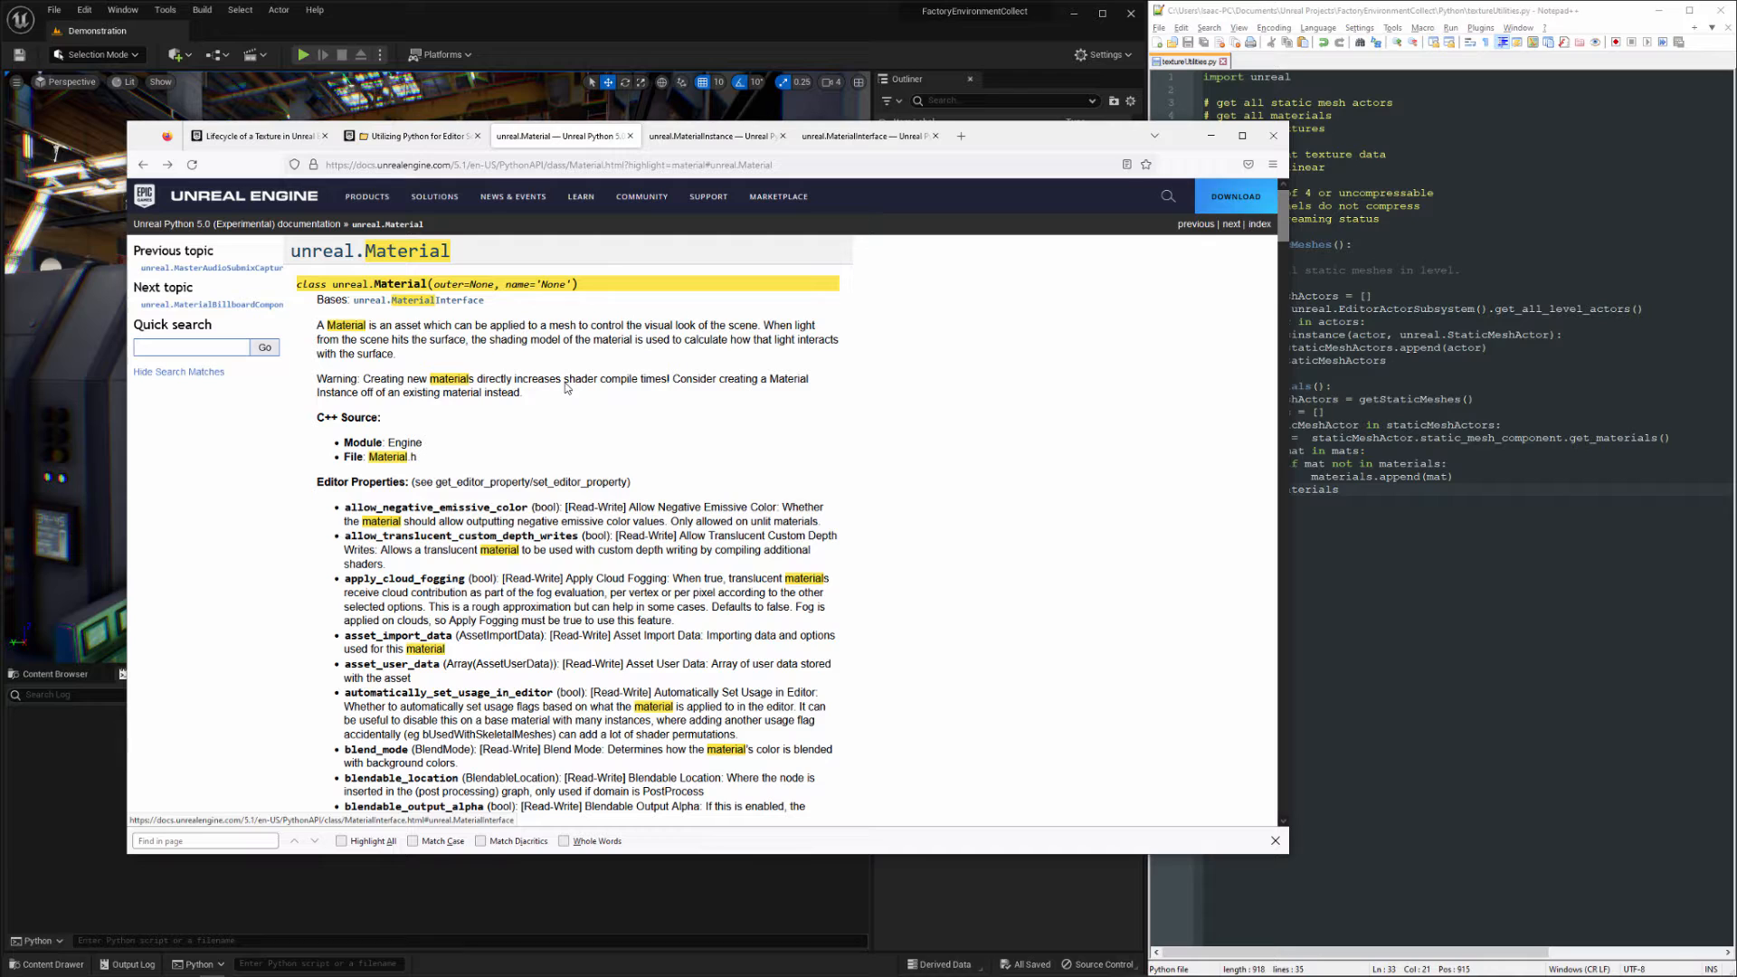
{"action": "left_click", "coordinate": [865, 136]}
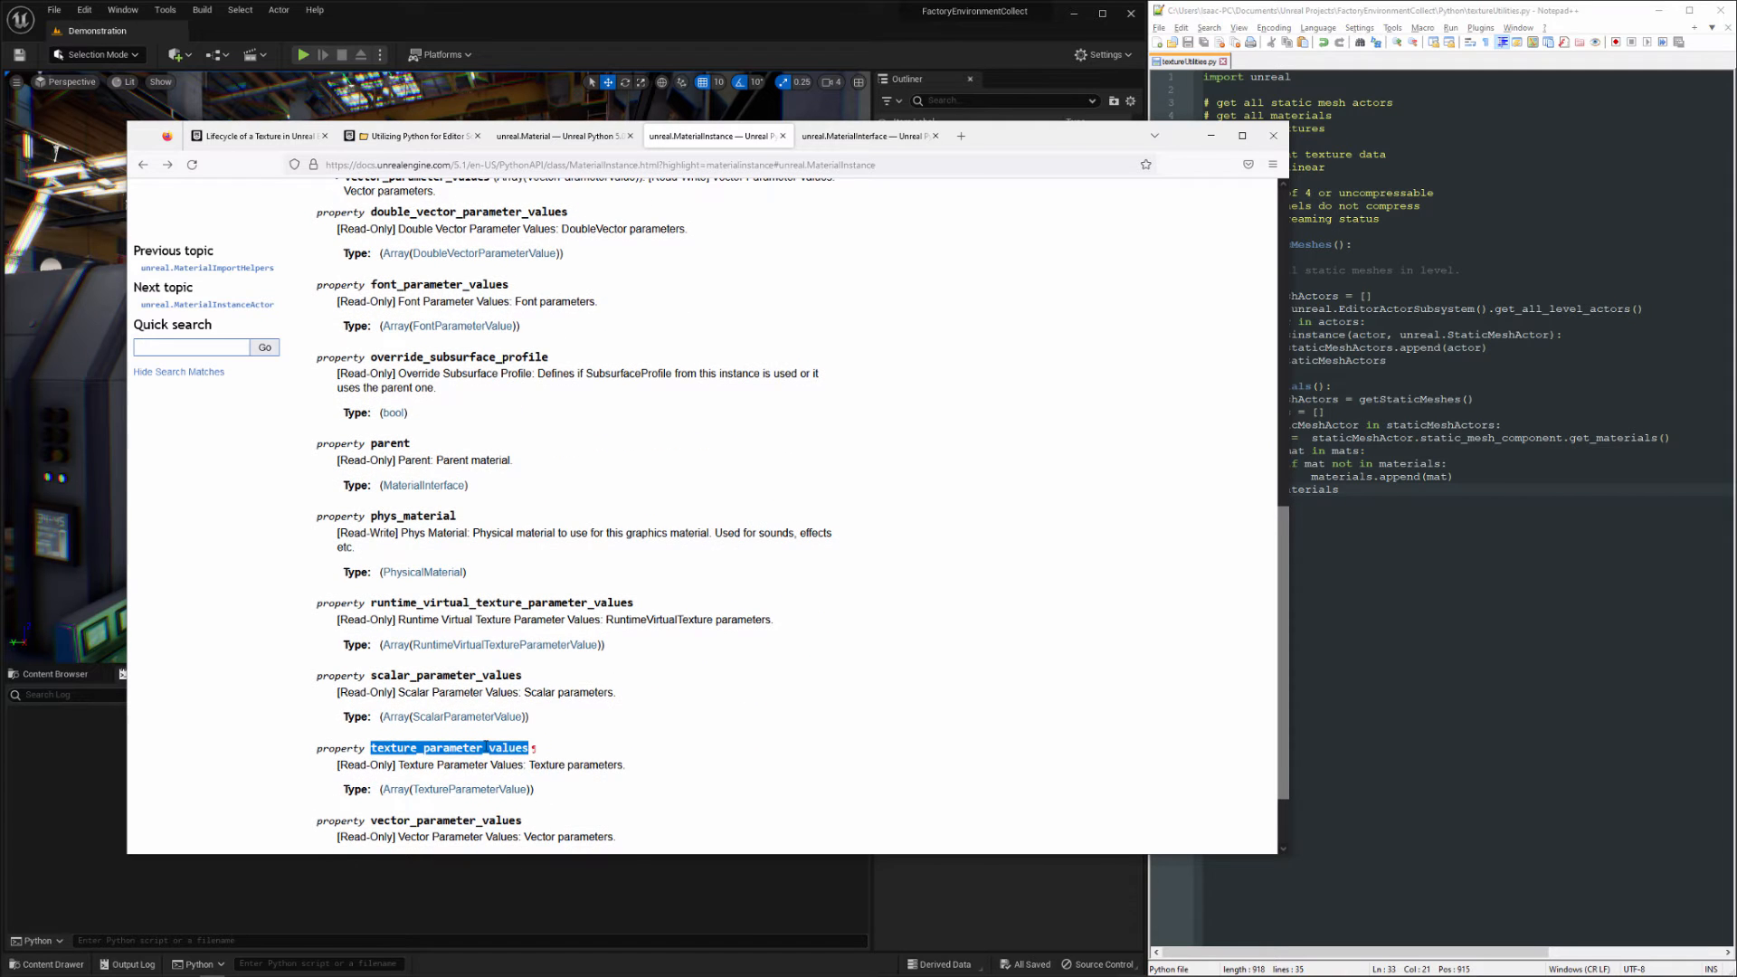
{"action": "scroll", "scroll_direction": "down", "scroll_amount": 3}
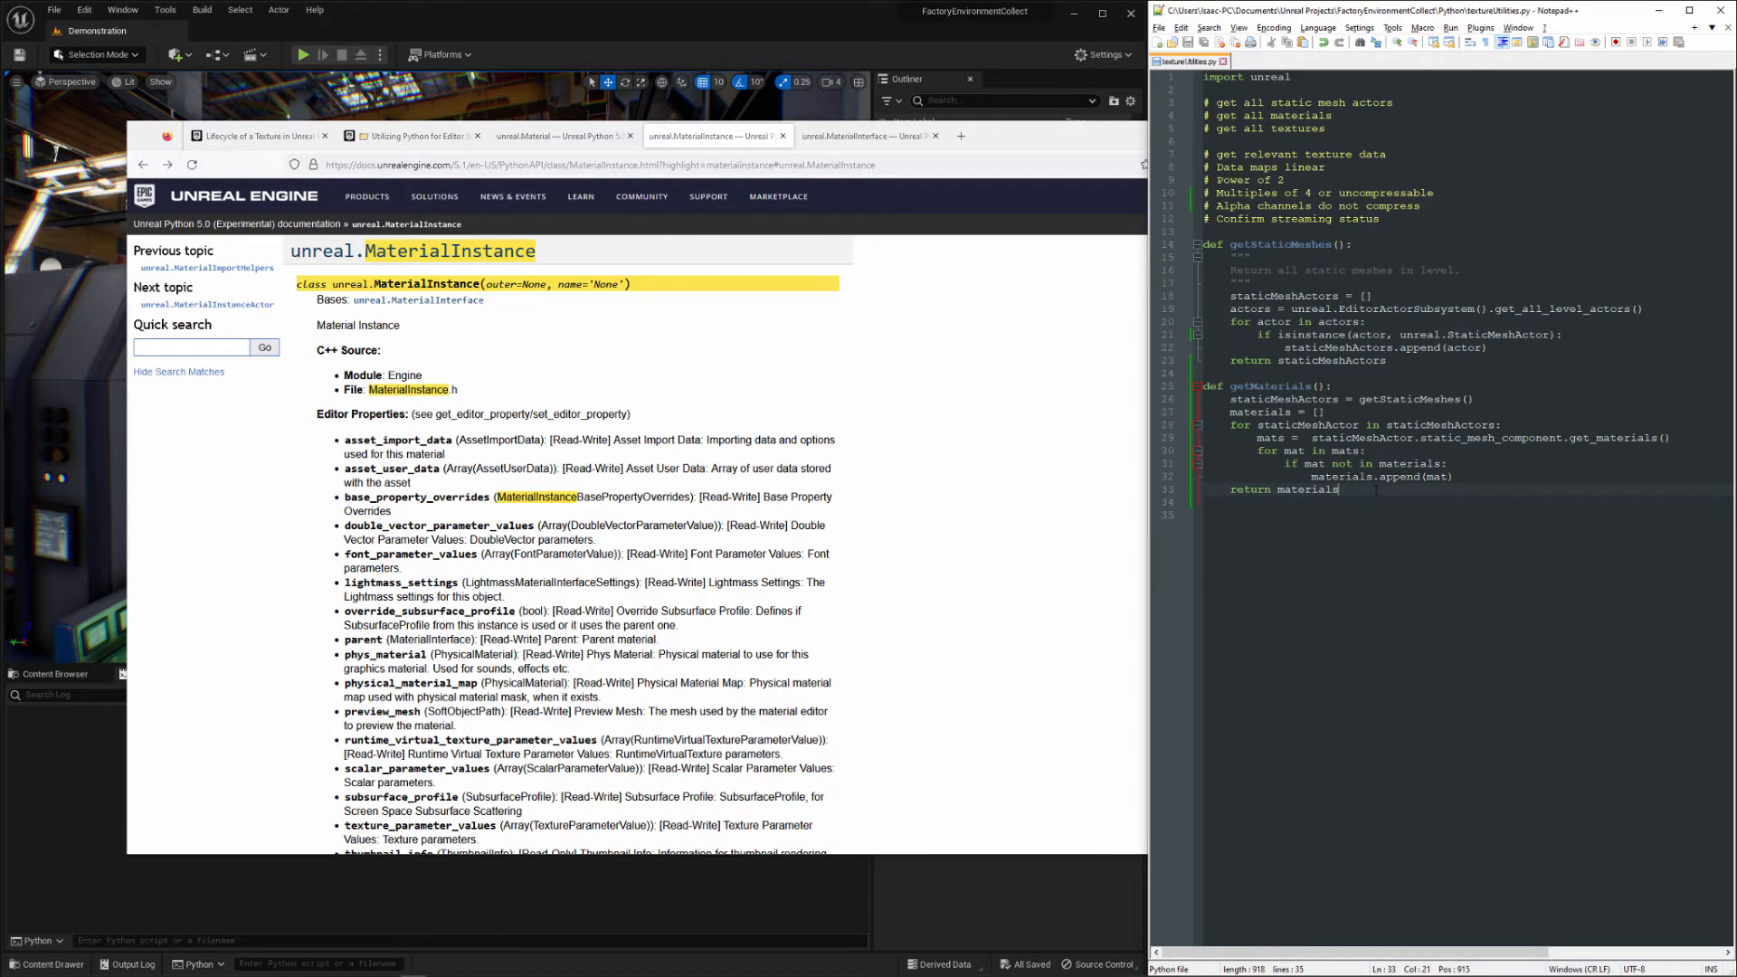
- Wrap materials.append(mat) in 'if isinstance(mat, unreal.MaterialInstance):' so only material instances are kept
{"action": "key", "text": "Enter"}
{"action": "type", "text": "if "}
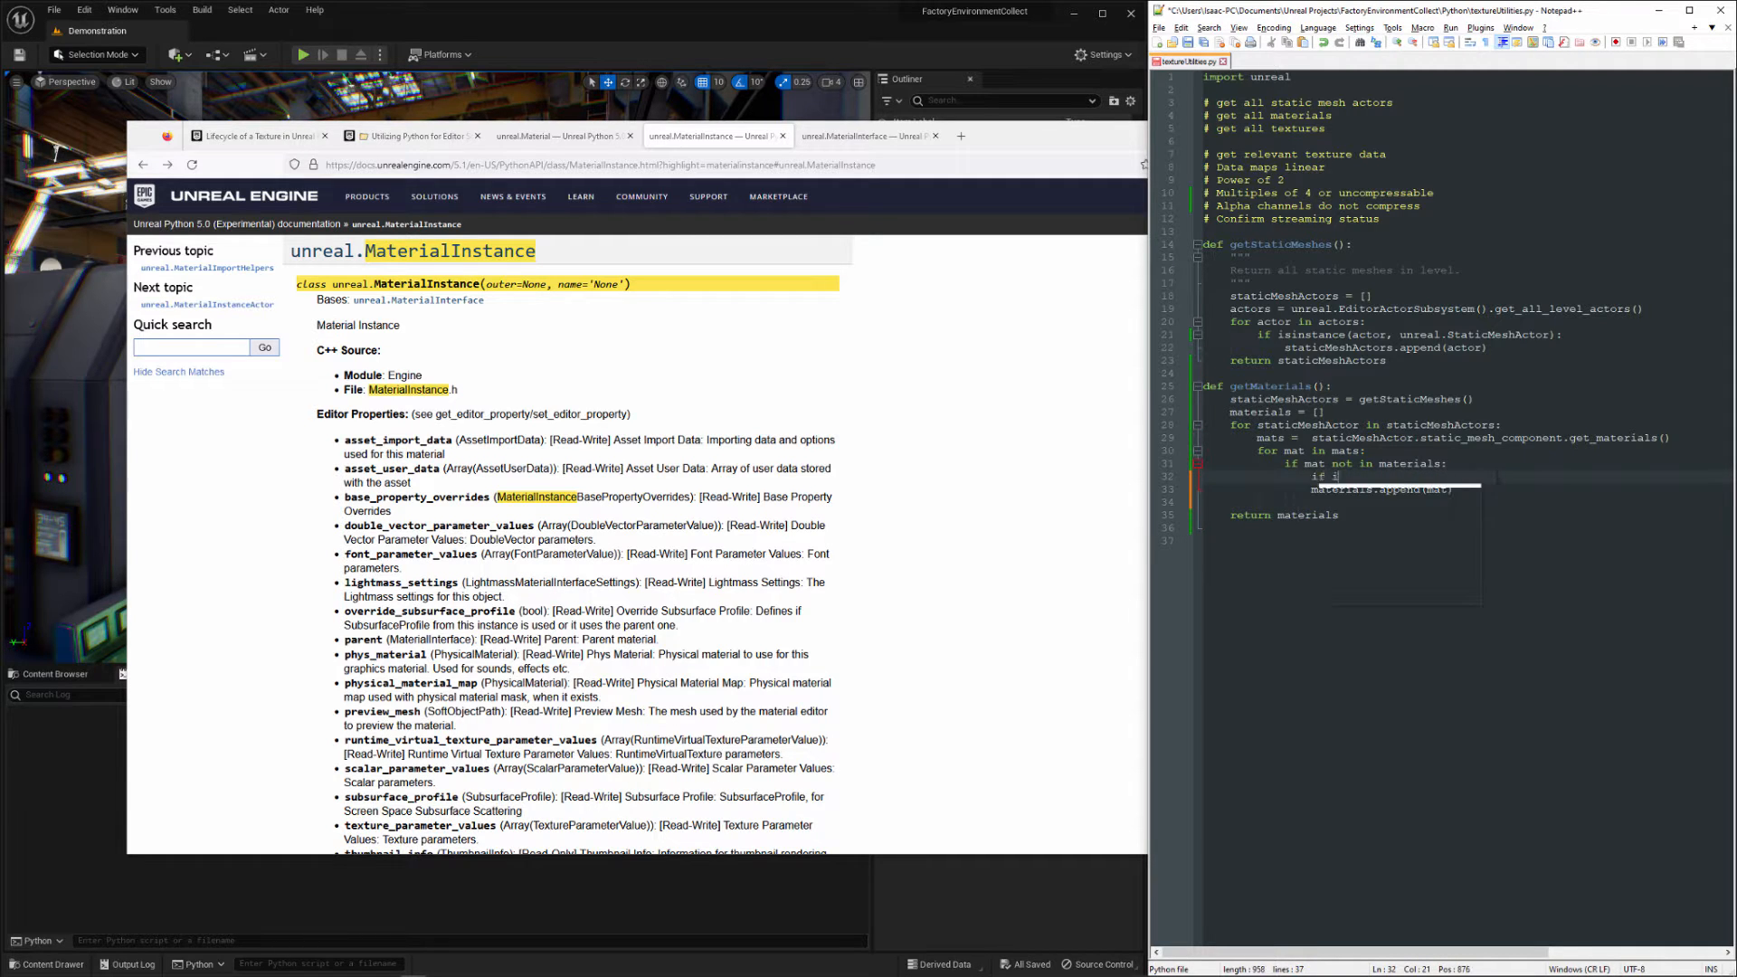
{"action": "type", "text": "isinstance"}
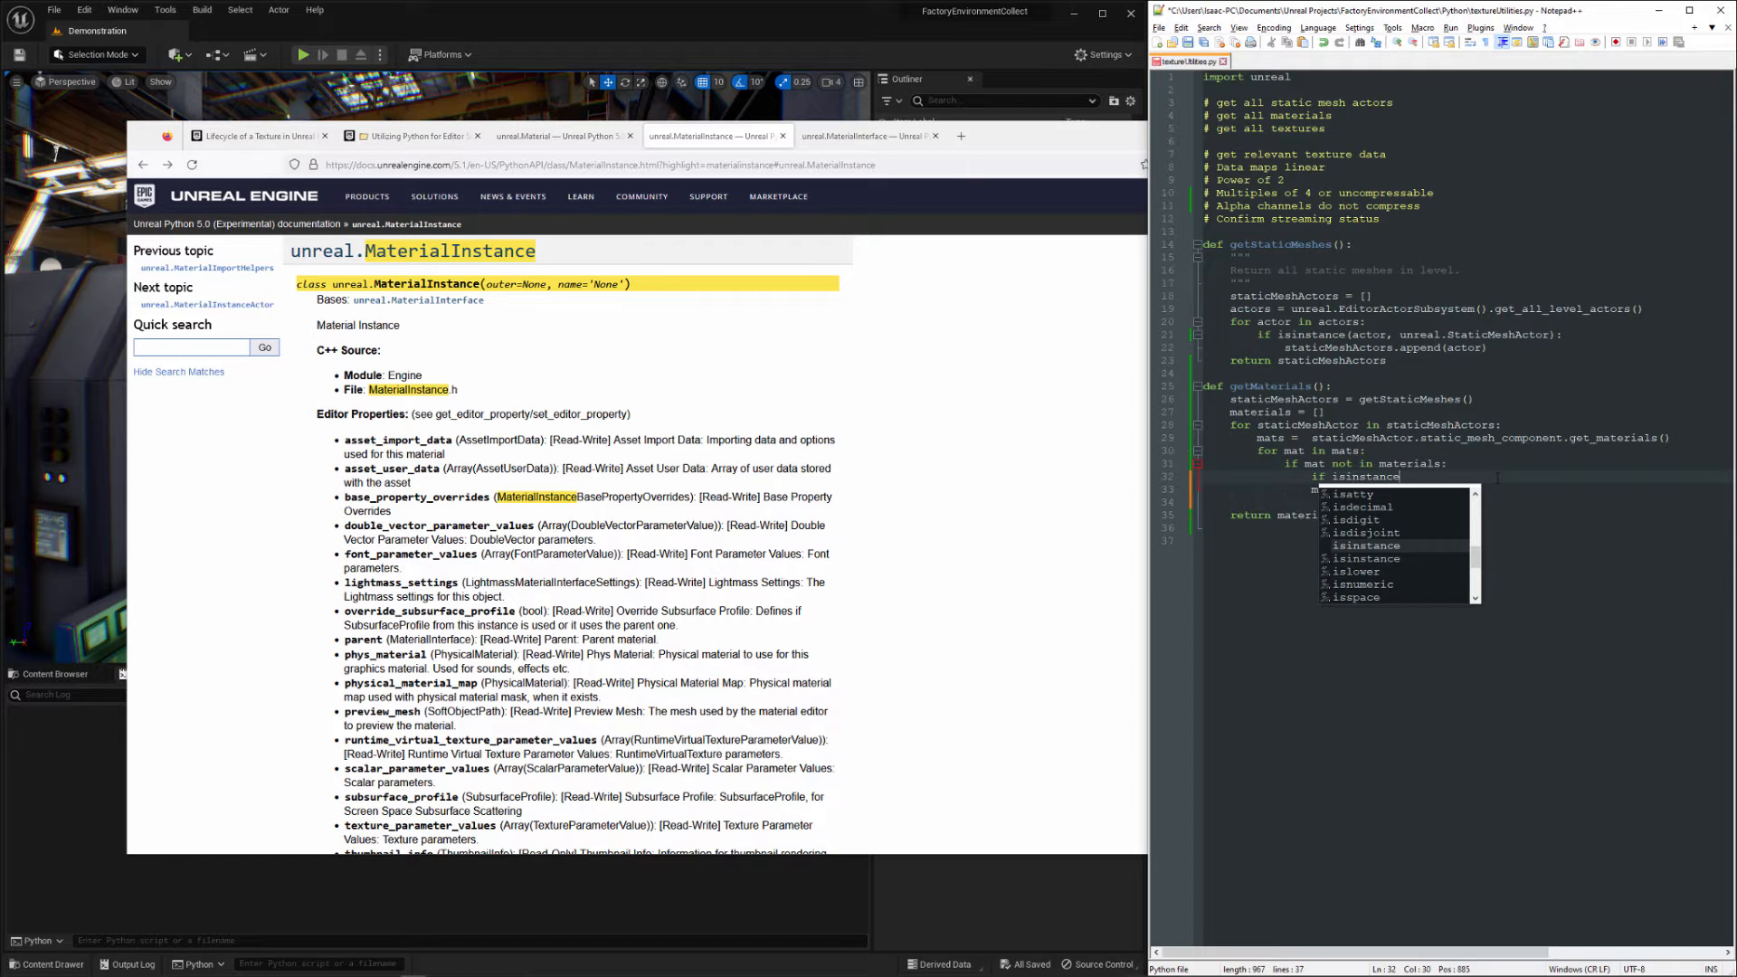
{"action": "type", "text": "(mat)"}
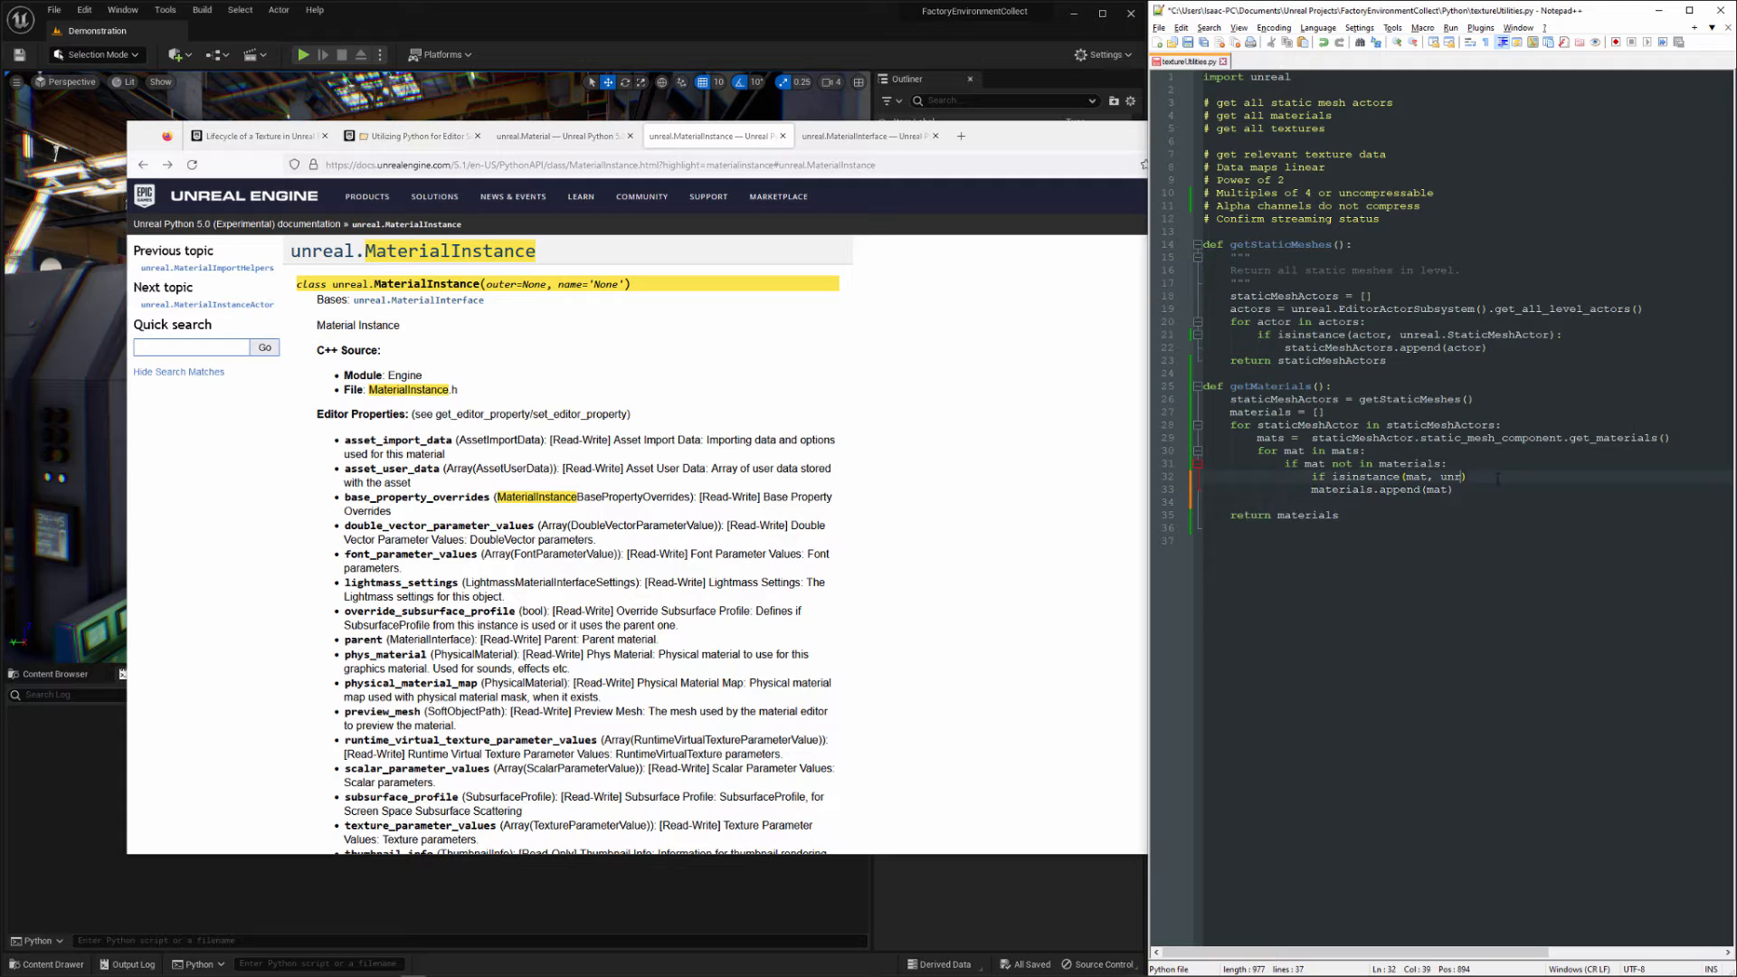
{"action": "type", "text": "unreal.MaterialInstance"}
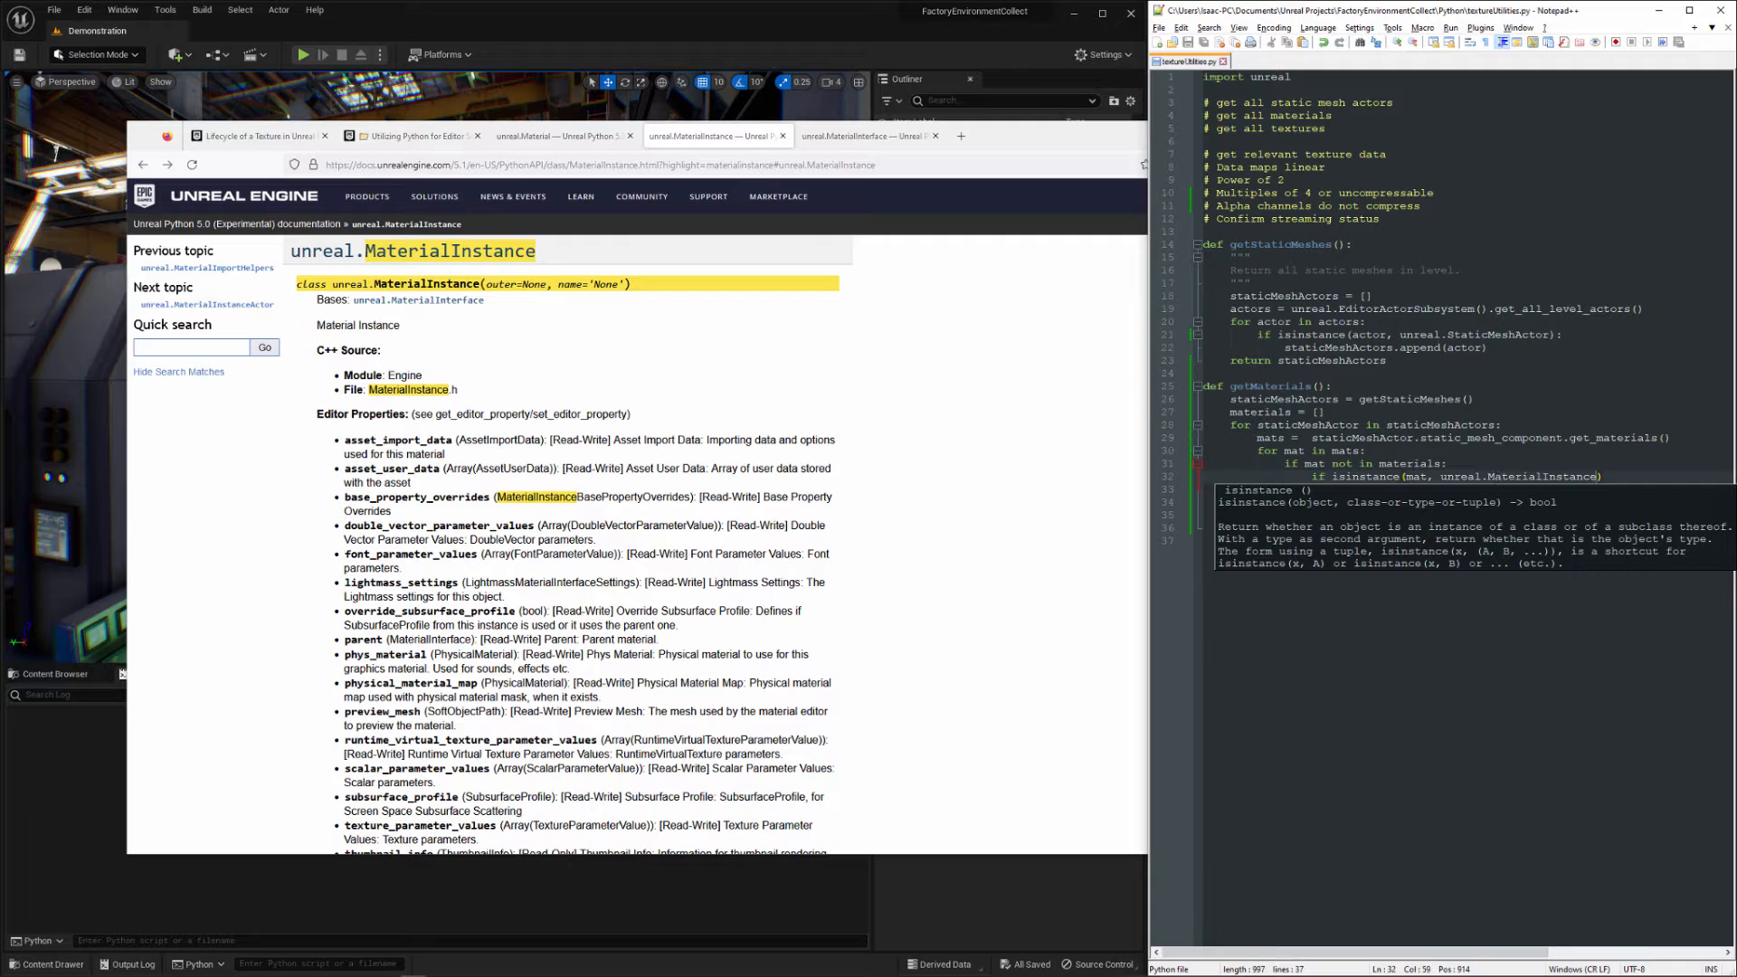
{"action": "type", "text": "materials.append(mat)"}
{"action": "type", "text": "return materials"}
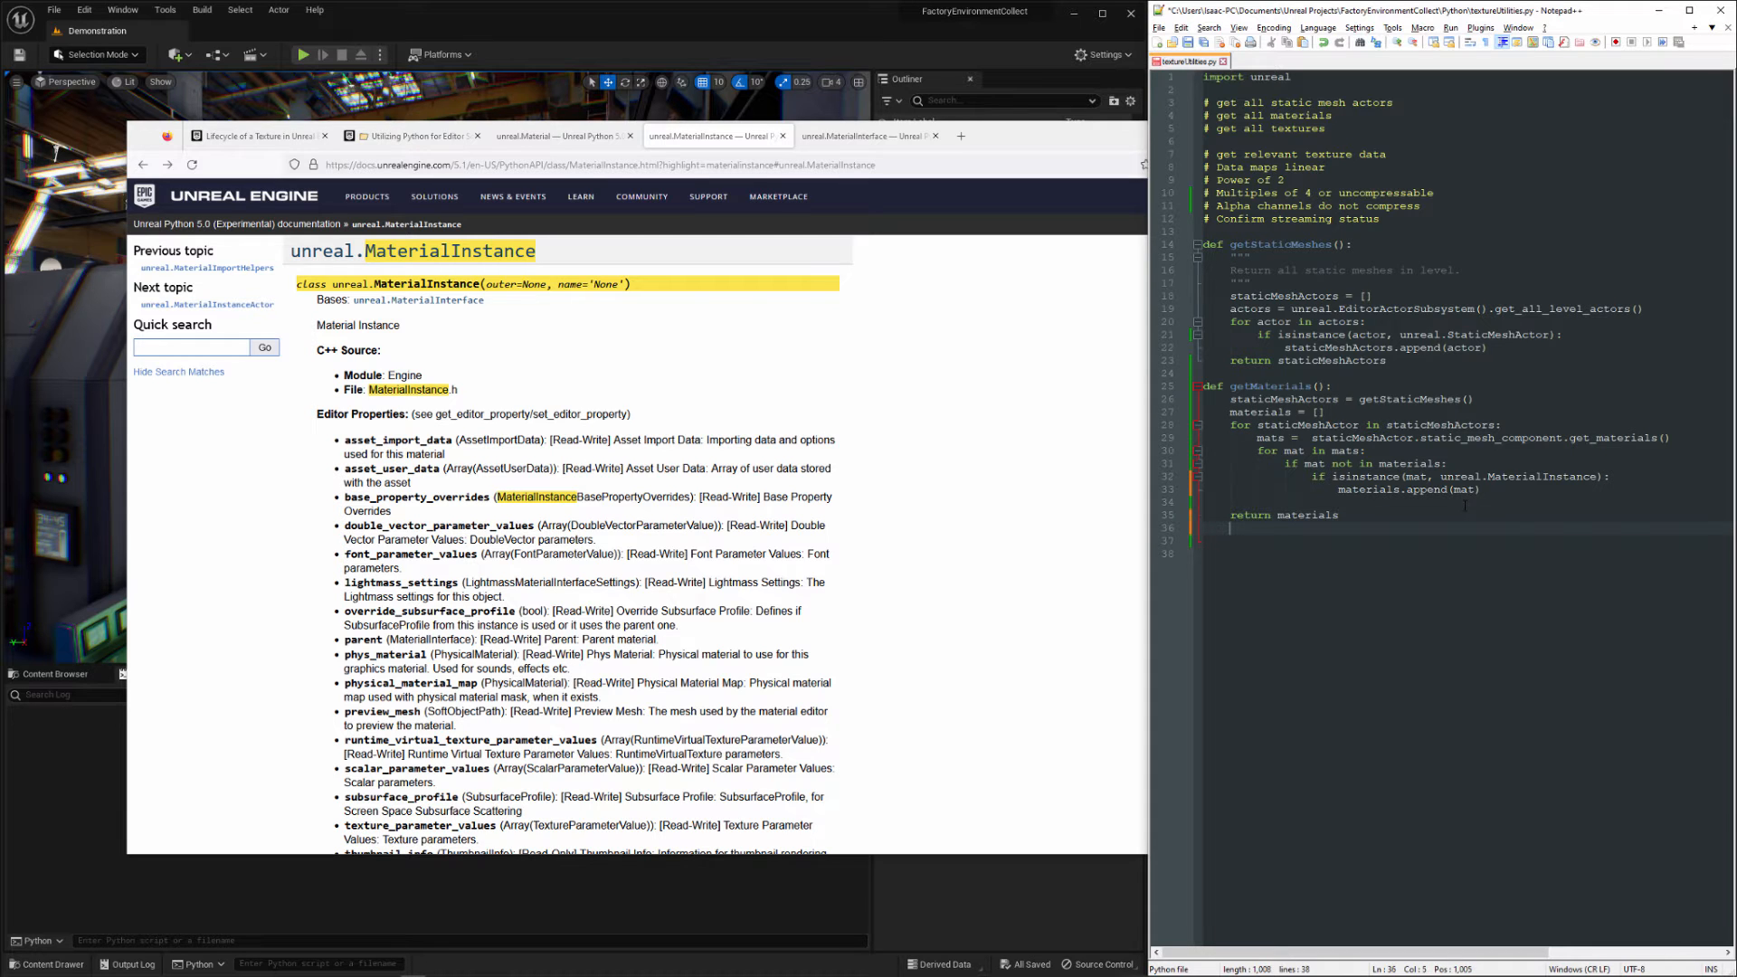
{"action": "key", "text": "enter"}
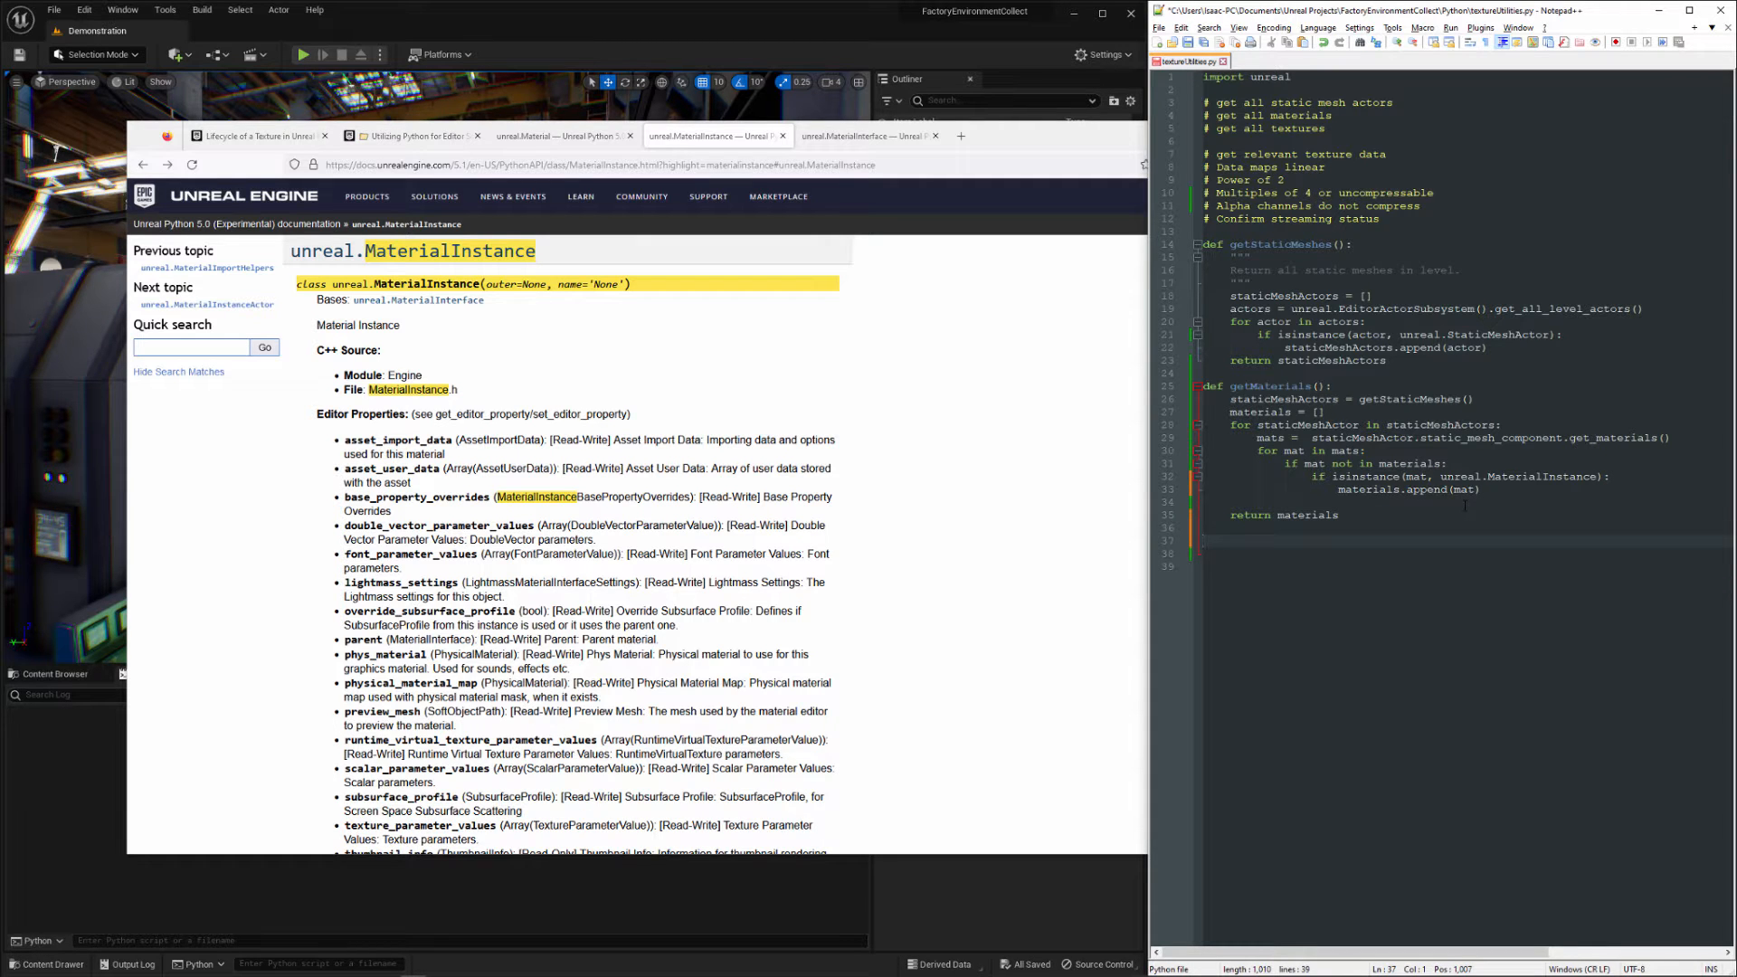
- Write 'def get_textures():' with 'materials = getMaterials()' and 'for material in materials:'
{"action": "type", "text": "def"}
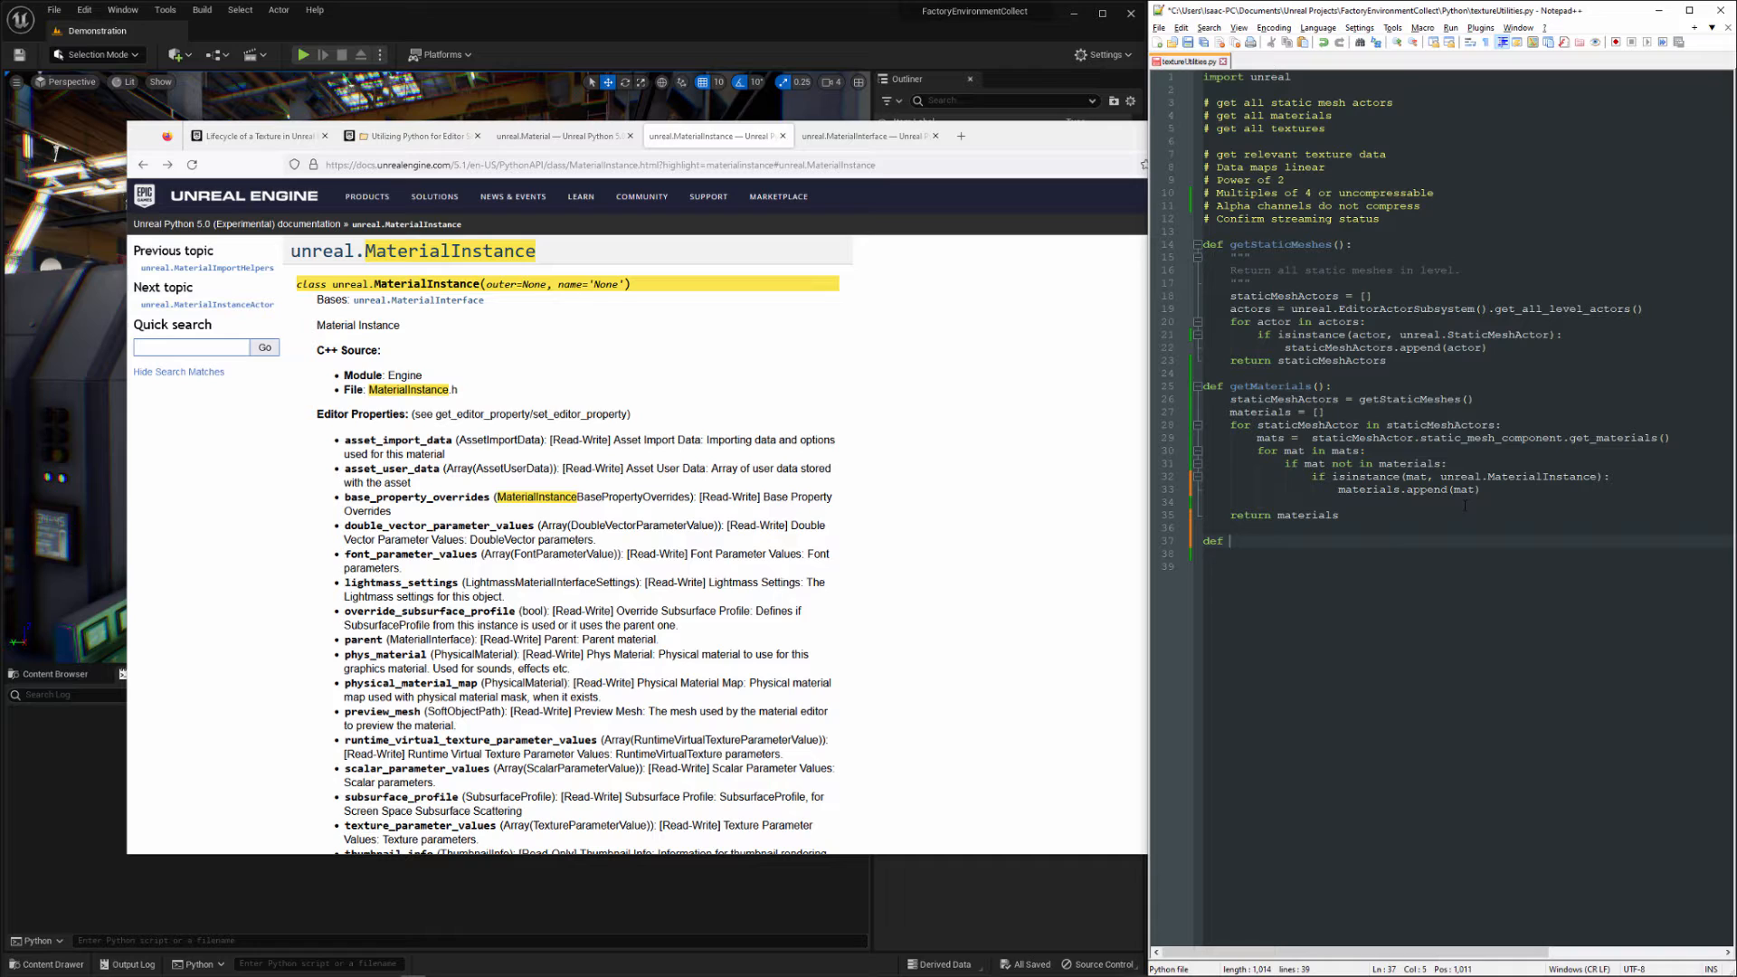
{"action": "type", "text": "get_tx"}
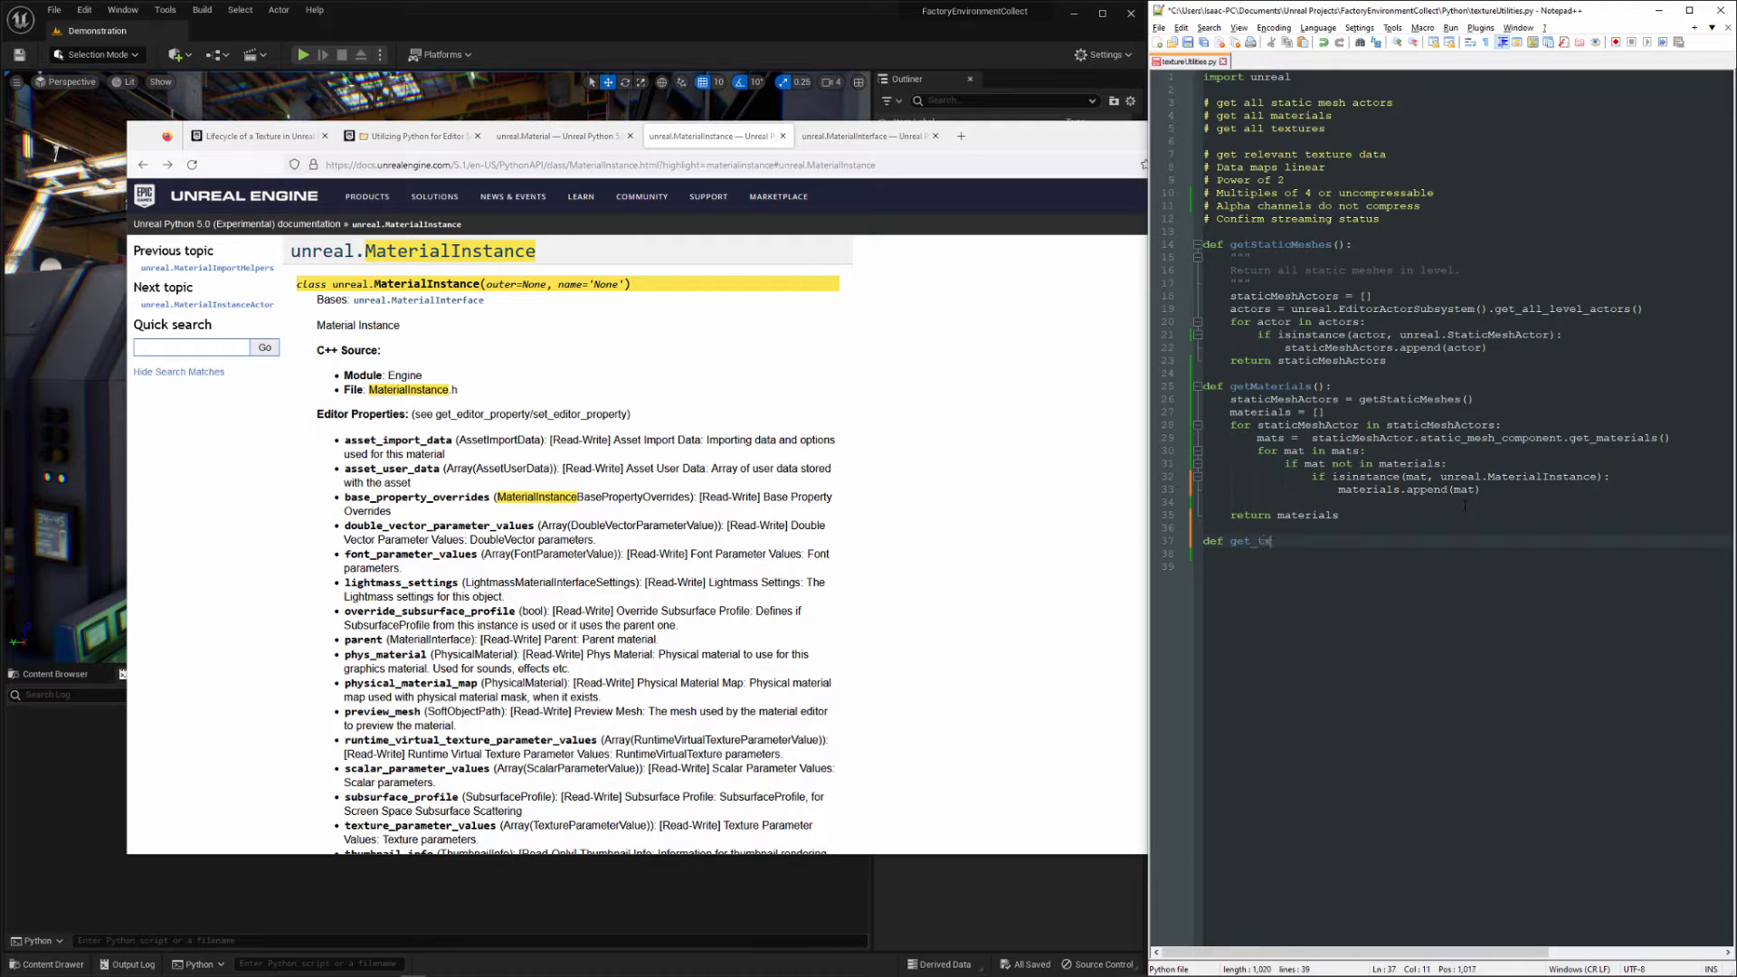
{"action": "type", "text": "extures"}
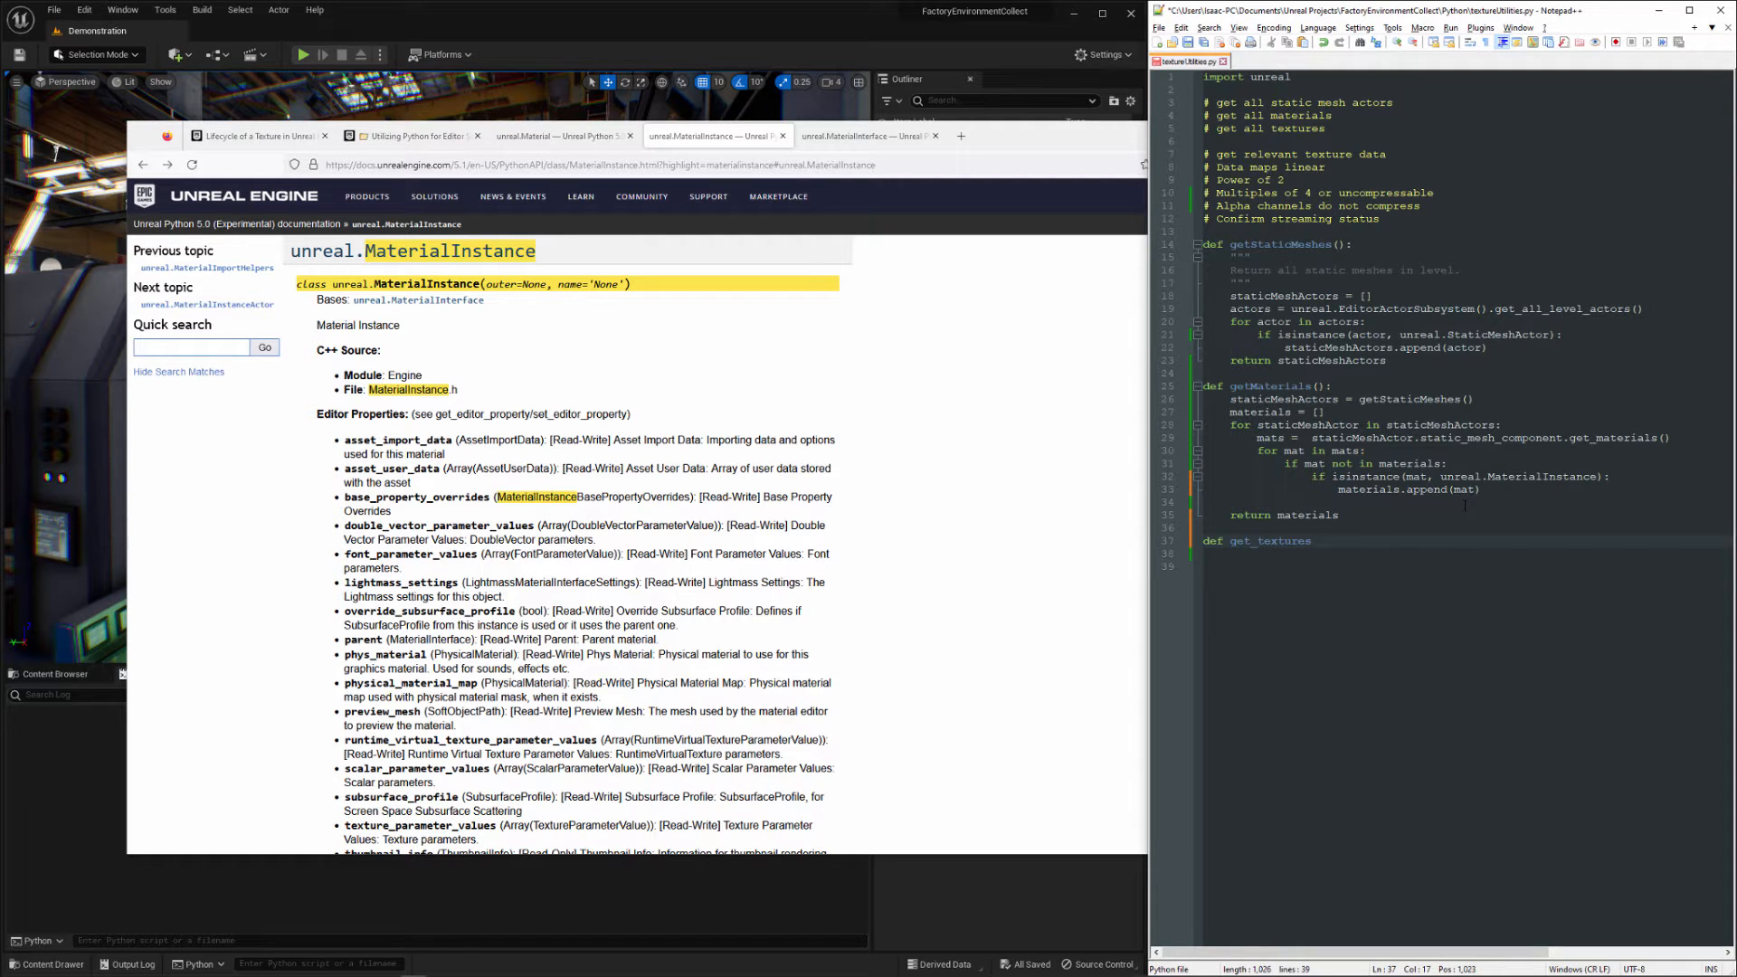
{"action": "type", "text": "()"}
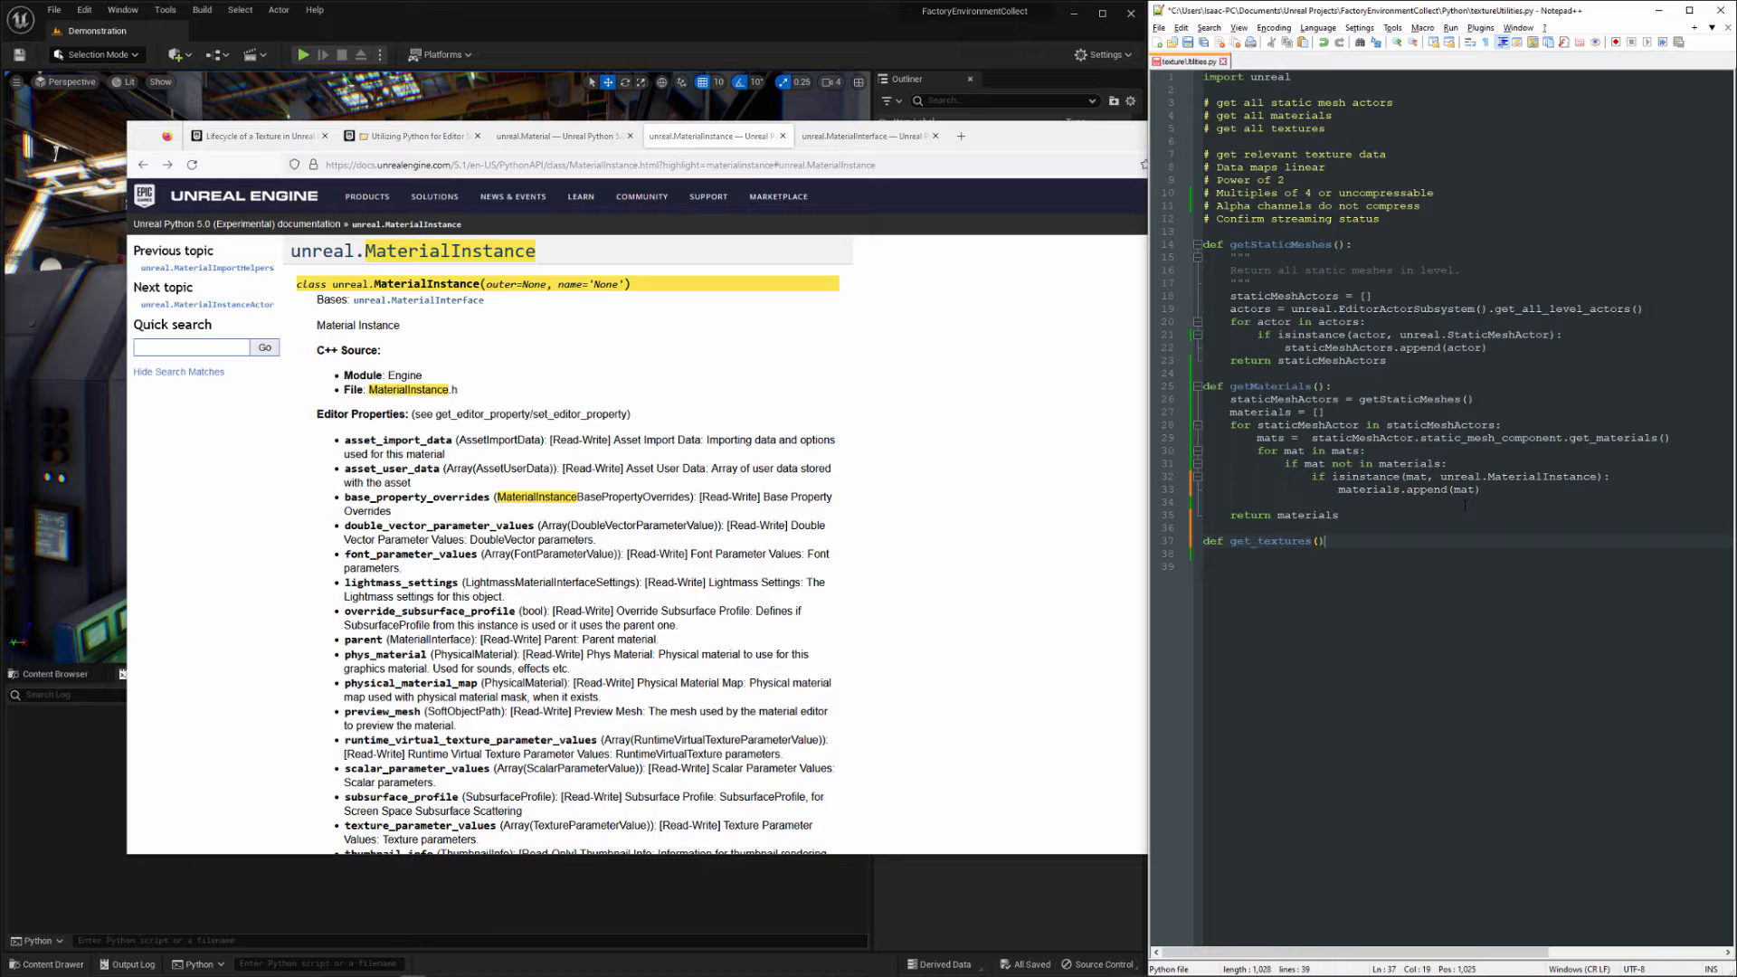
{"action": "type", "text": "materials ="}
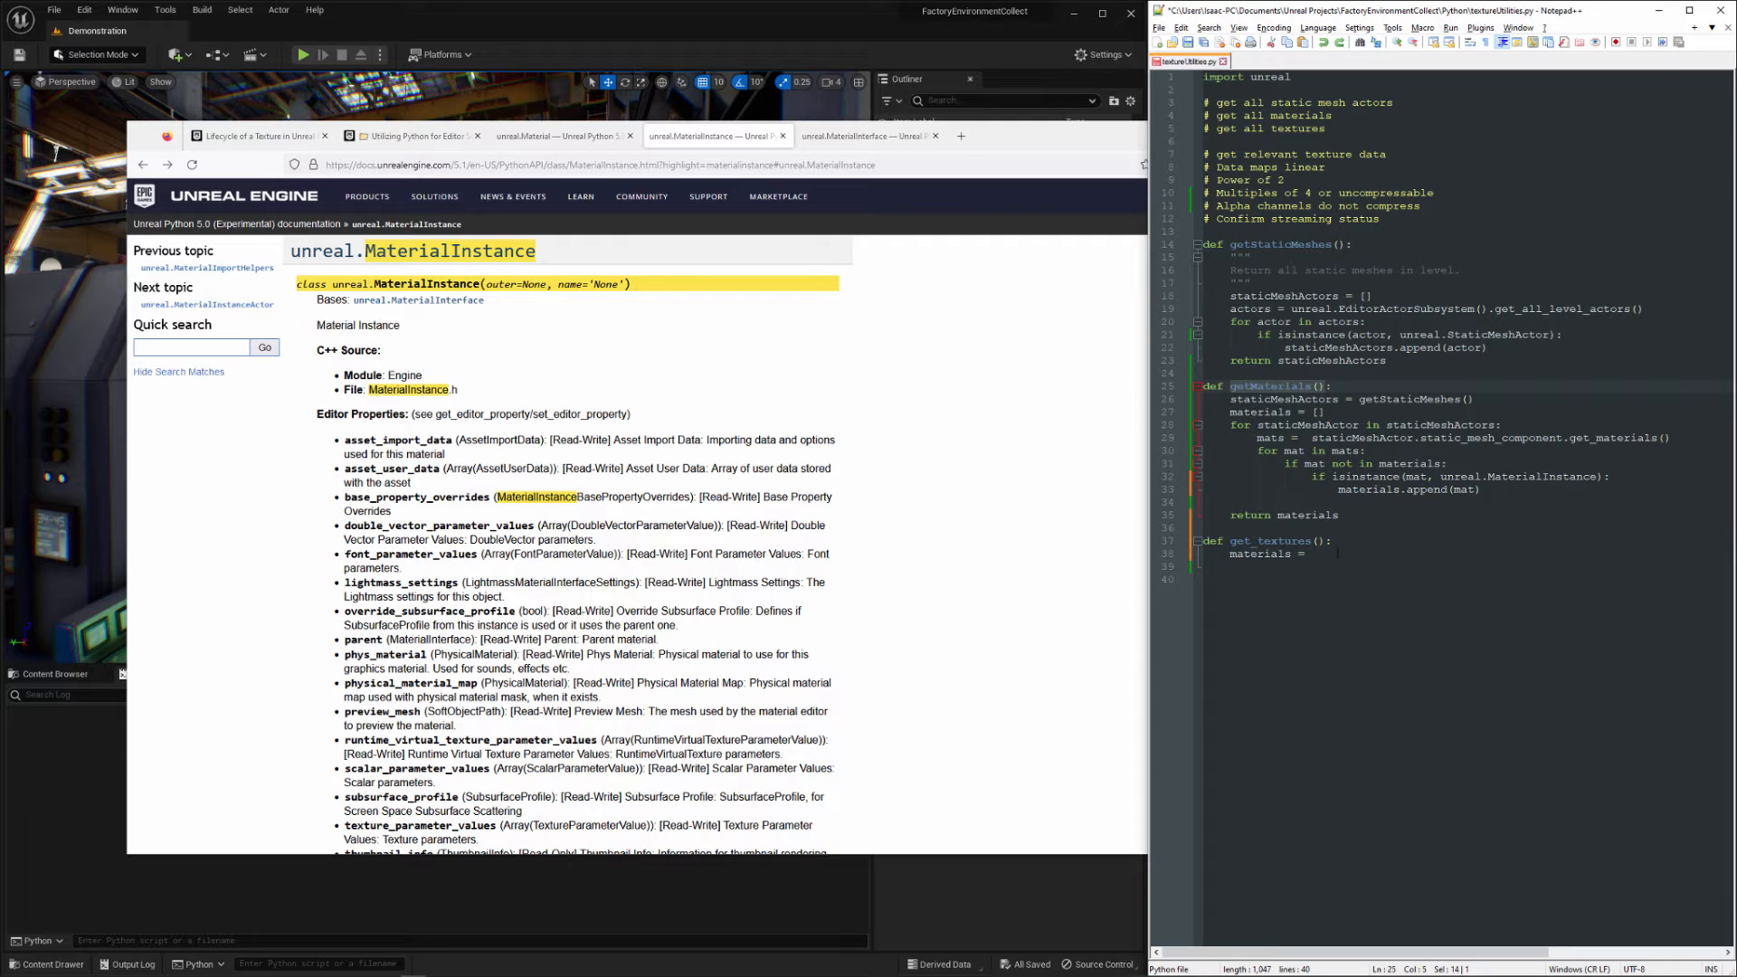
{"action": "type", "text": "getMaterials()"}
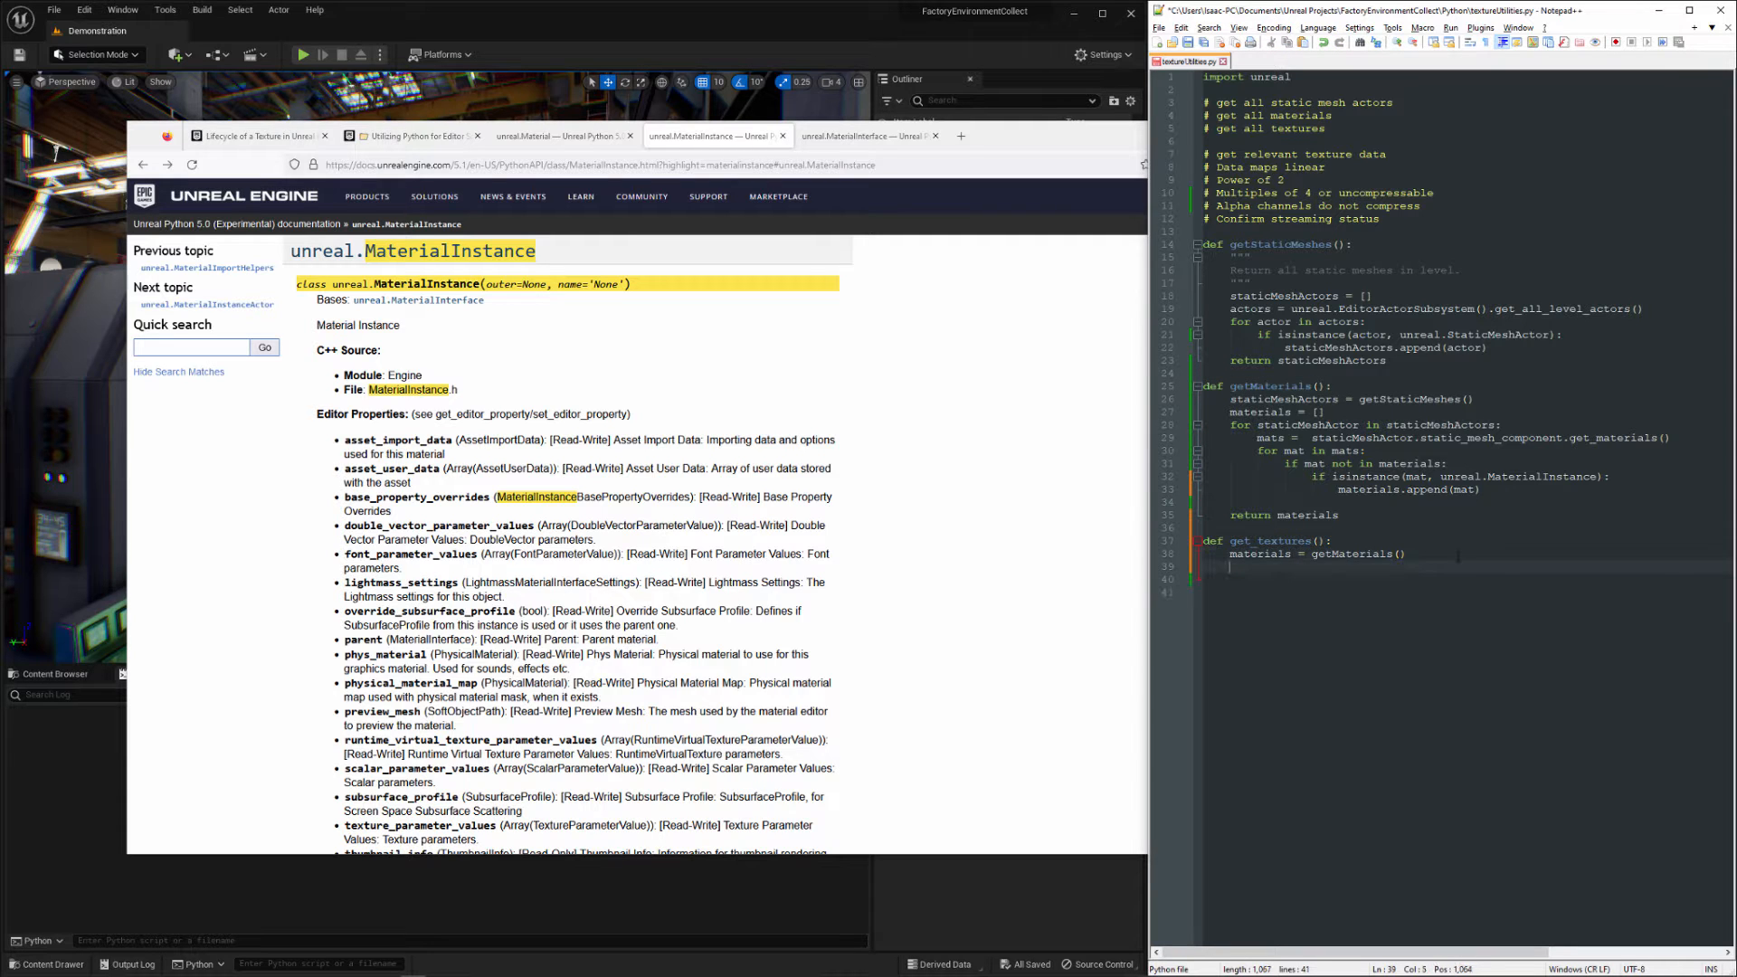
{"action": "type", "text": "for material i"}
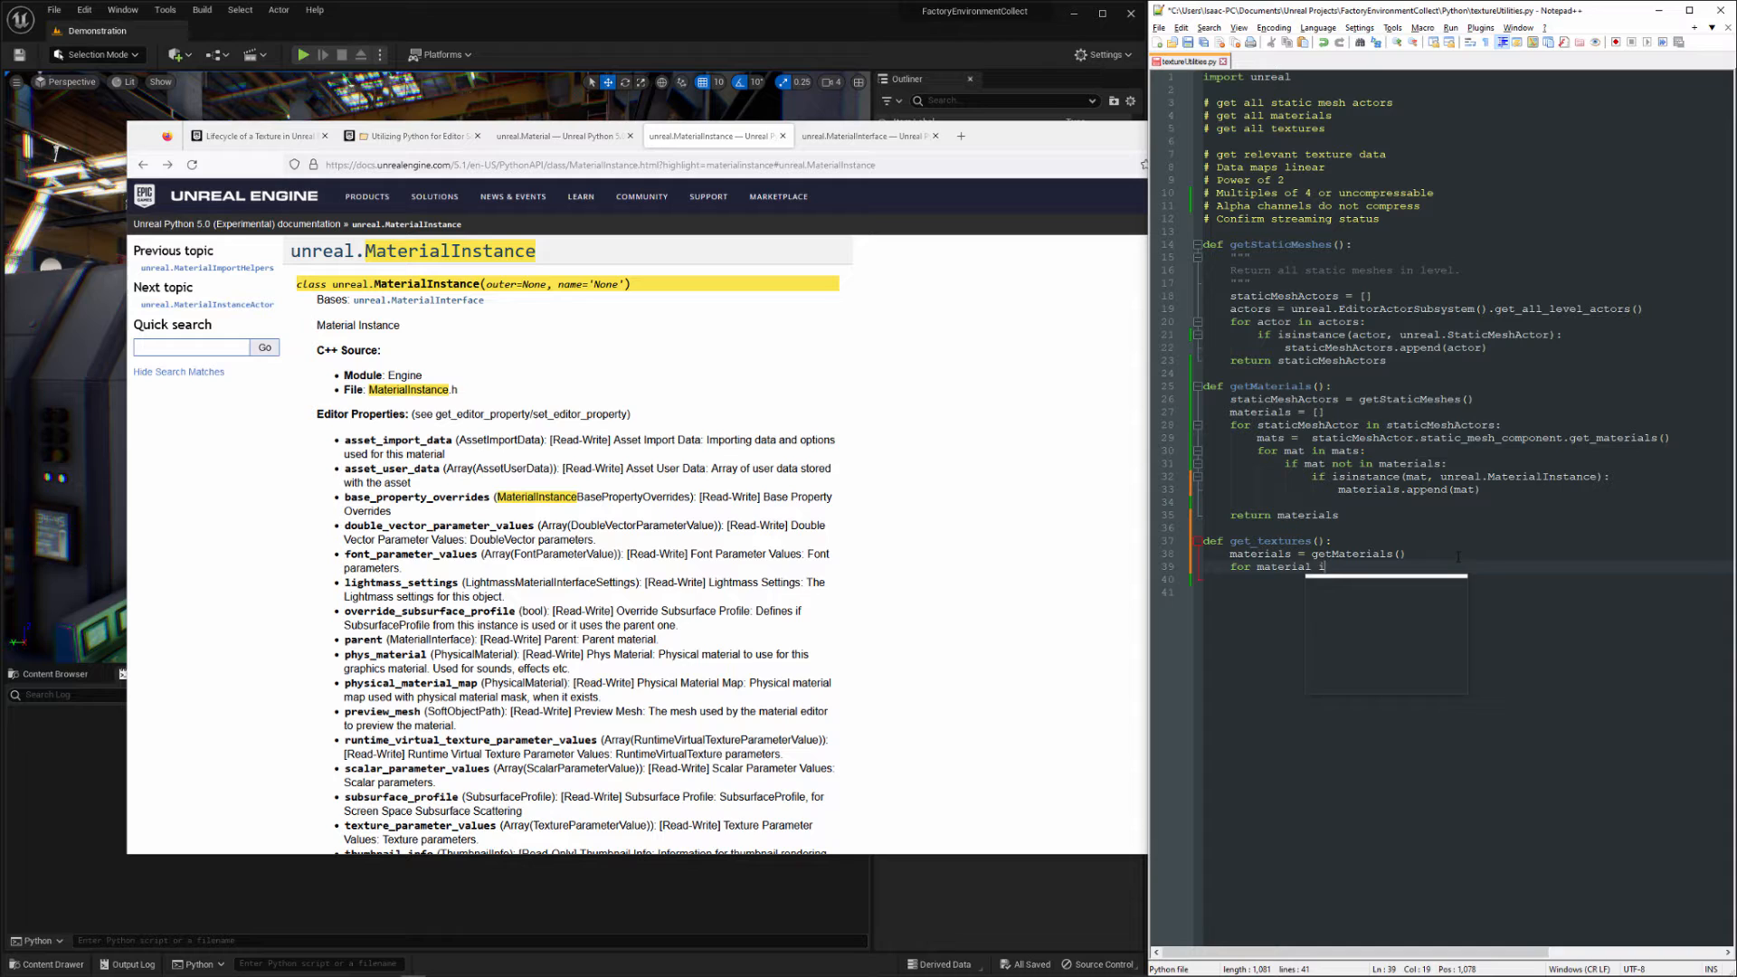
{"action": "type", "text": "materials:"}
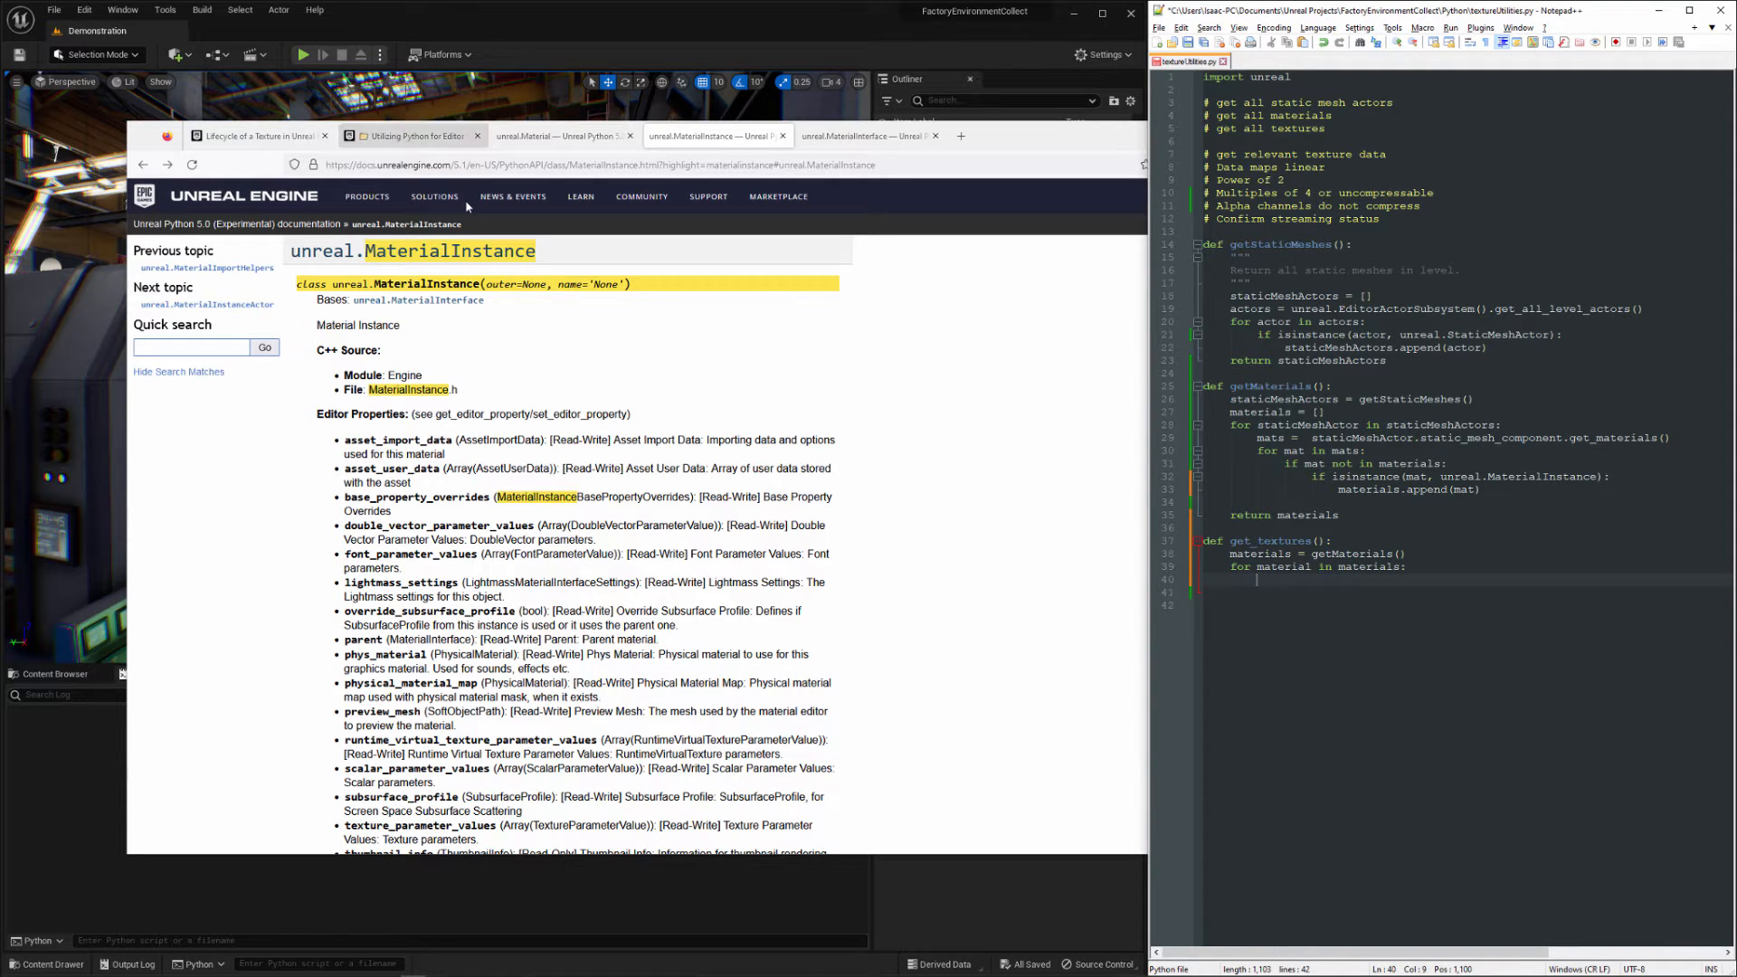
{"action": "scroll", "scroll_direction": "down", "scroll_amount": 3}
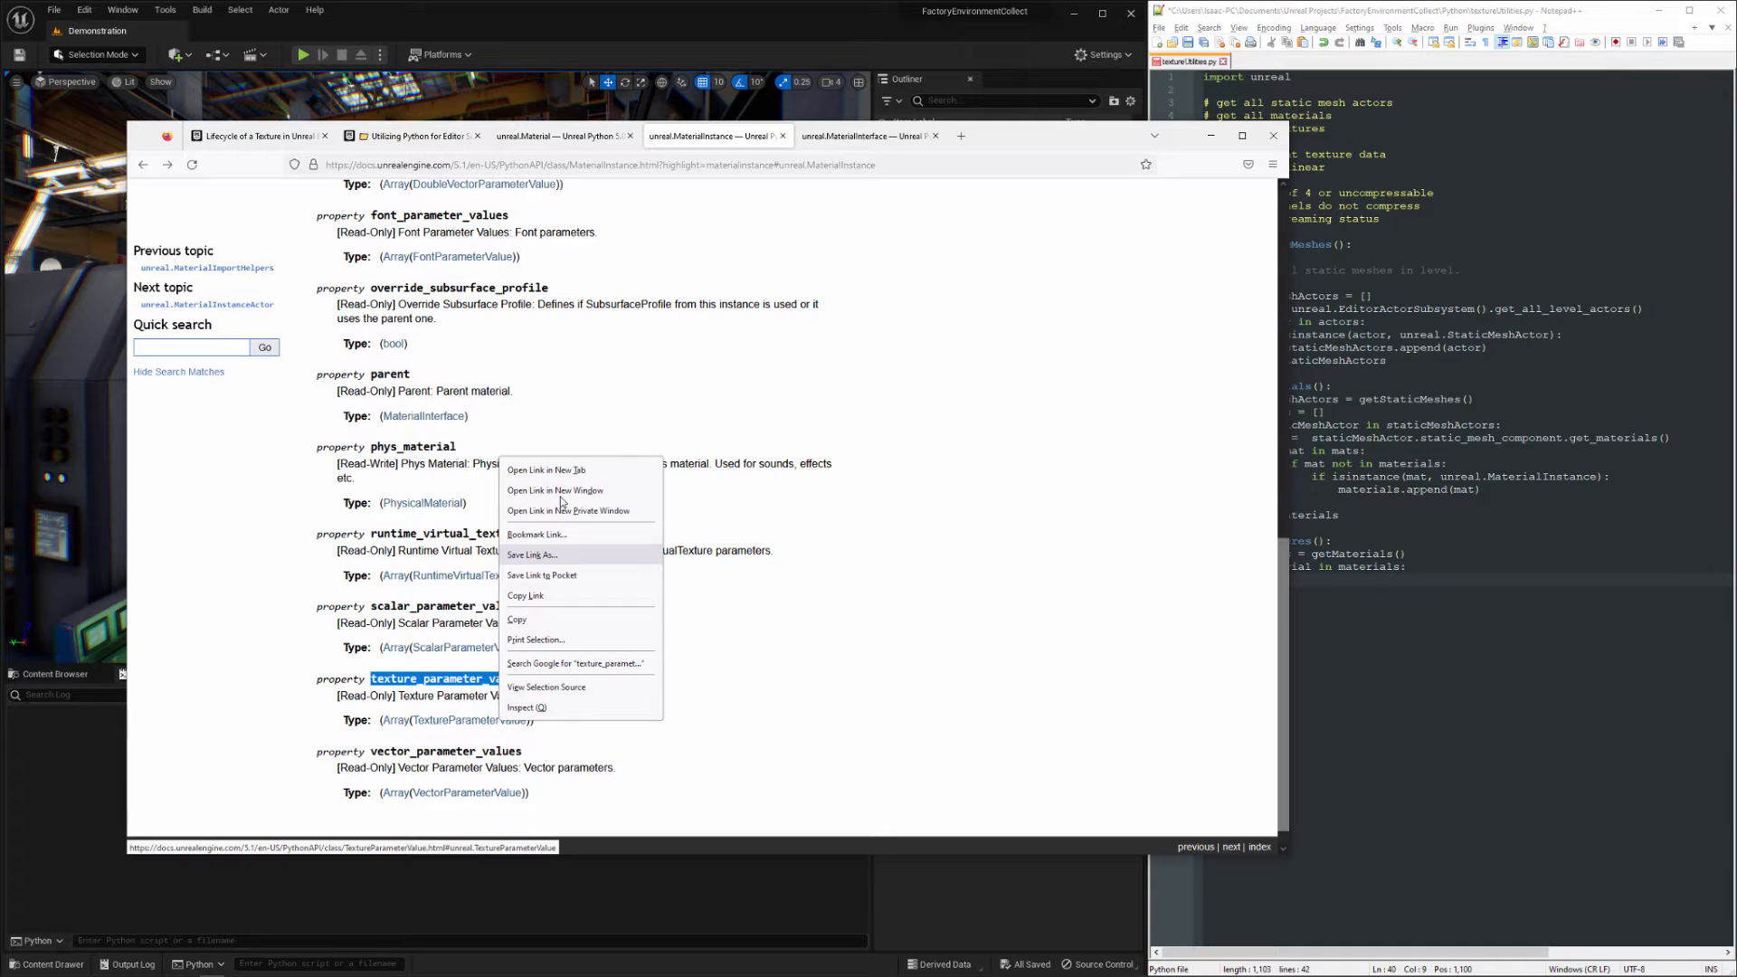
- Open the TextureParameterValue, MaterialParameterInfo and MaterialInterface docs, then return to MaterialInstance
{"action": "left_click", "coordinate": [545, 470]}
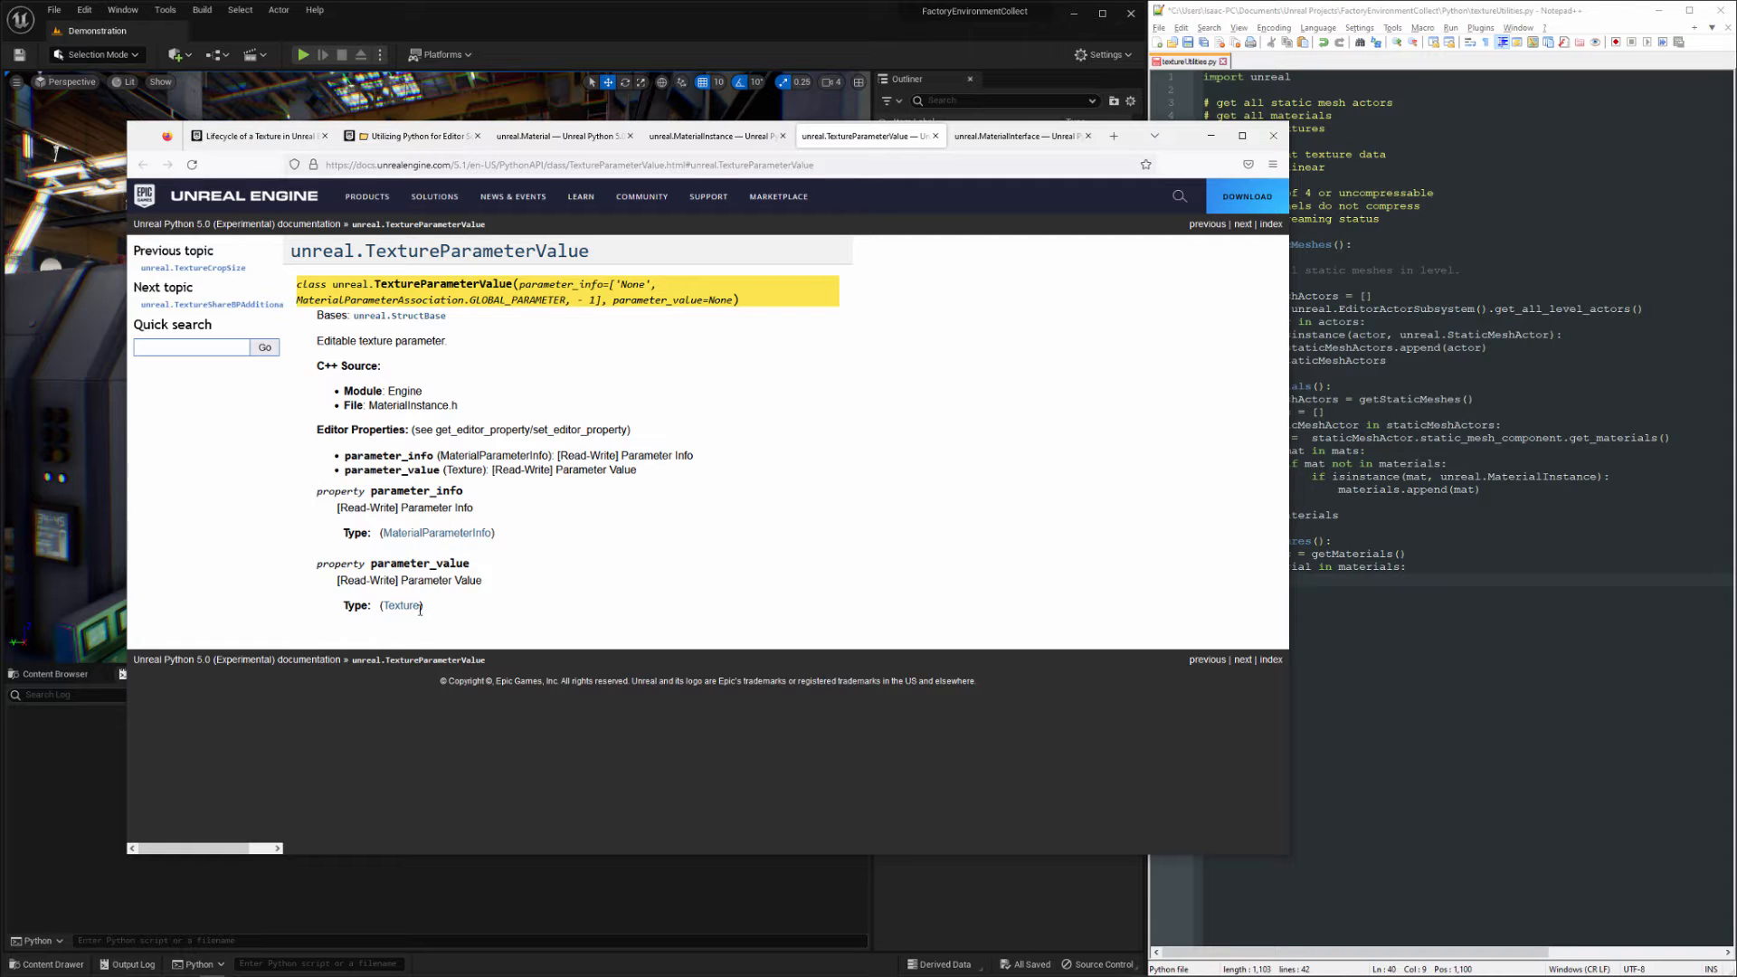
{"action": "right_click", "coordinate": [438, 532]}
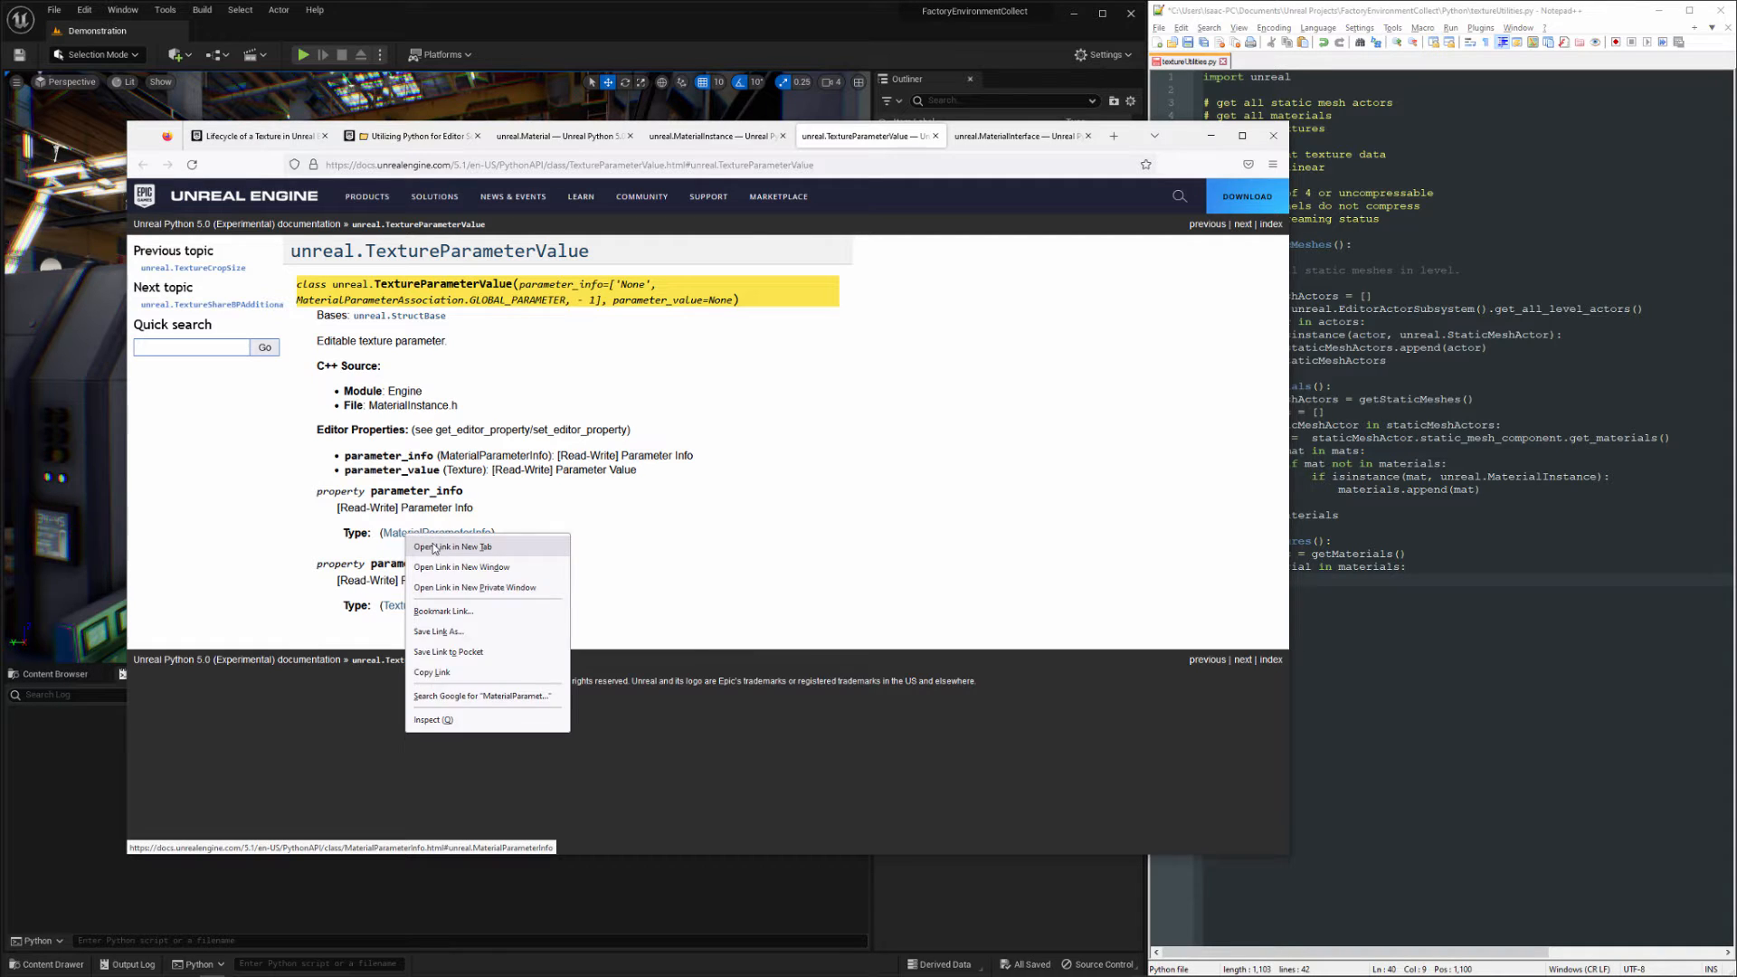
{"action": "left_click", "coordinate": [451, 547]}
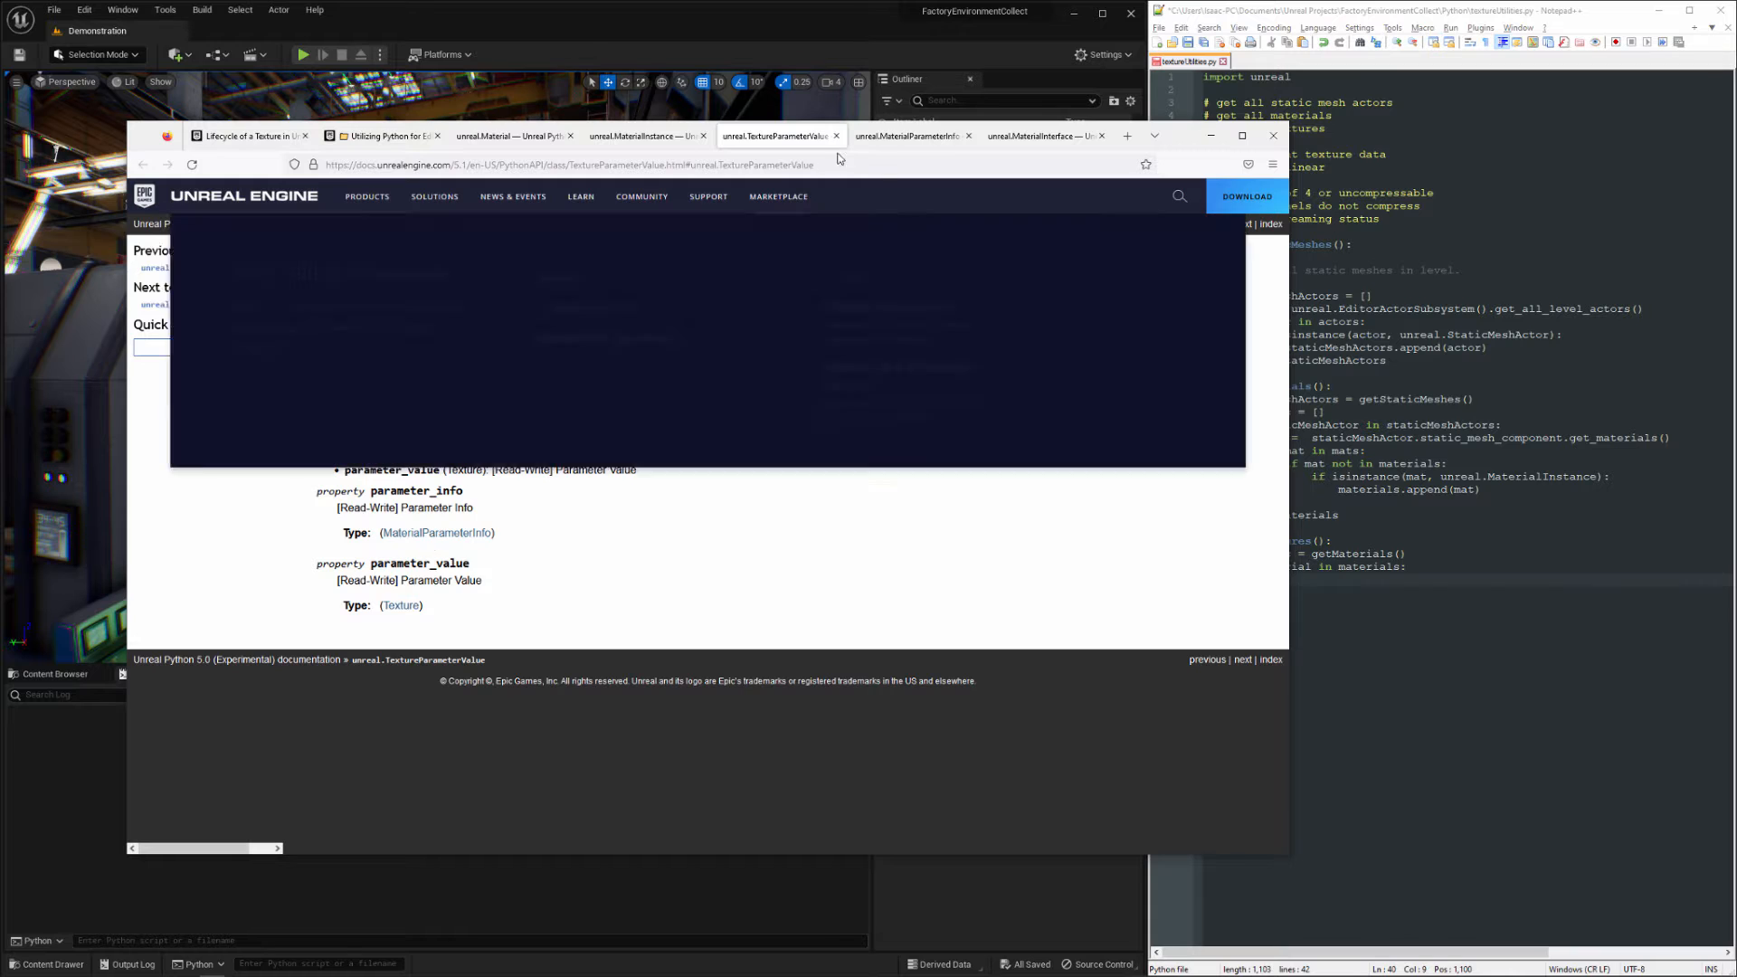
{"action": "left_click", "coordinate": [906, 135]}
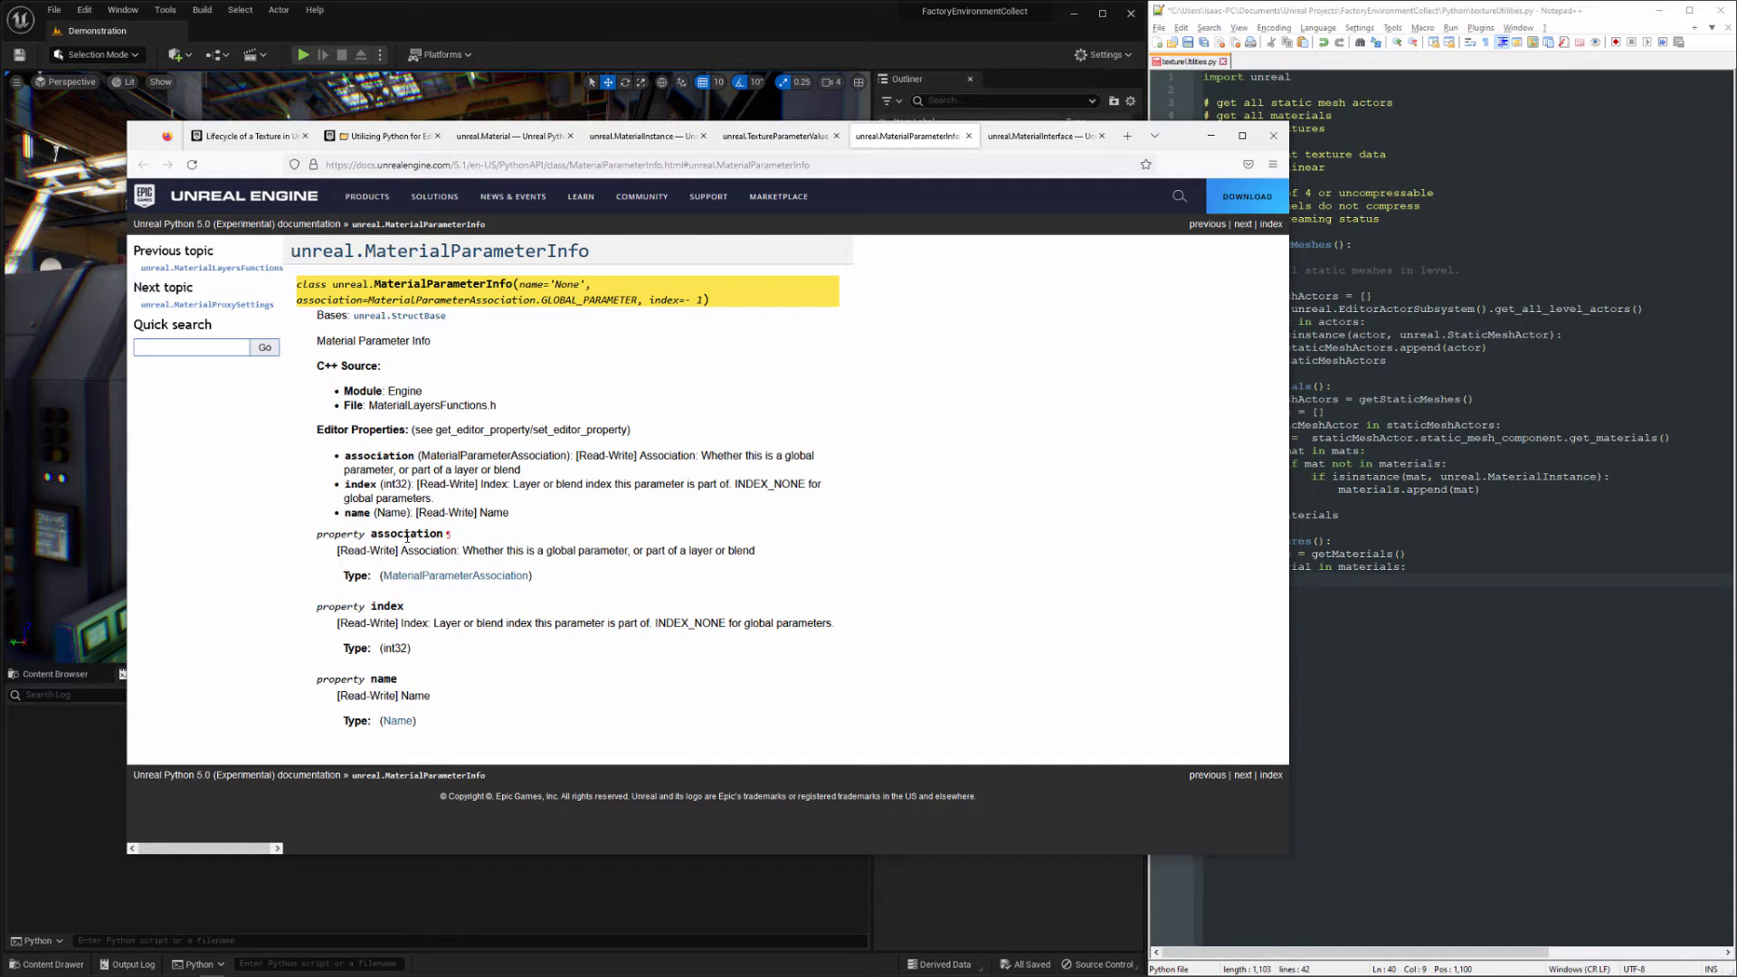
{"action": "mouse_move", "coordinate": [1042, 229]}
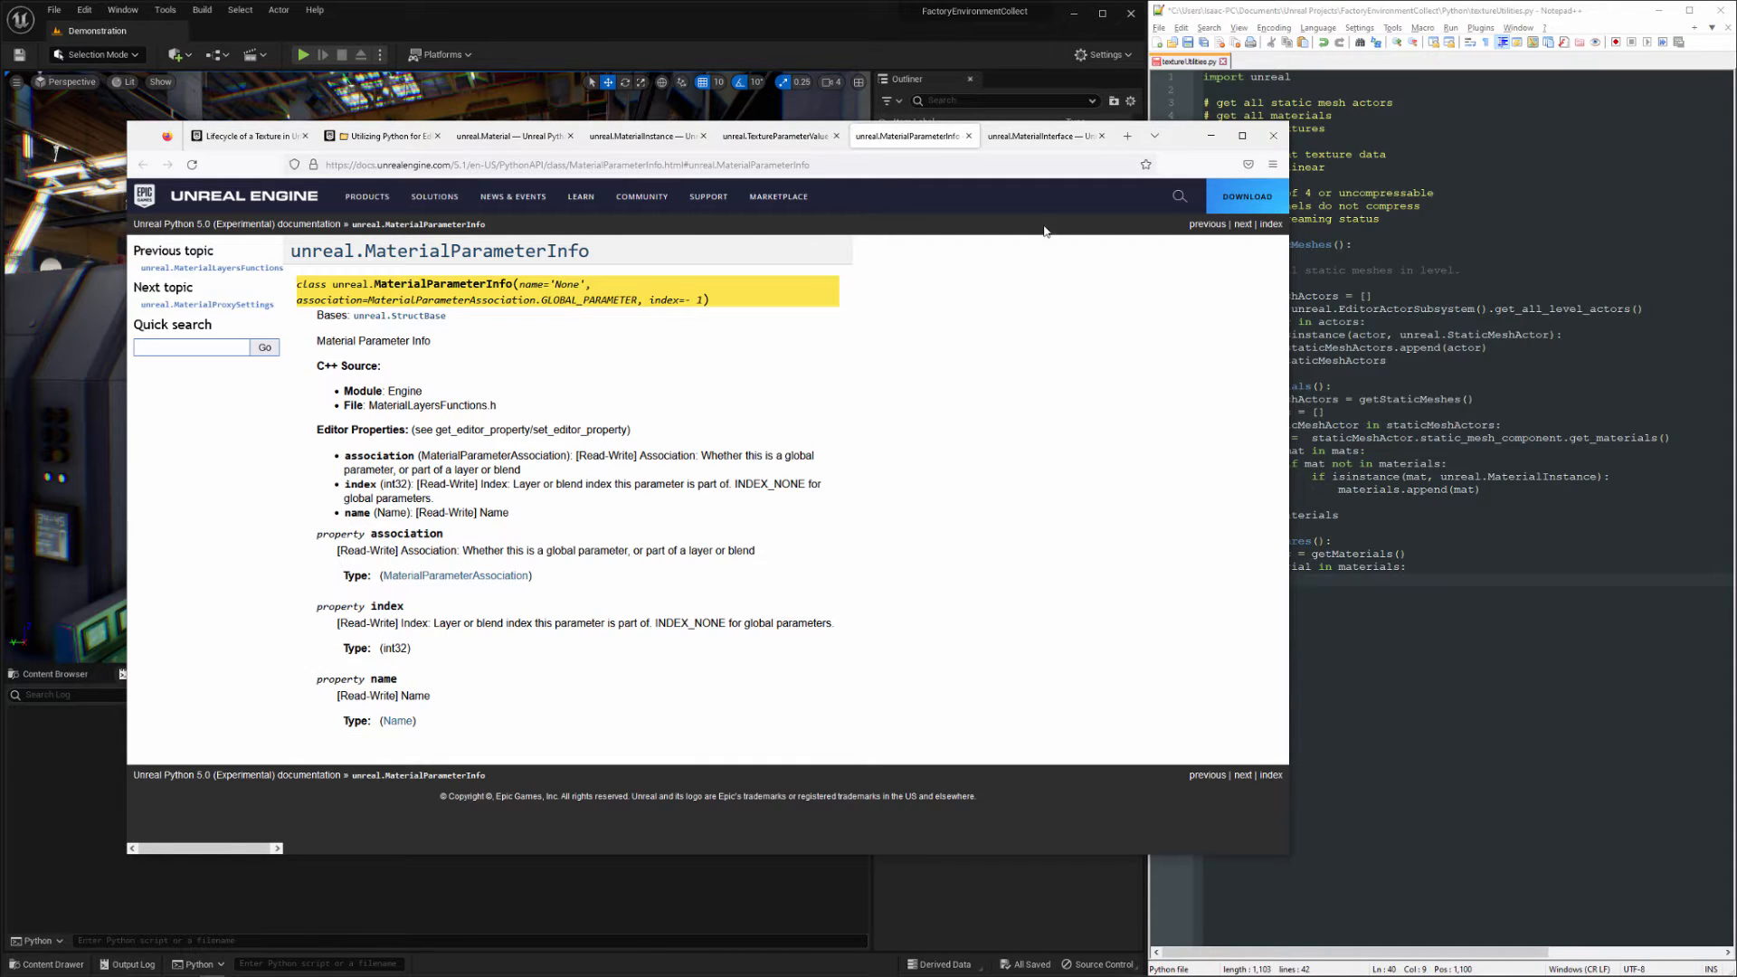
{"action": "left_click", "coordinate": [1039, 136]}
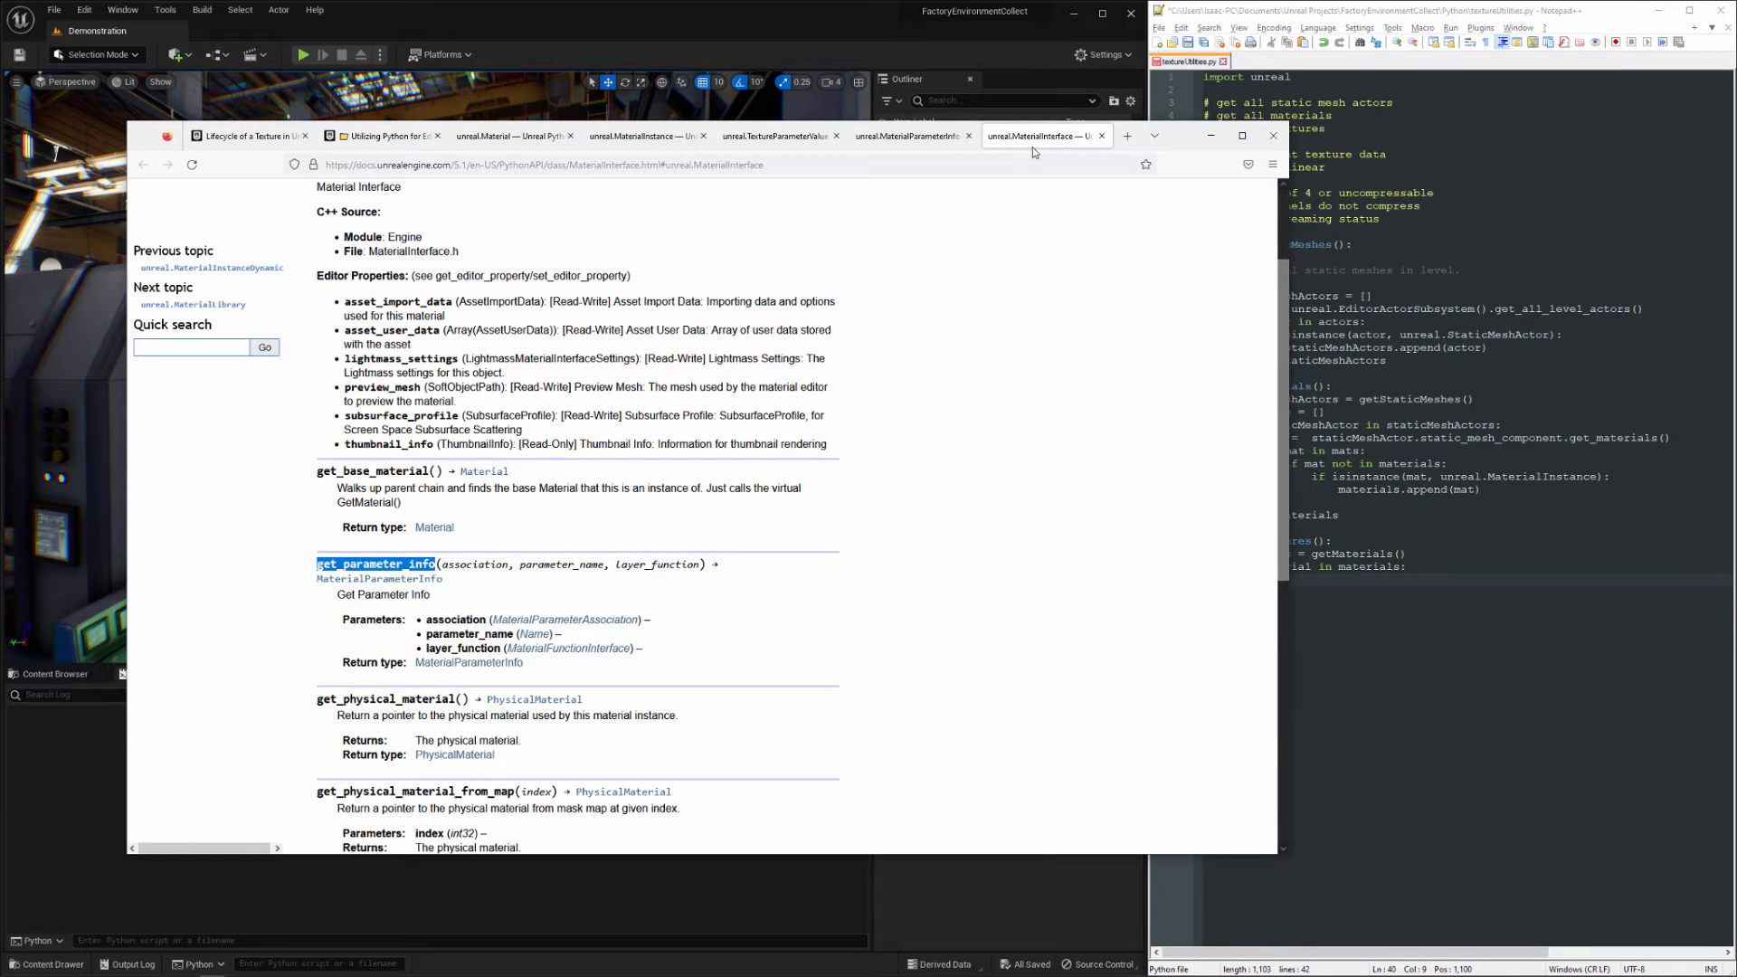
{"action": "mouse_move", "coordinate": [493, 523]}
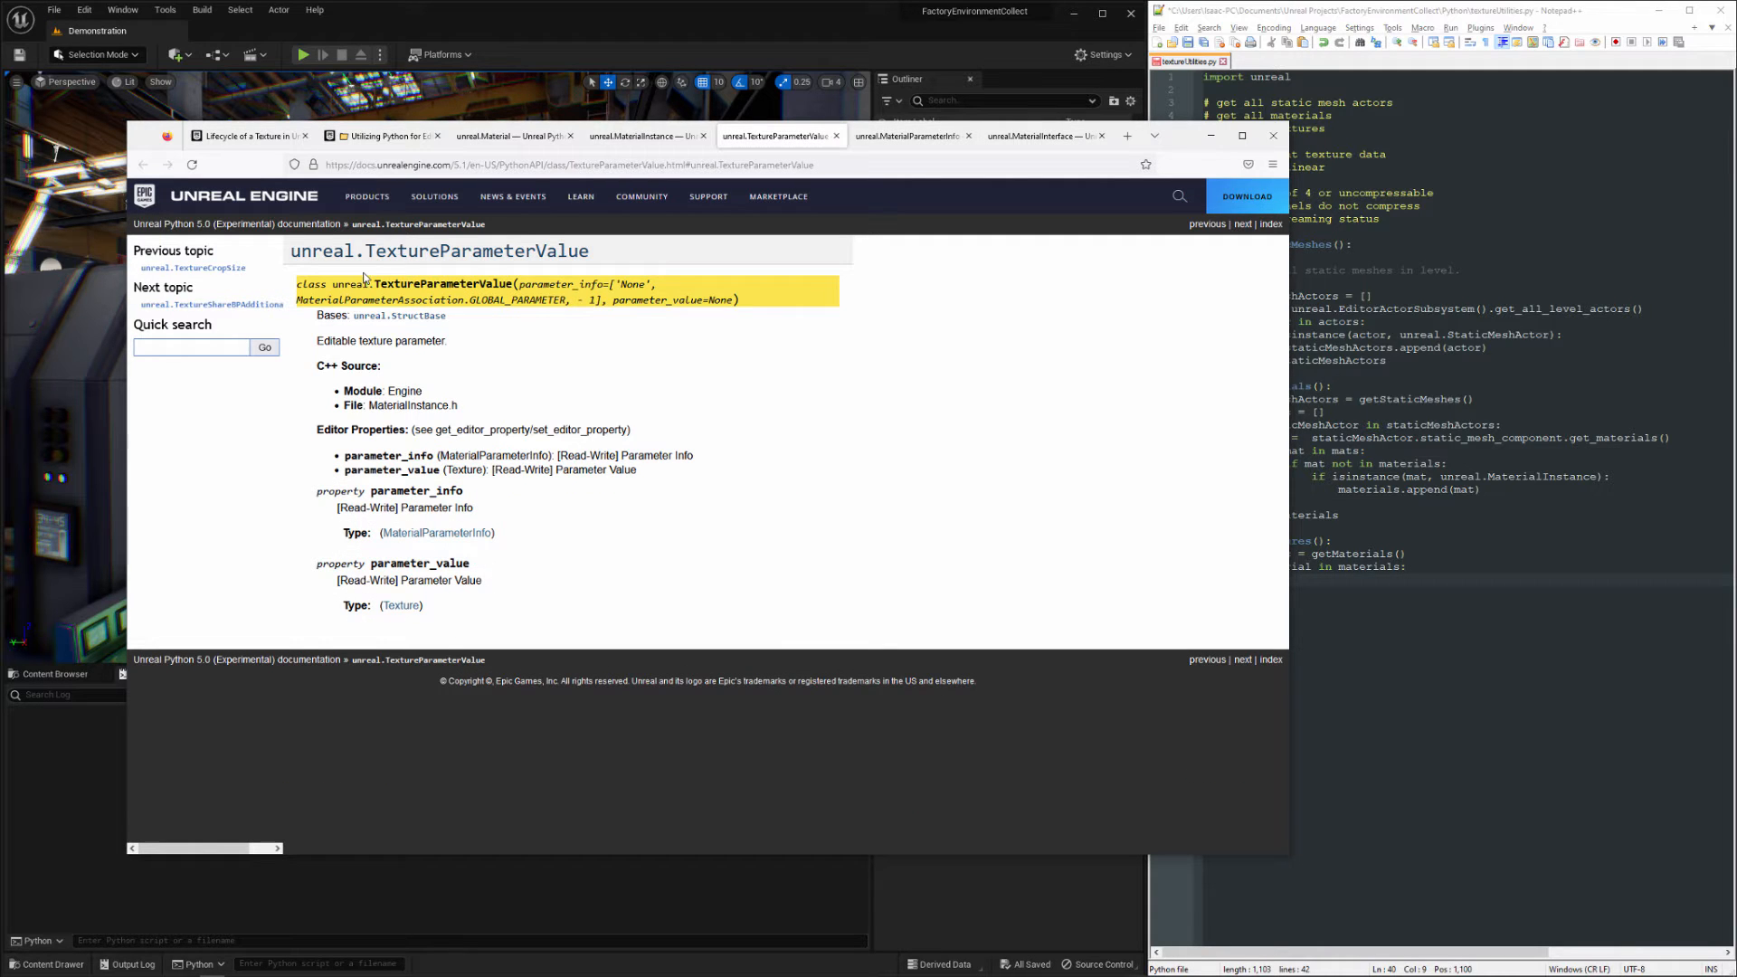
{"action": "left_click", "coordinate": [642, 136]}
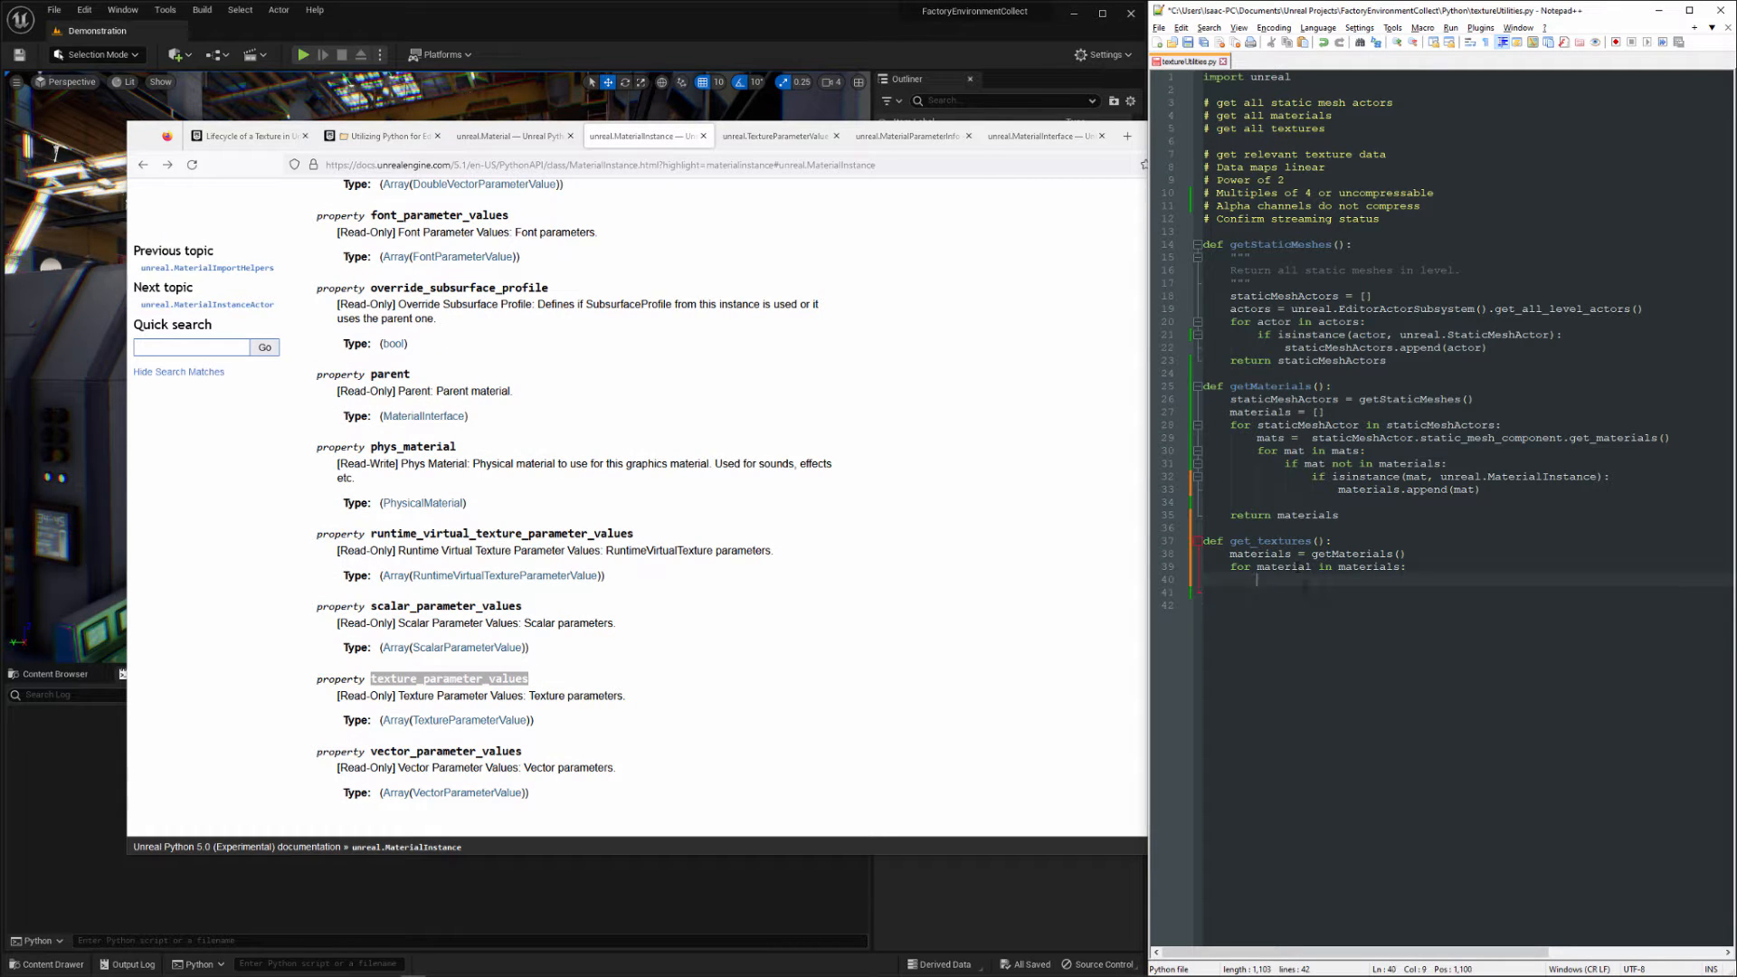
- Loop over material.texture_parameter_values as texParams and read each texParam.parameter_value
{"action": "type", "text": "texParams ="}
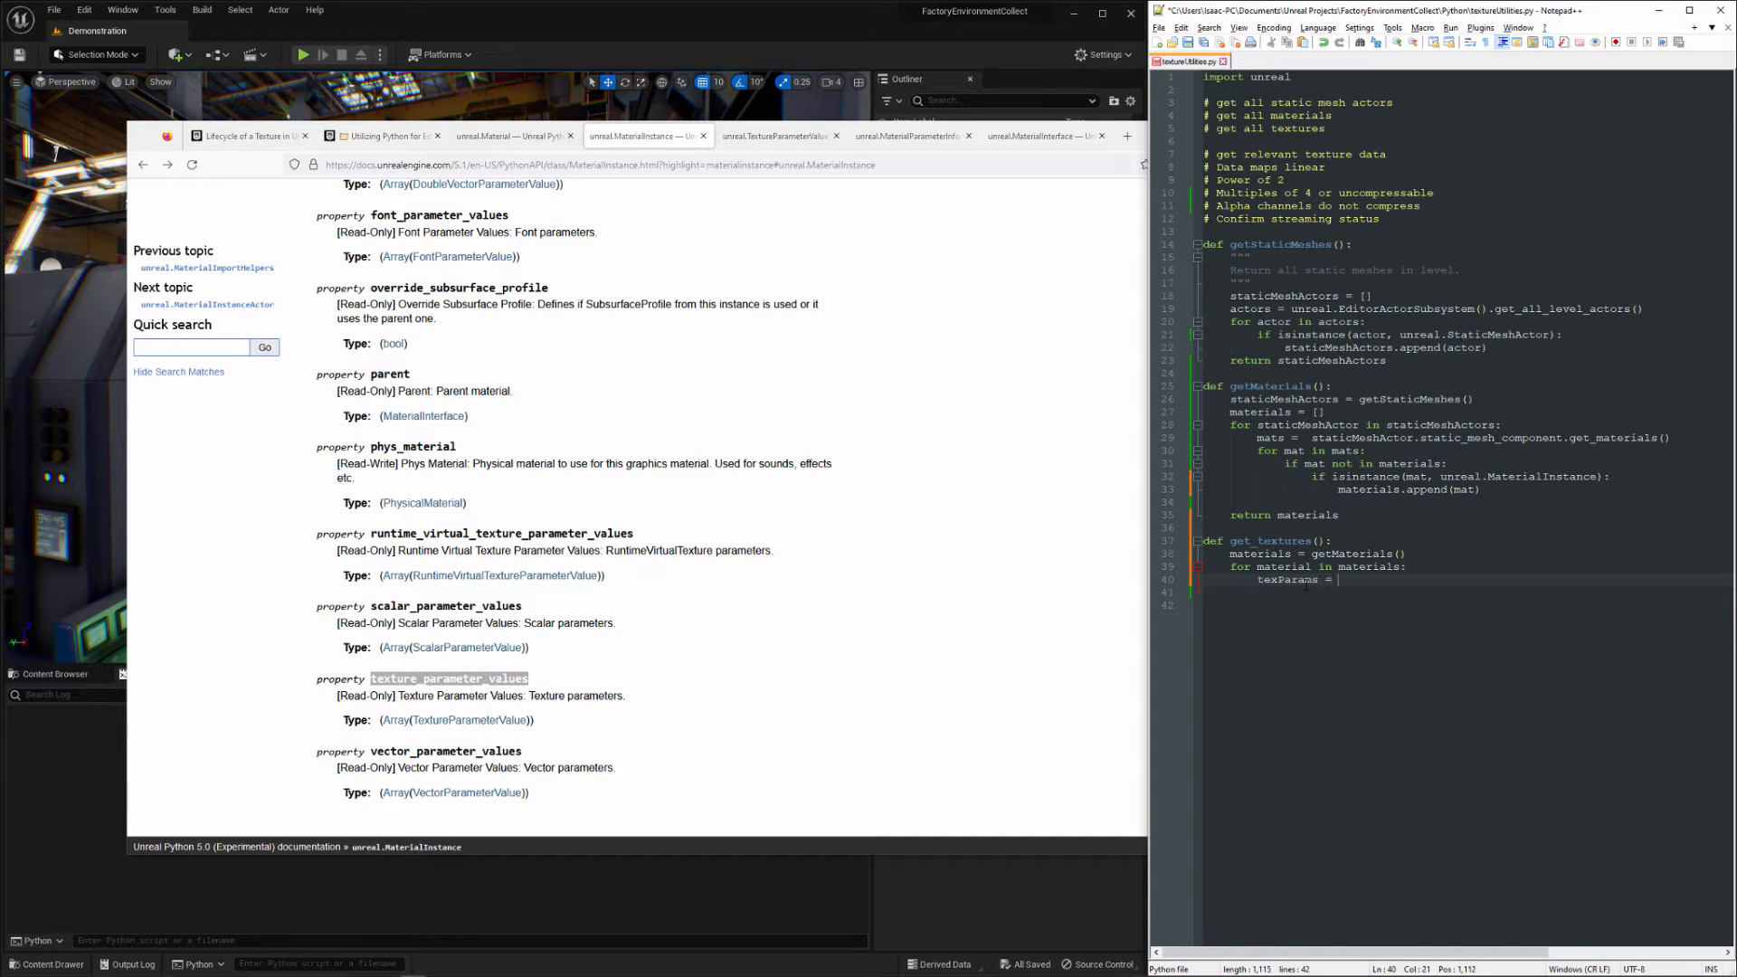
{"action": "type", "text": "material.texture_parameter_values"}
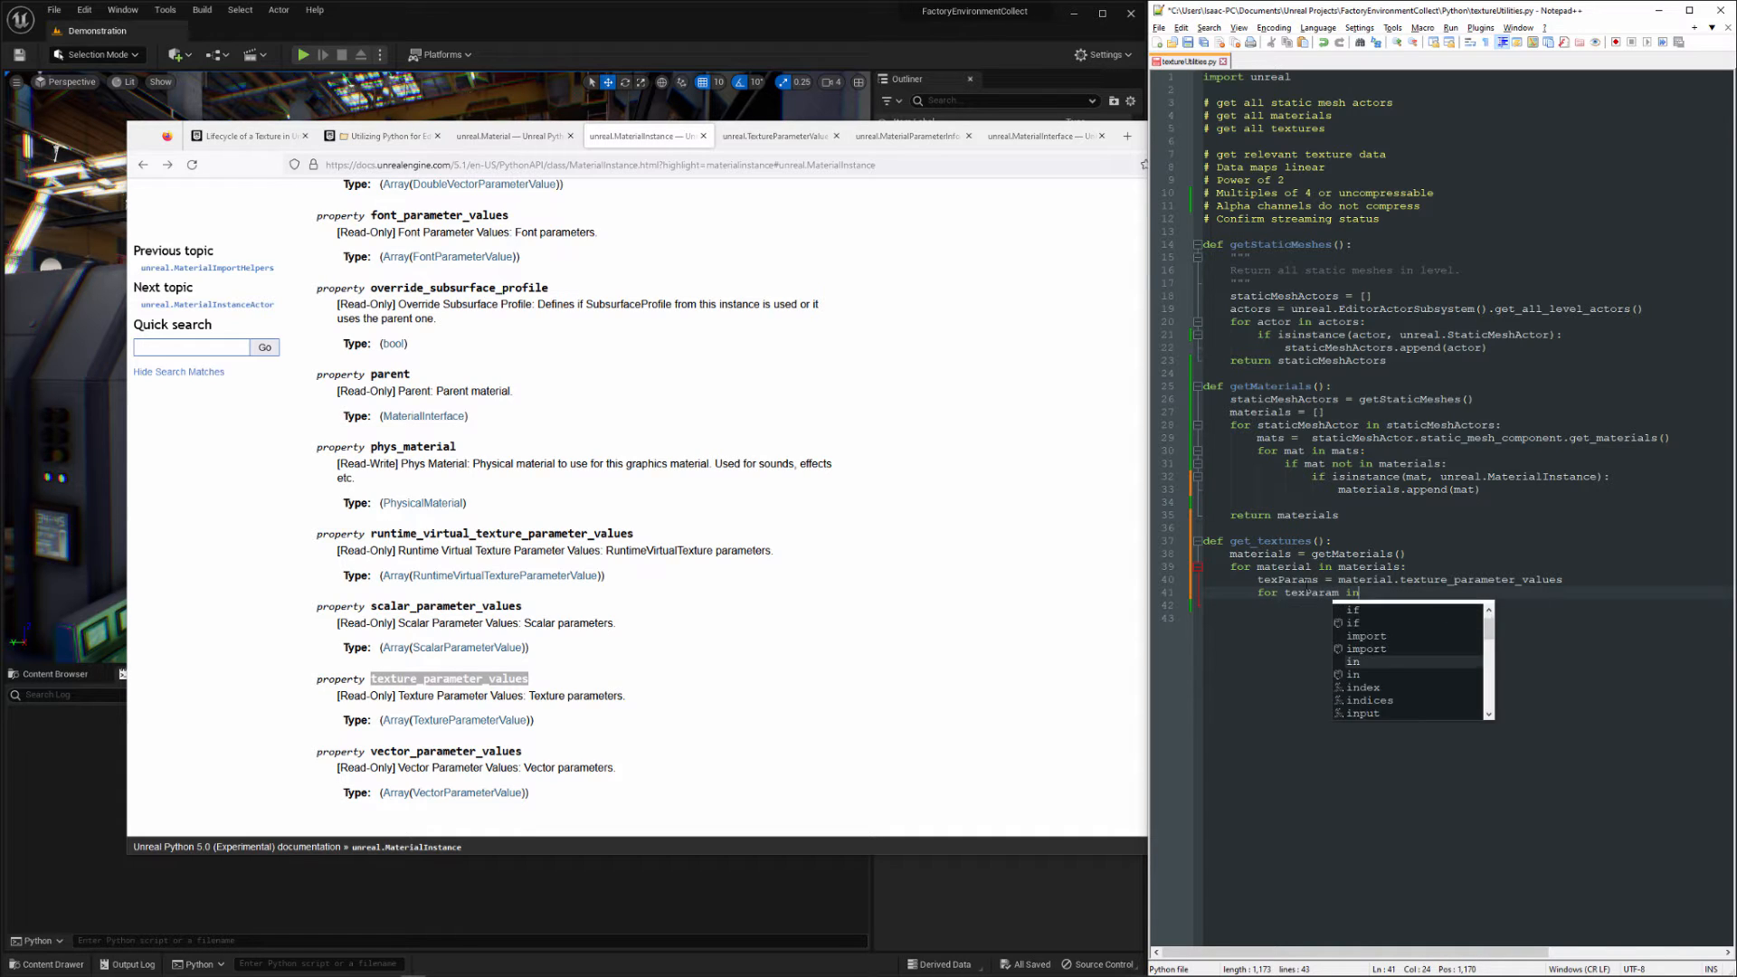
{"action": "type", "text": "texParams"}
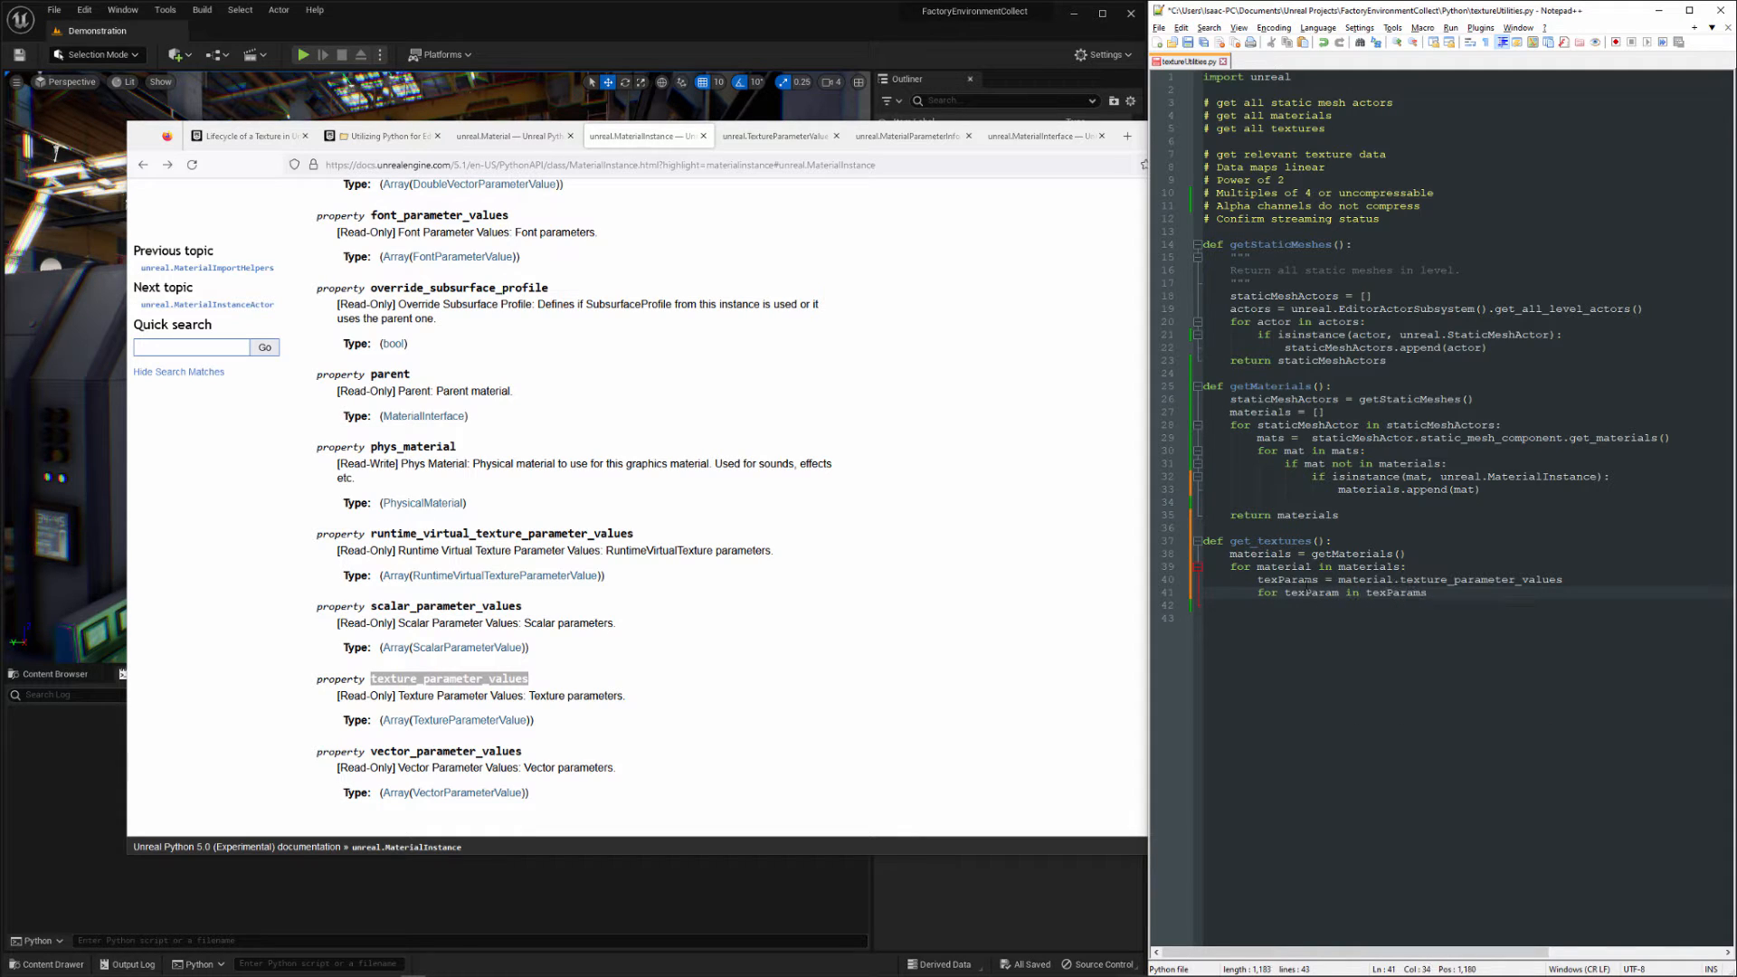
{"action": "type", "text": "texture ="}
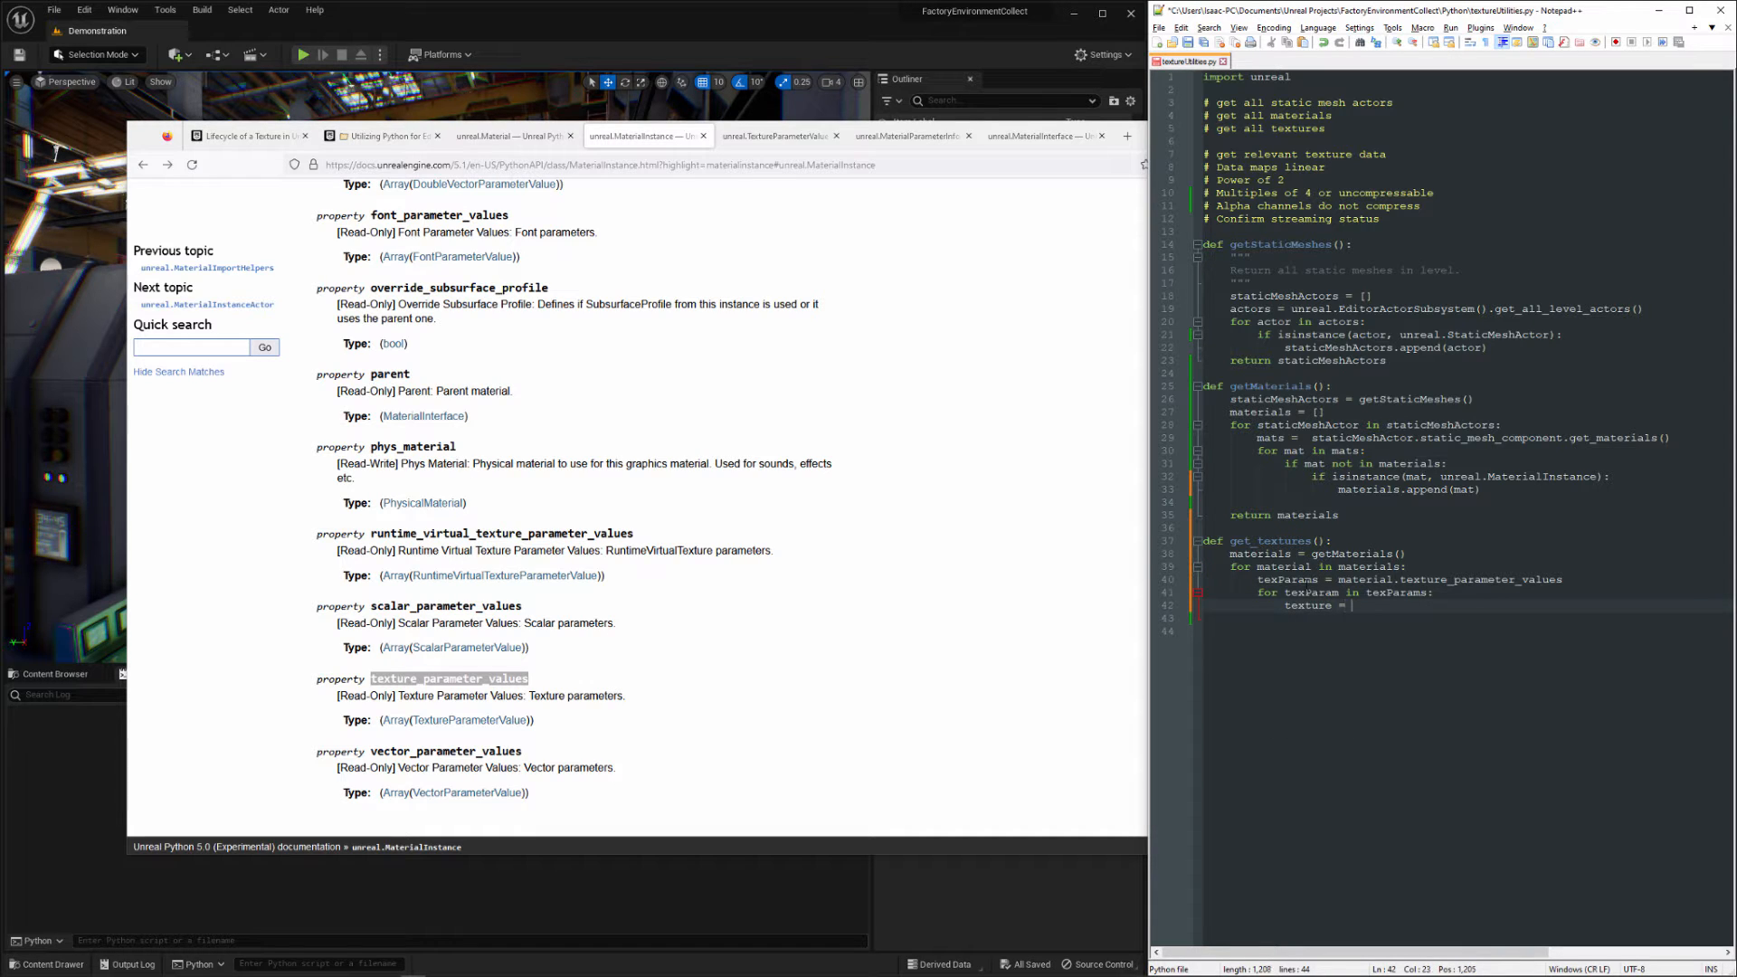
{"action": "double_click", "coordinate": [1312, 592]}
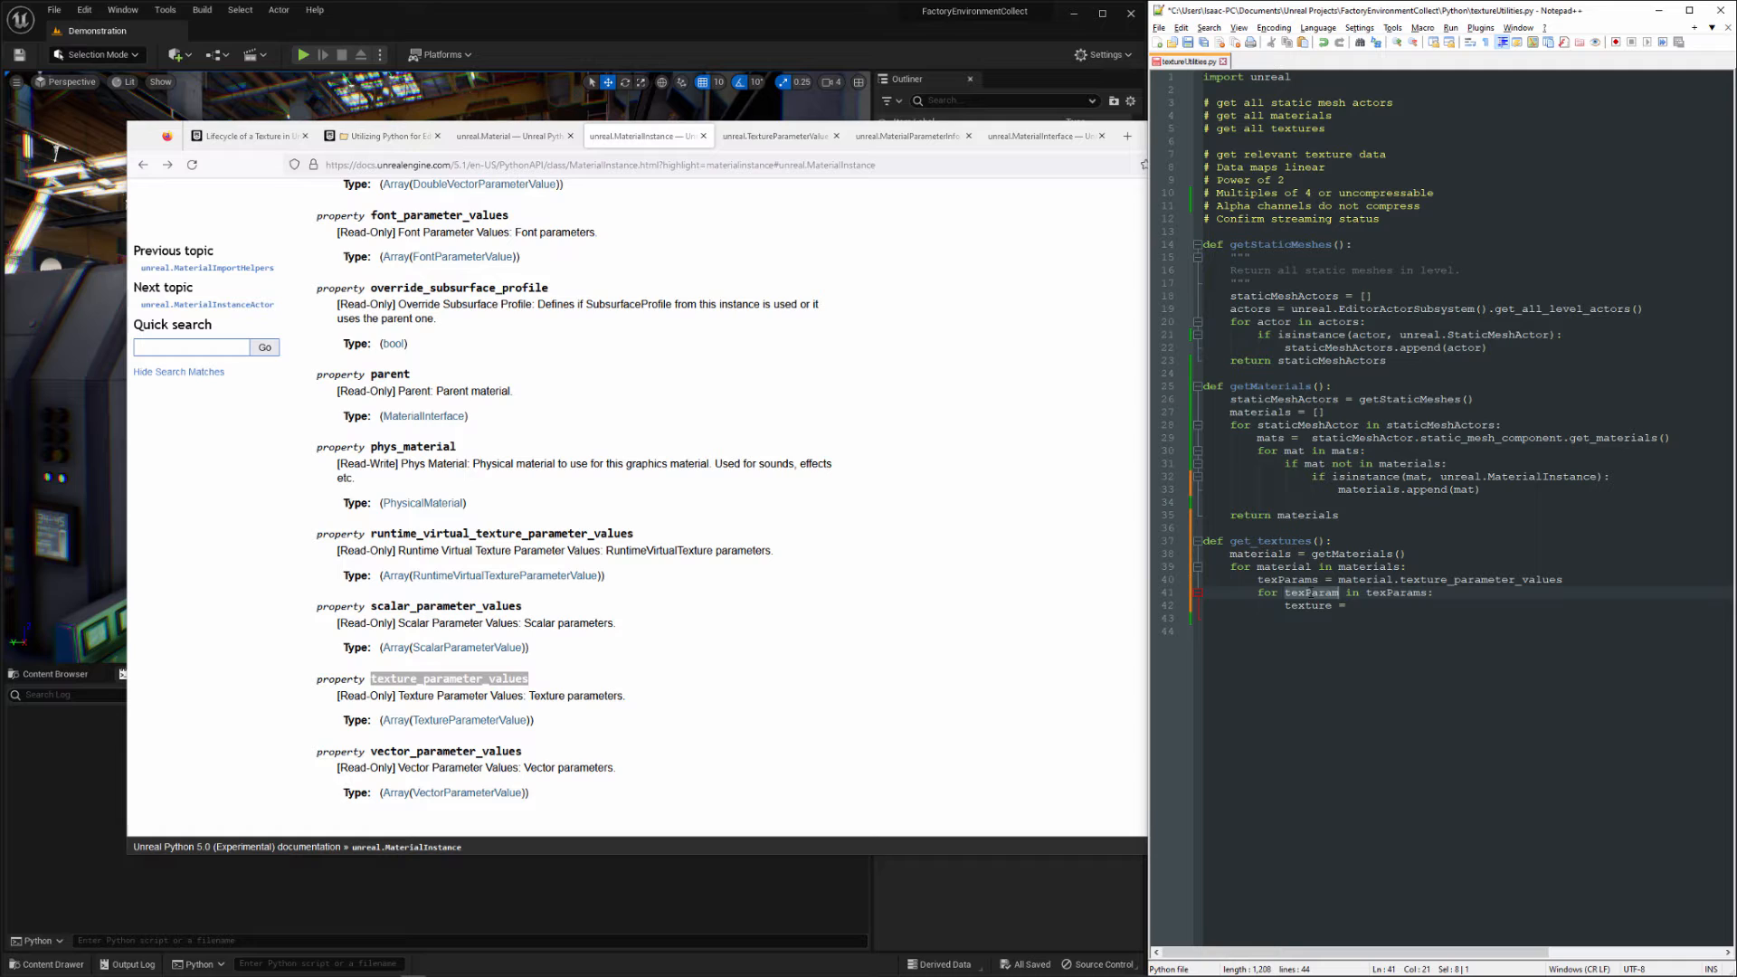
{"action": "type", "text": "texParam"}
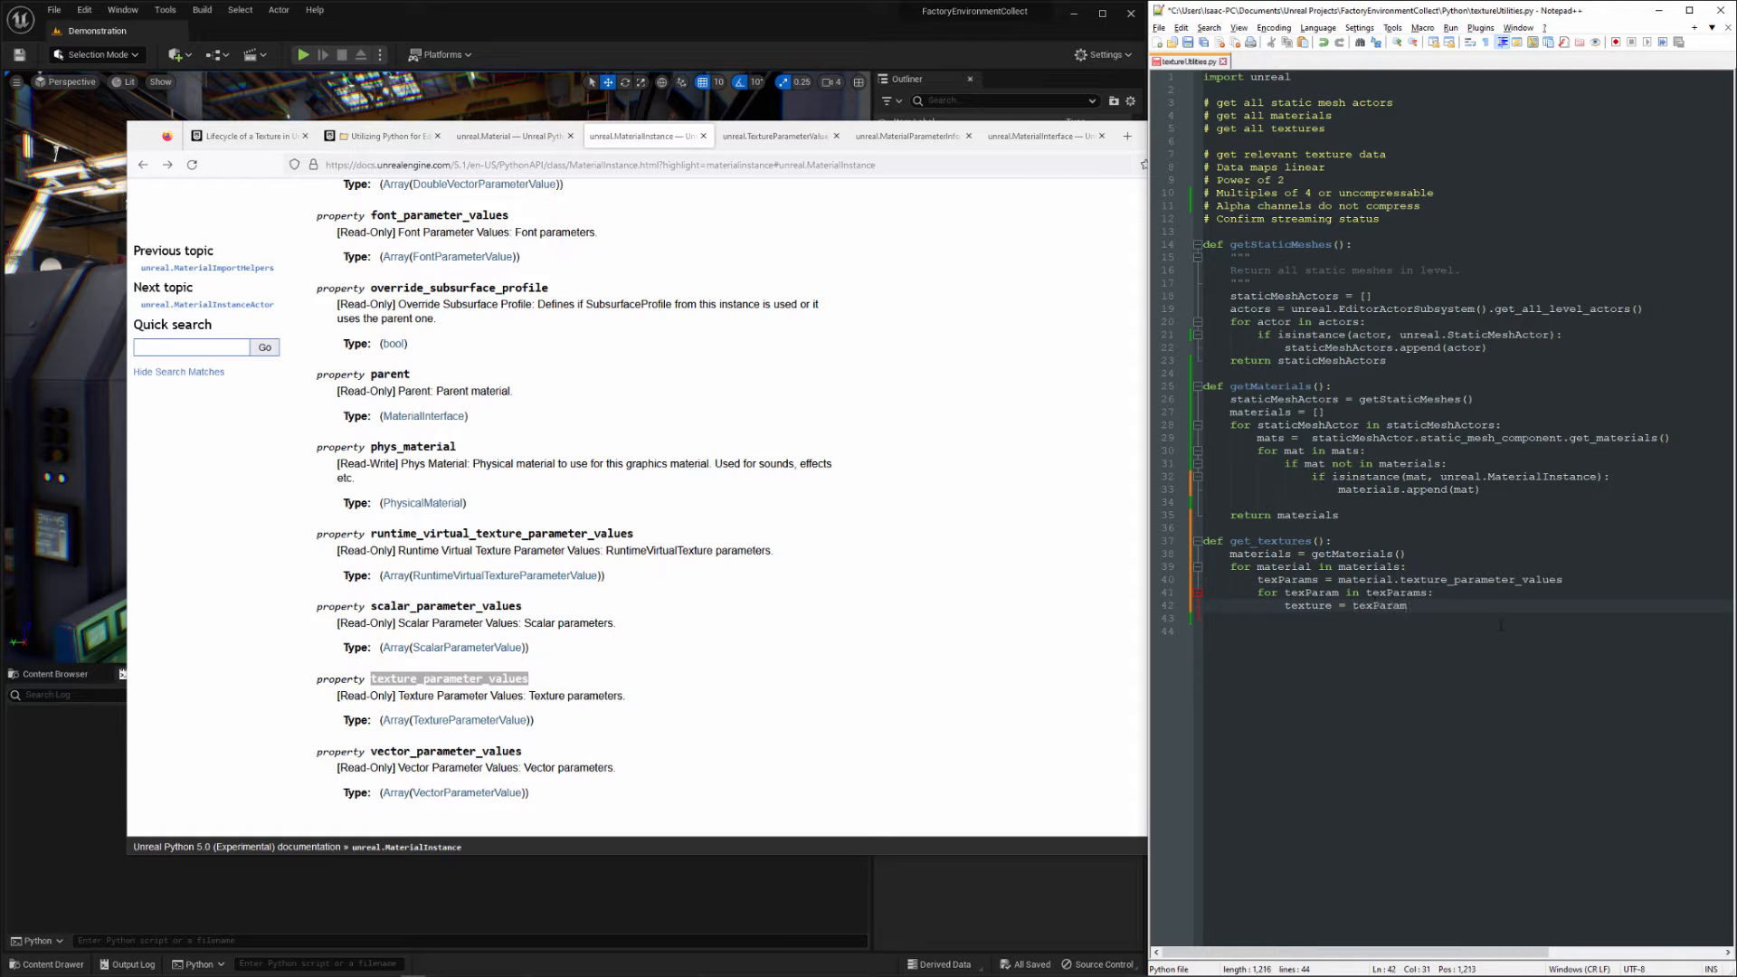
{"action": "type", "text": "."}
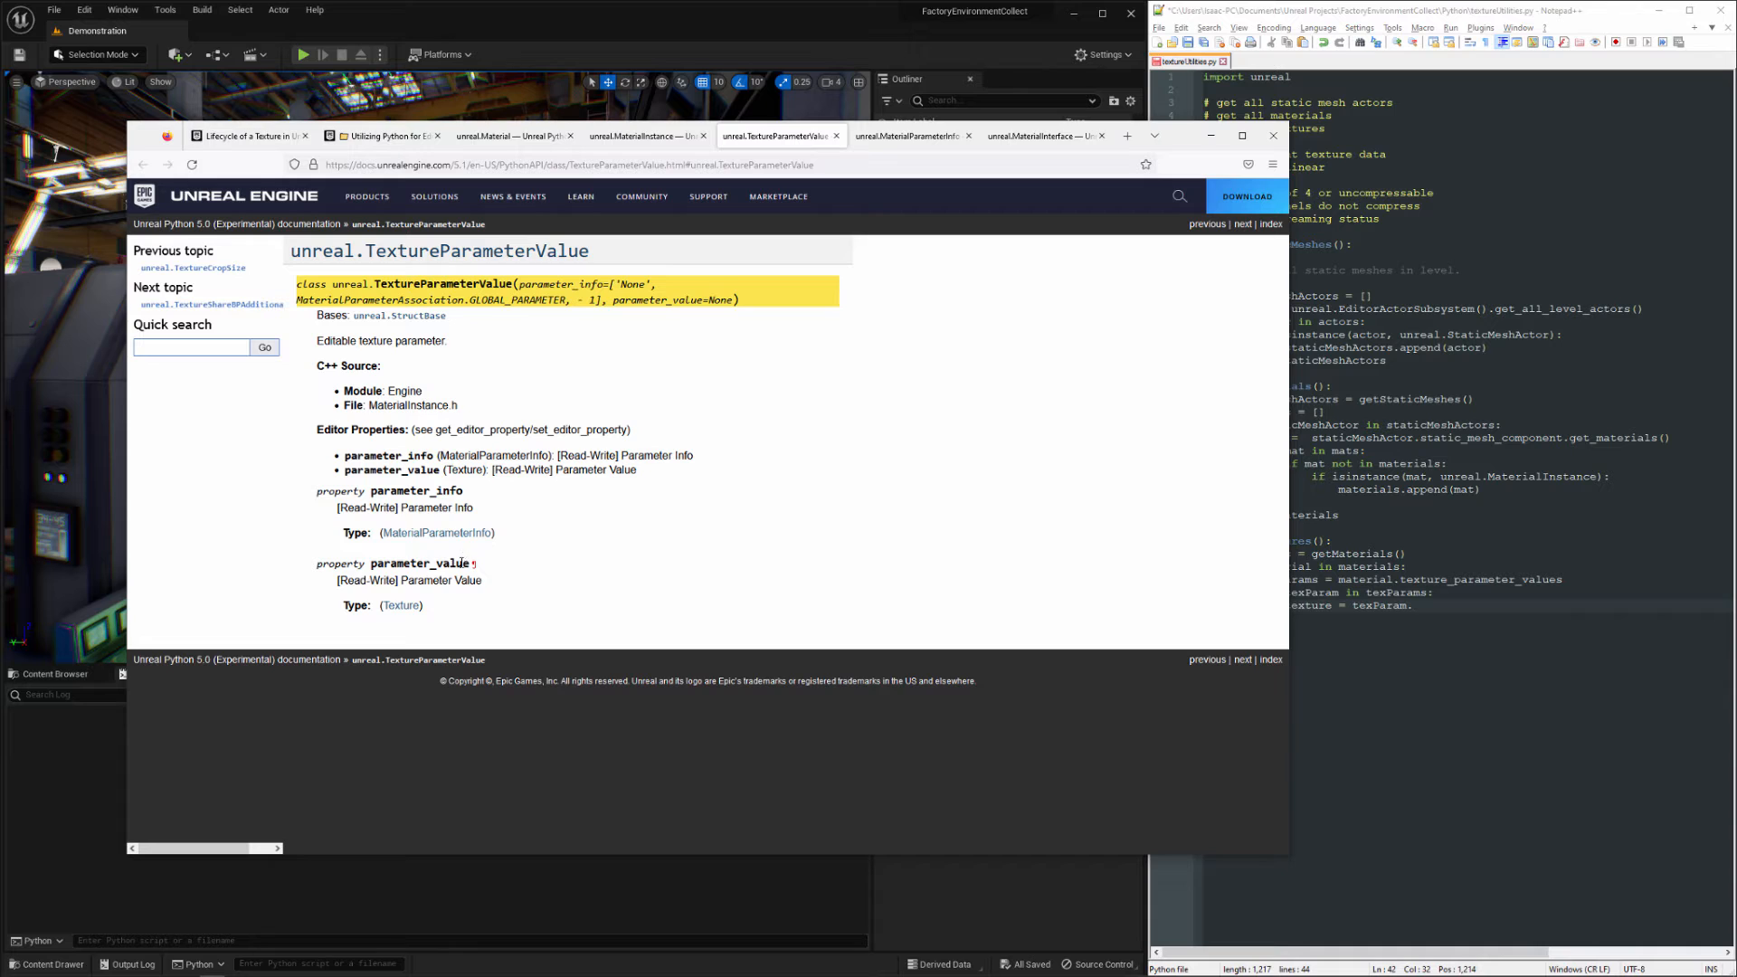
{"action": "double_click", "coordinate": [420, 562]}
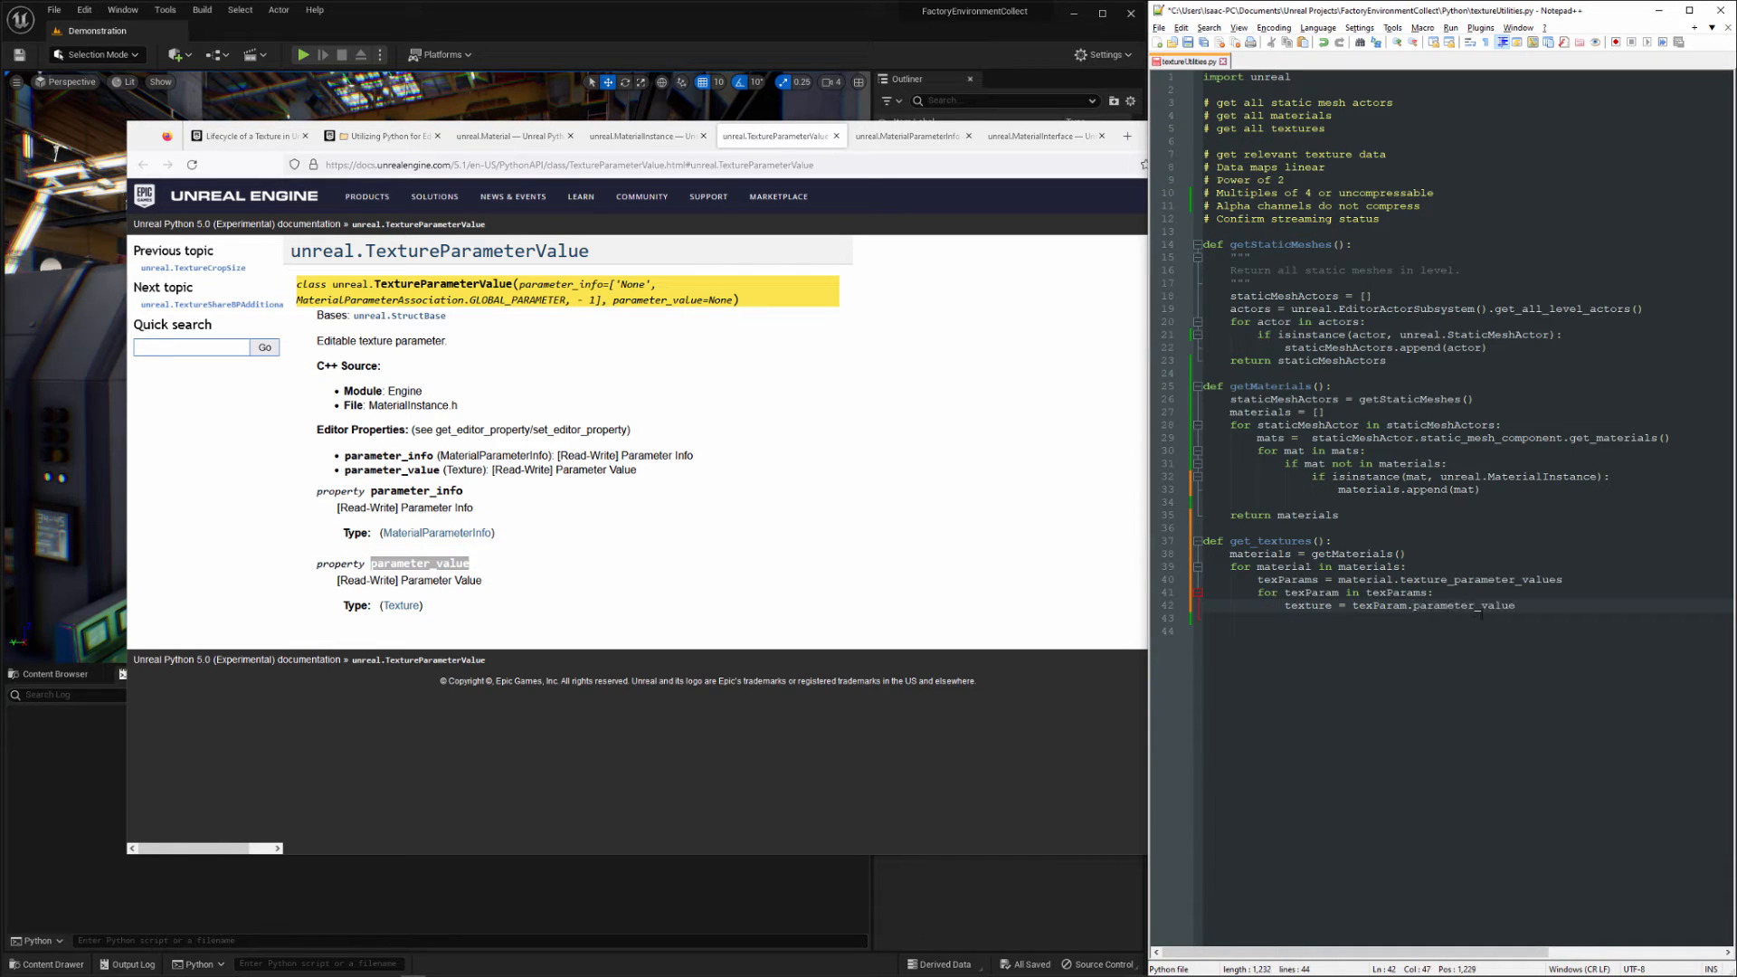
- Append each texture to textures only if not already present, then print(len(textures))
{"action": "key", "text": "enter"}
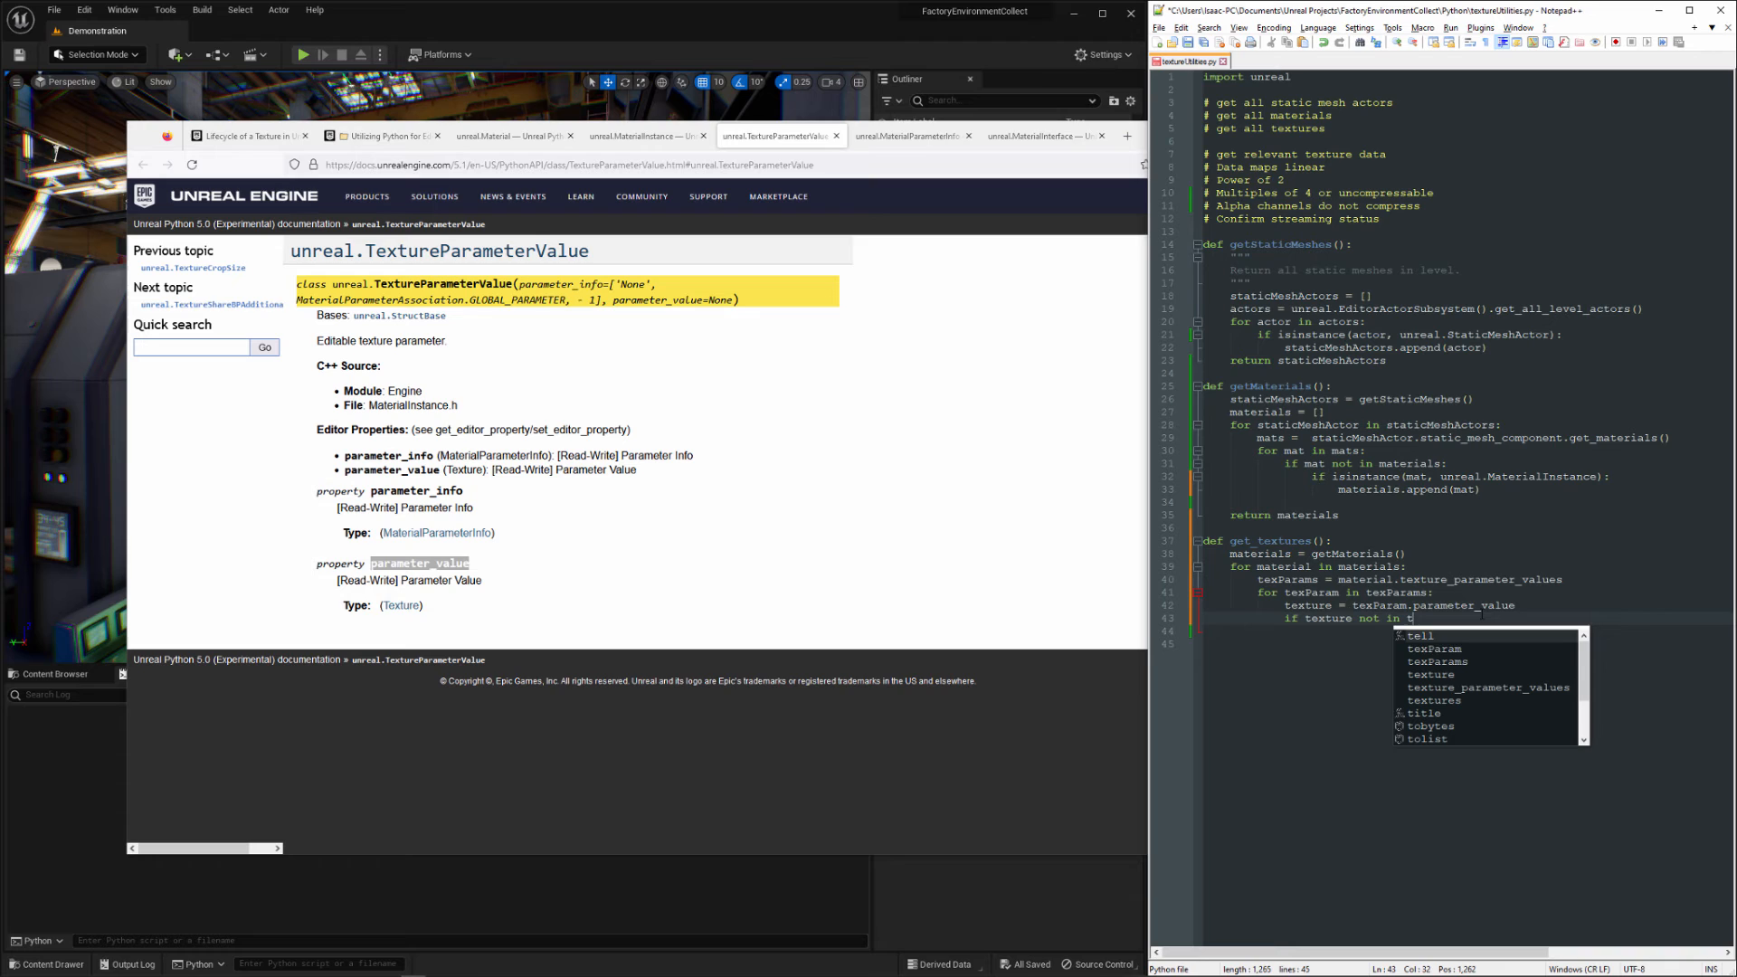
{"action": "type", "text": "extures:"}
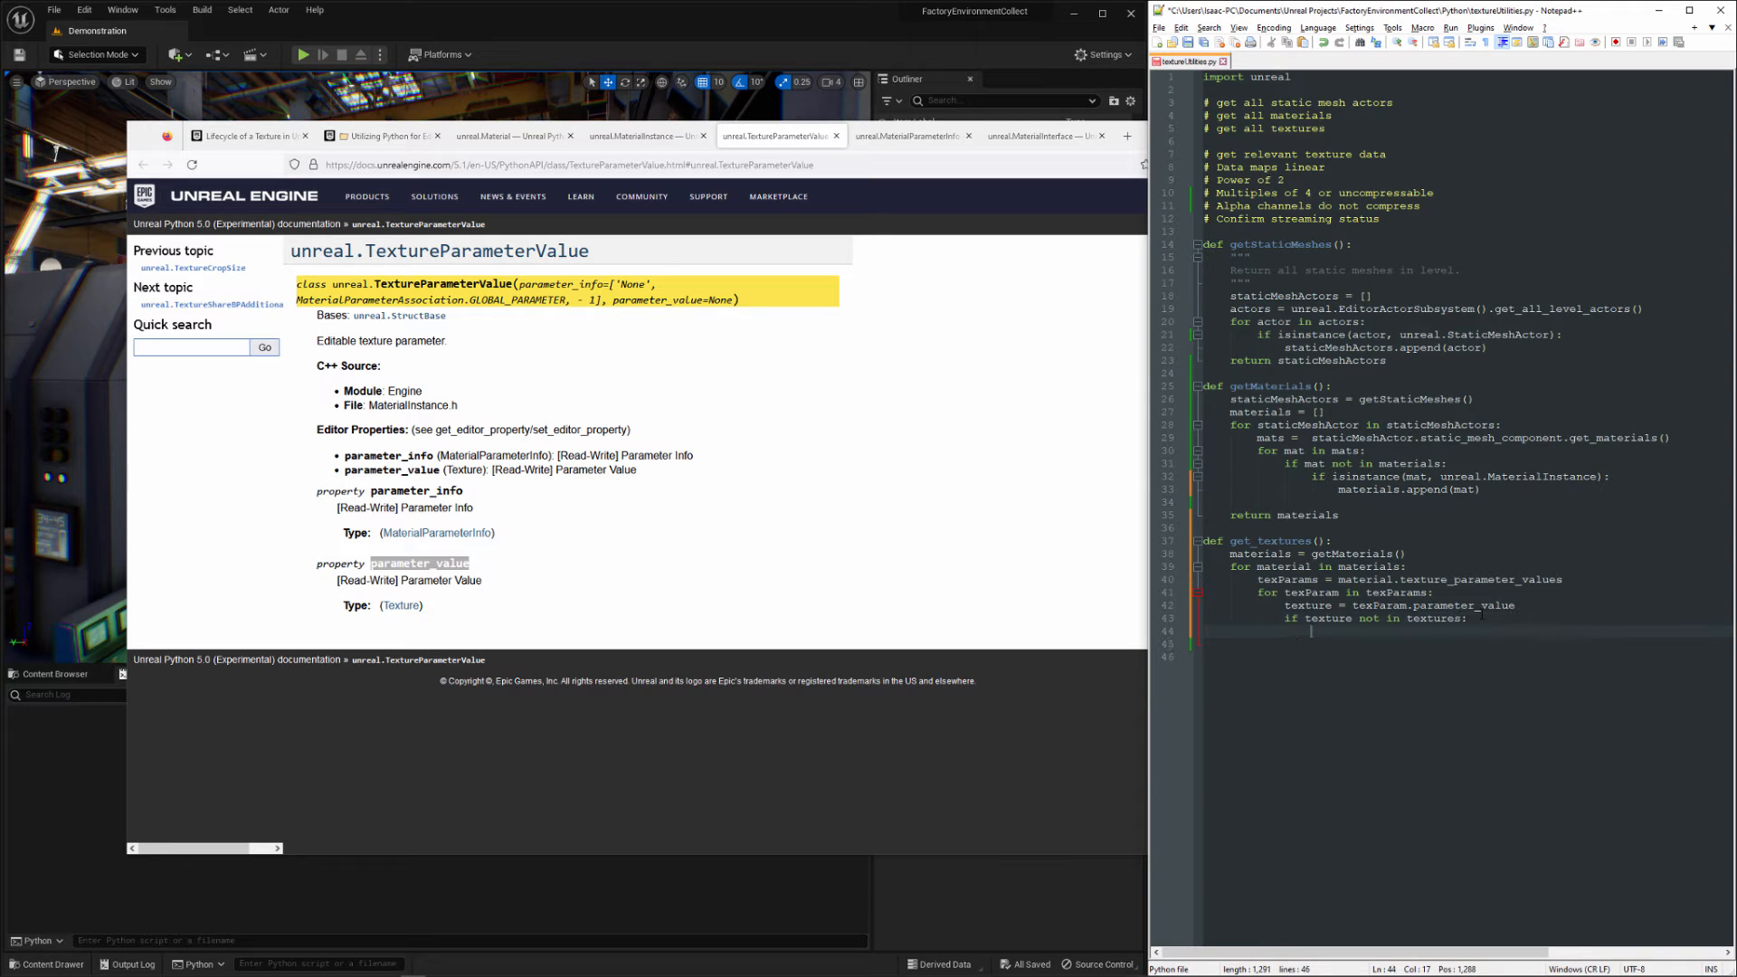
{"action": "type", "text": "textures.append("}
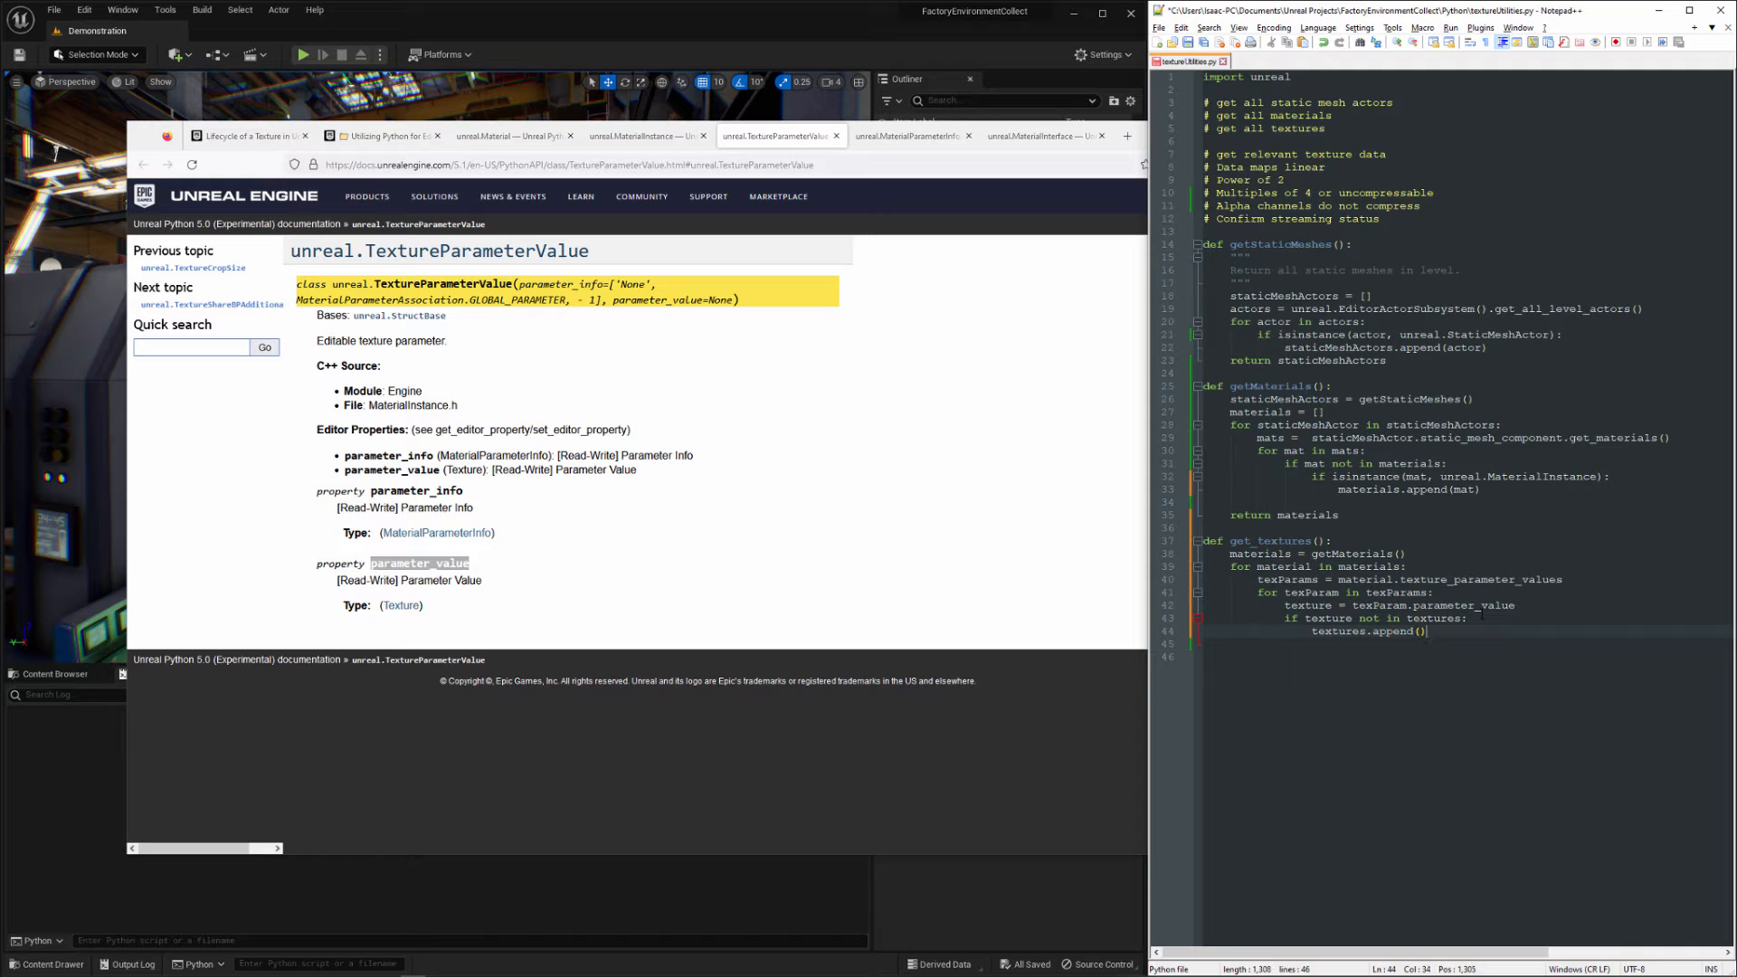
{"action": "type", "text": "exture"}
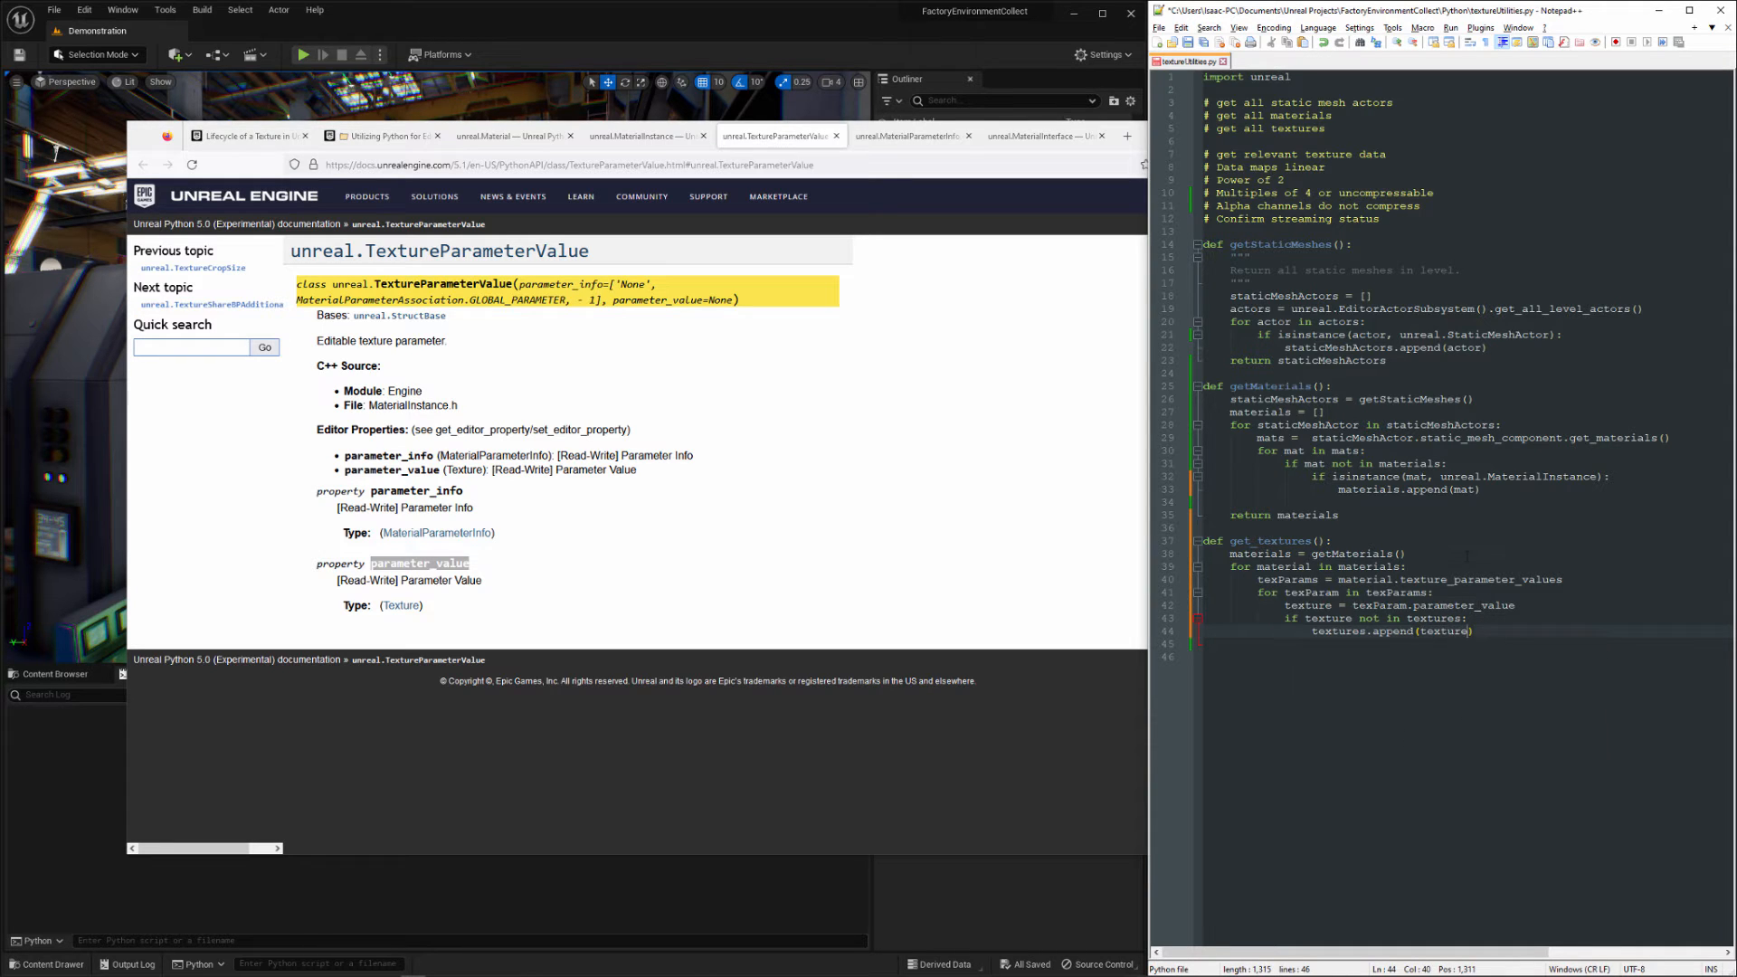
{"action": "type", "text": "textures = ["}
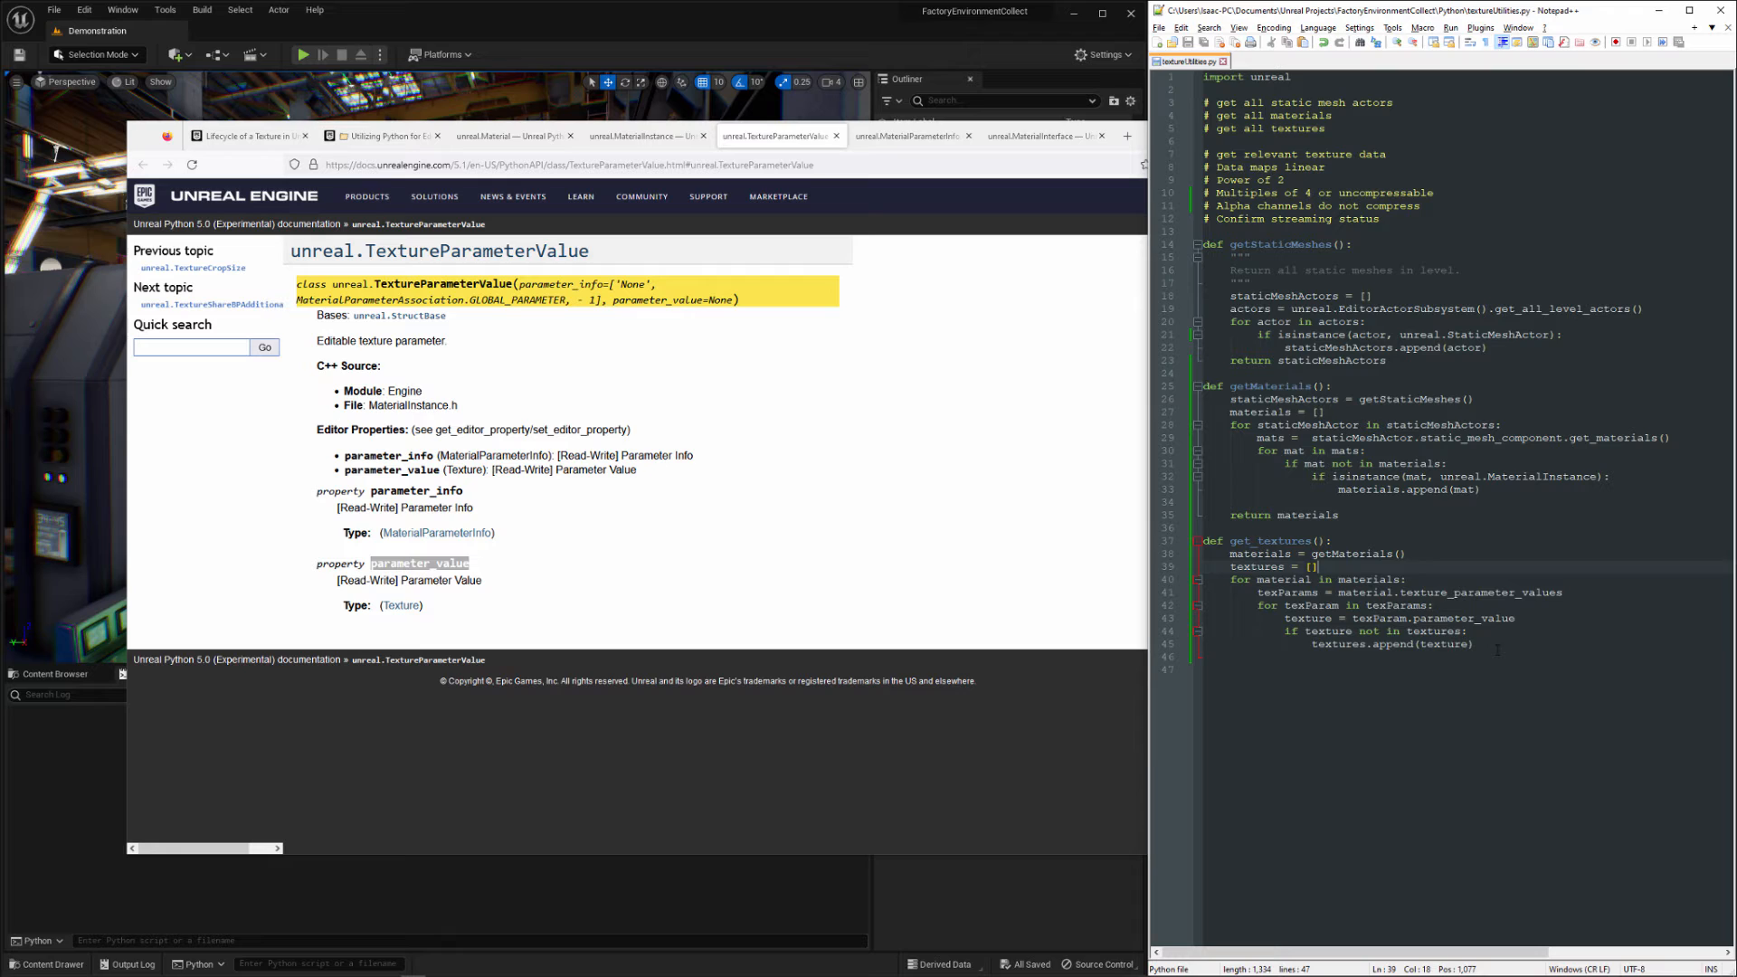
{"action": "key", "text": "Enter"}
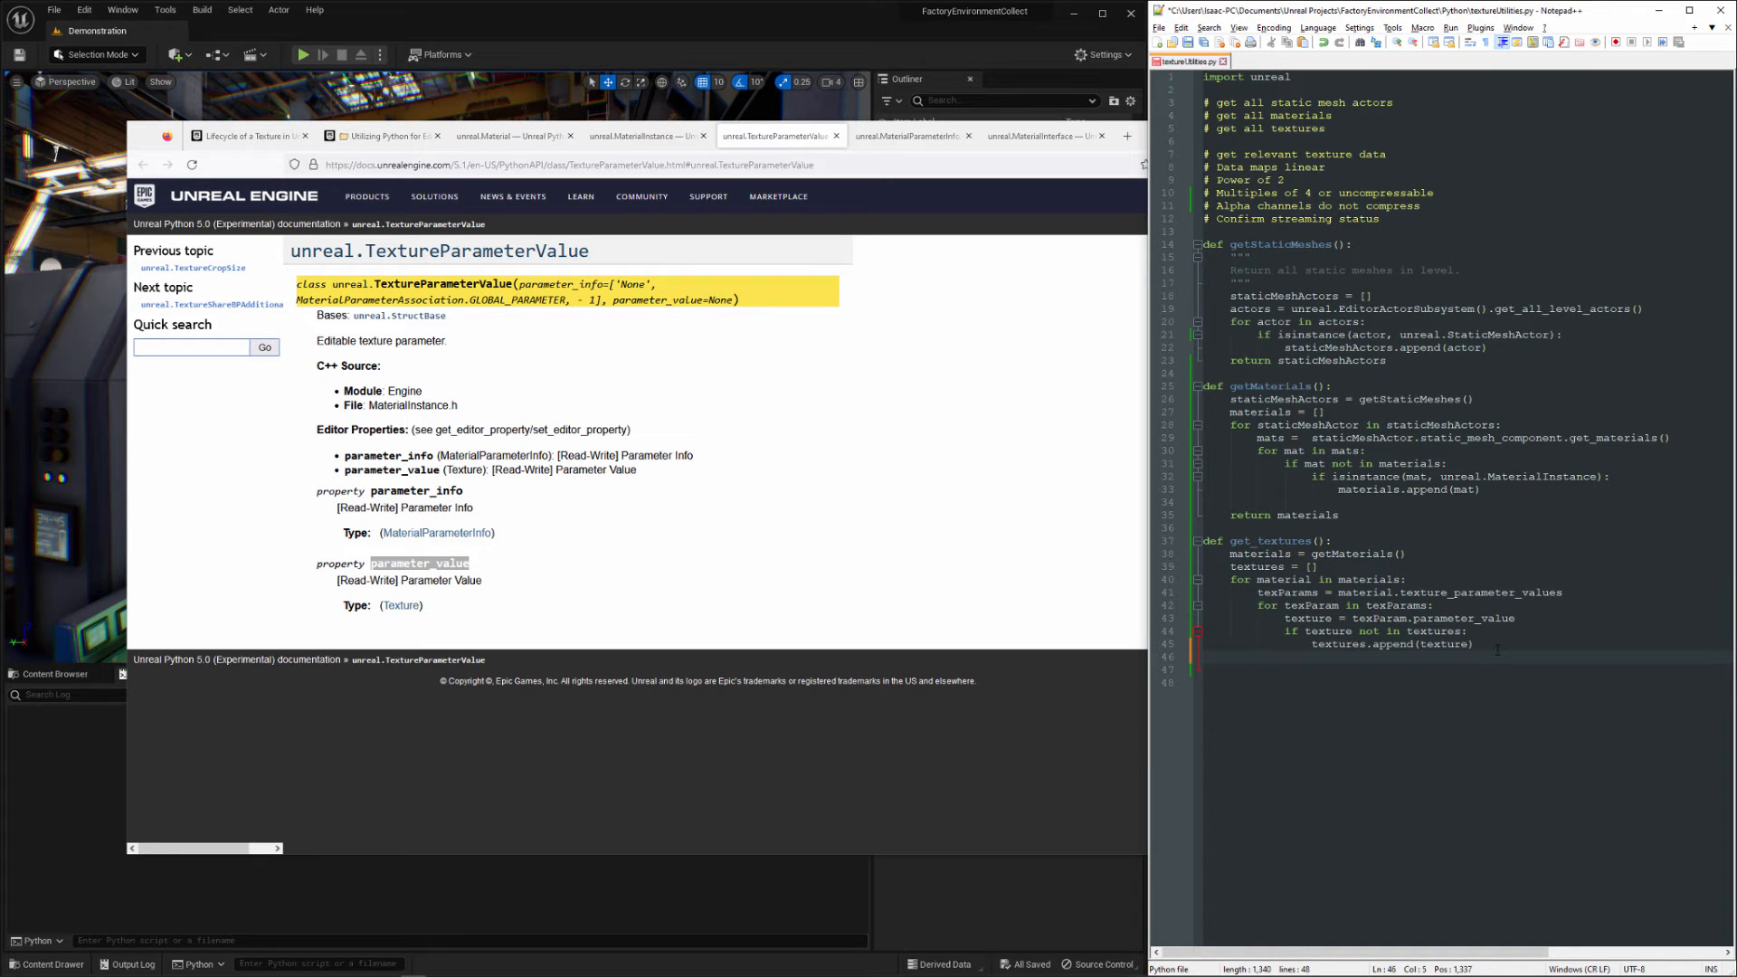
{"action": "type", "text": "print ()"}
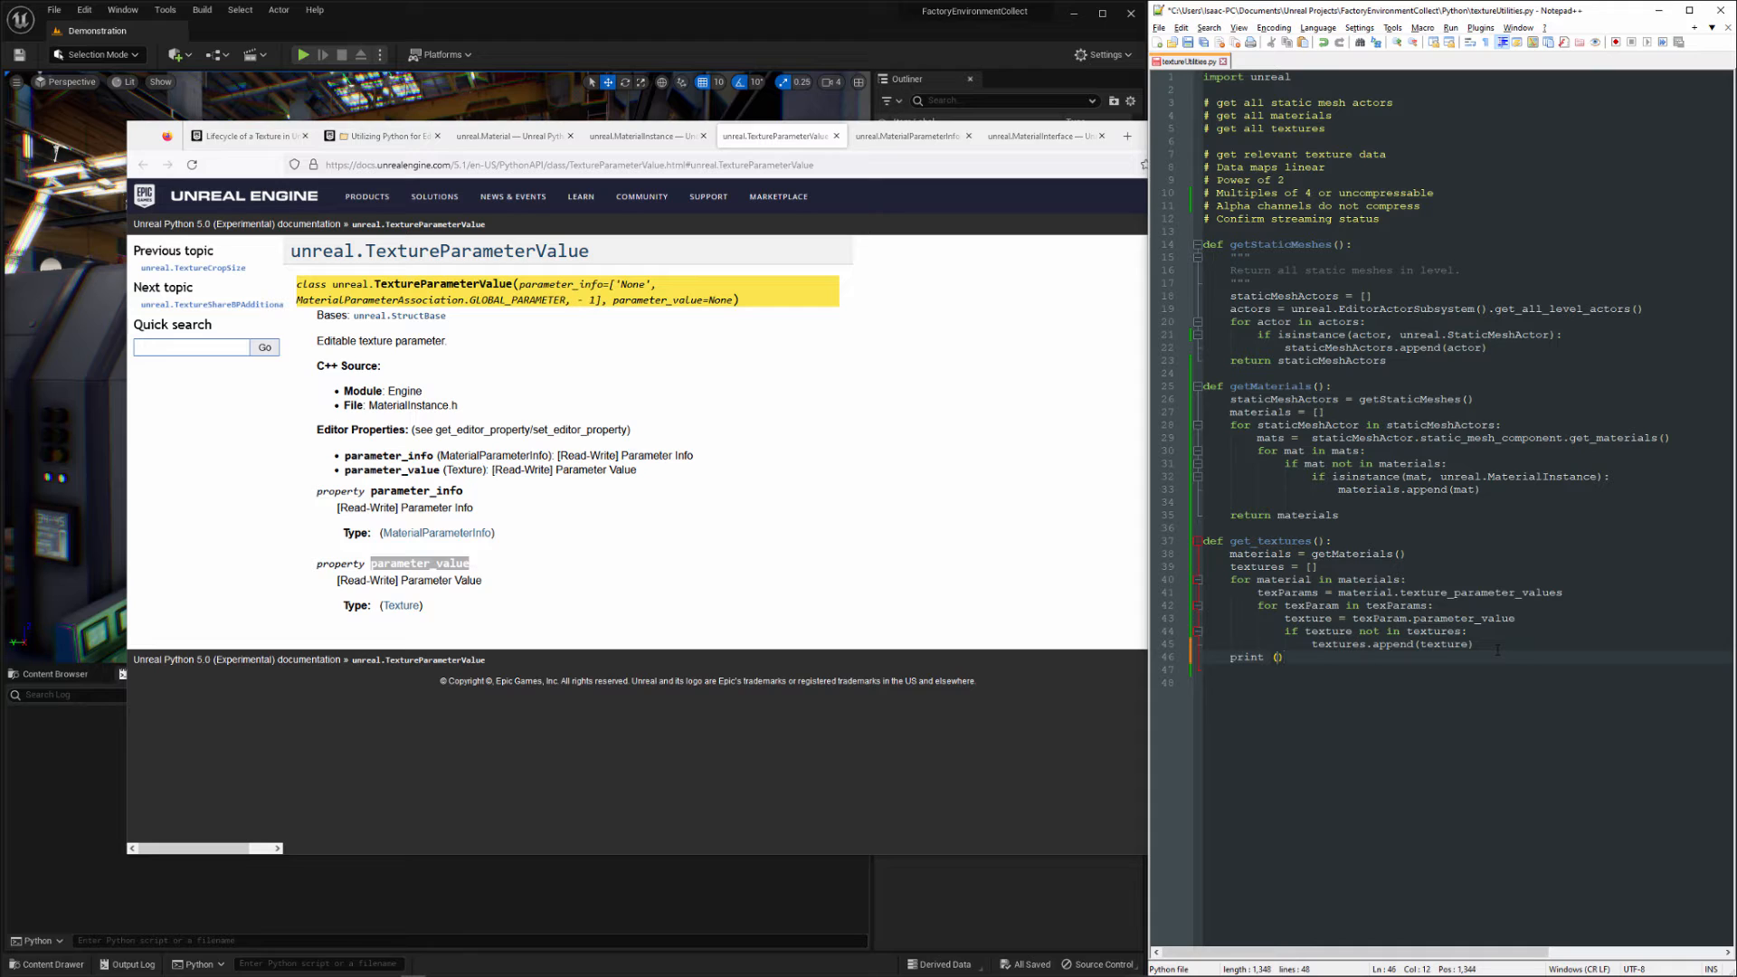
{"action": "type", "text": "len(t"}
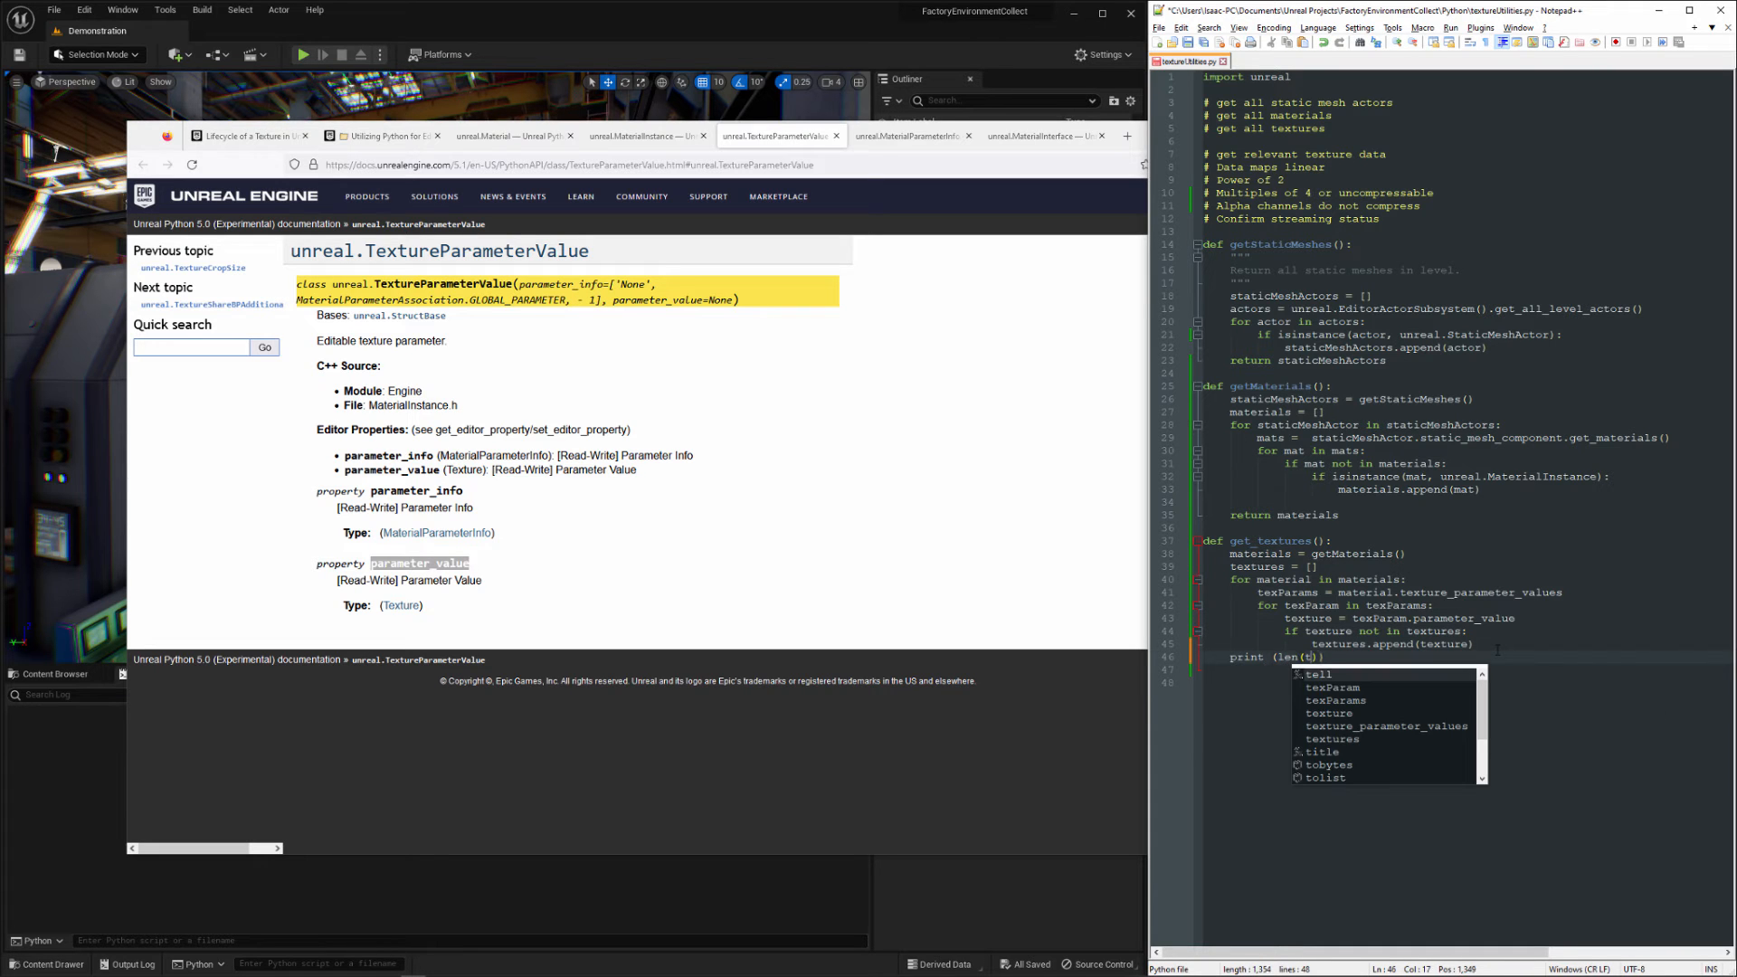
{"action": "type", "text": "extures"}
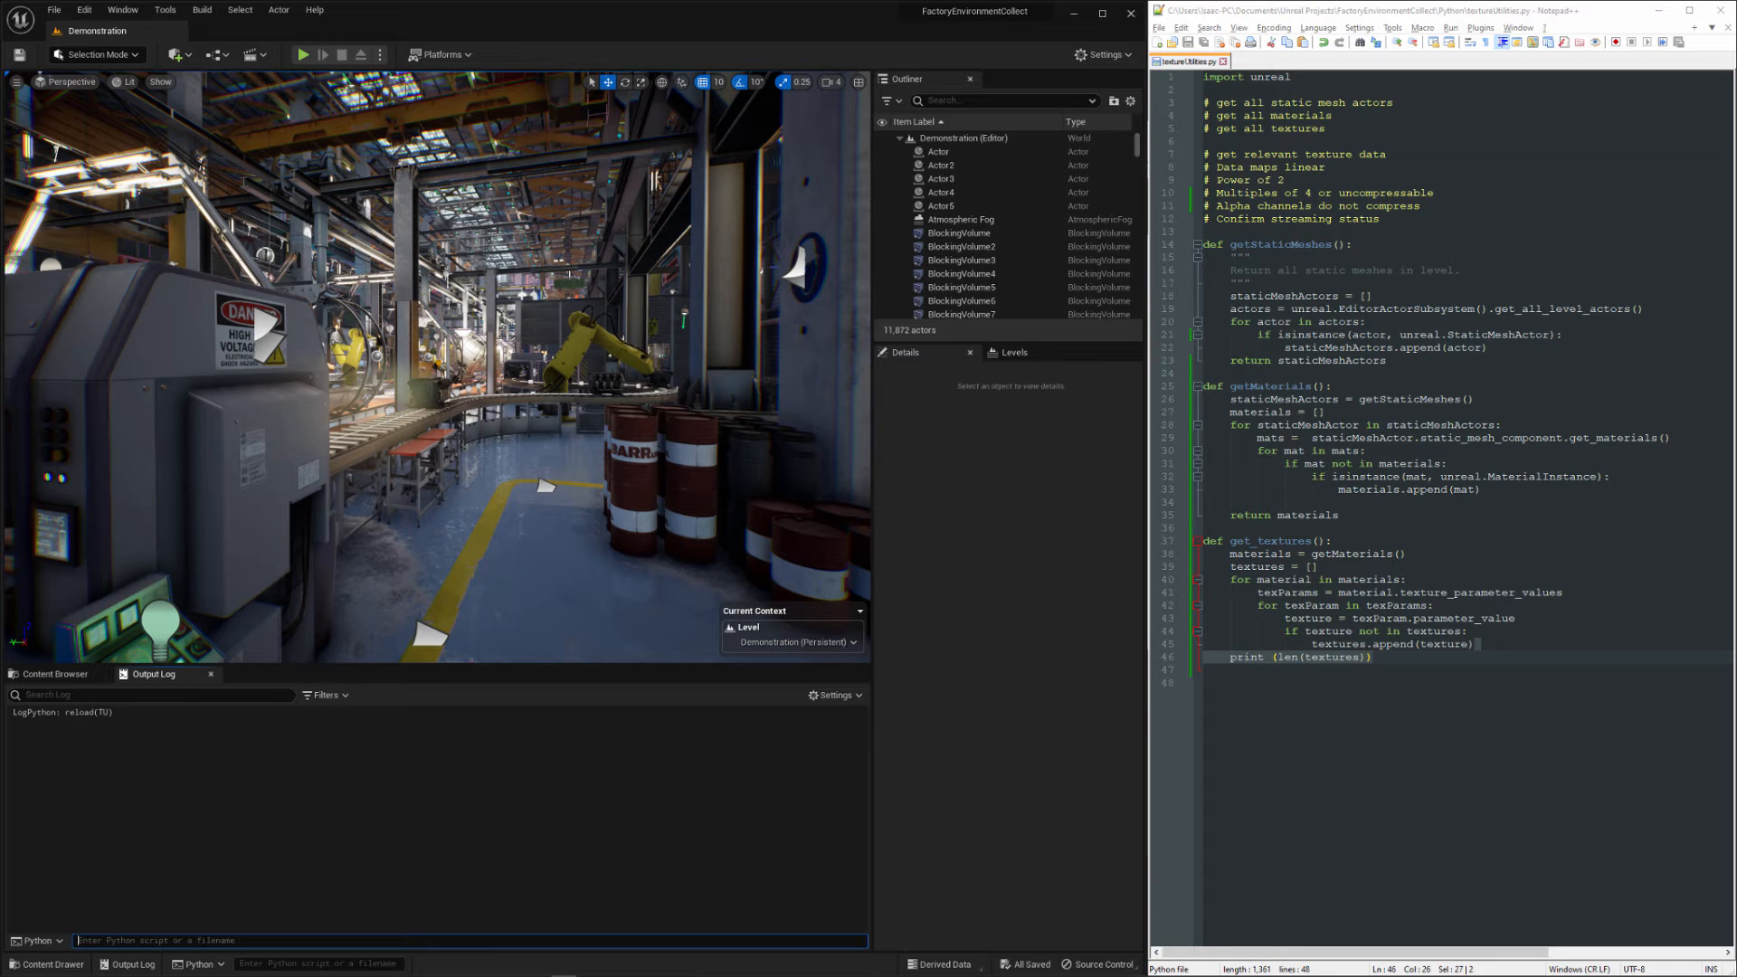
- Run TU.getTextures() in the Unreal Python console (559 textures) and remove the print line
{"action": "type", "text": "TU."}
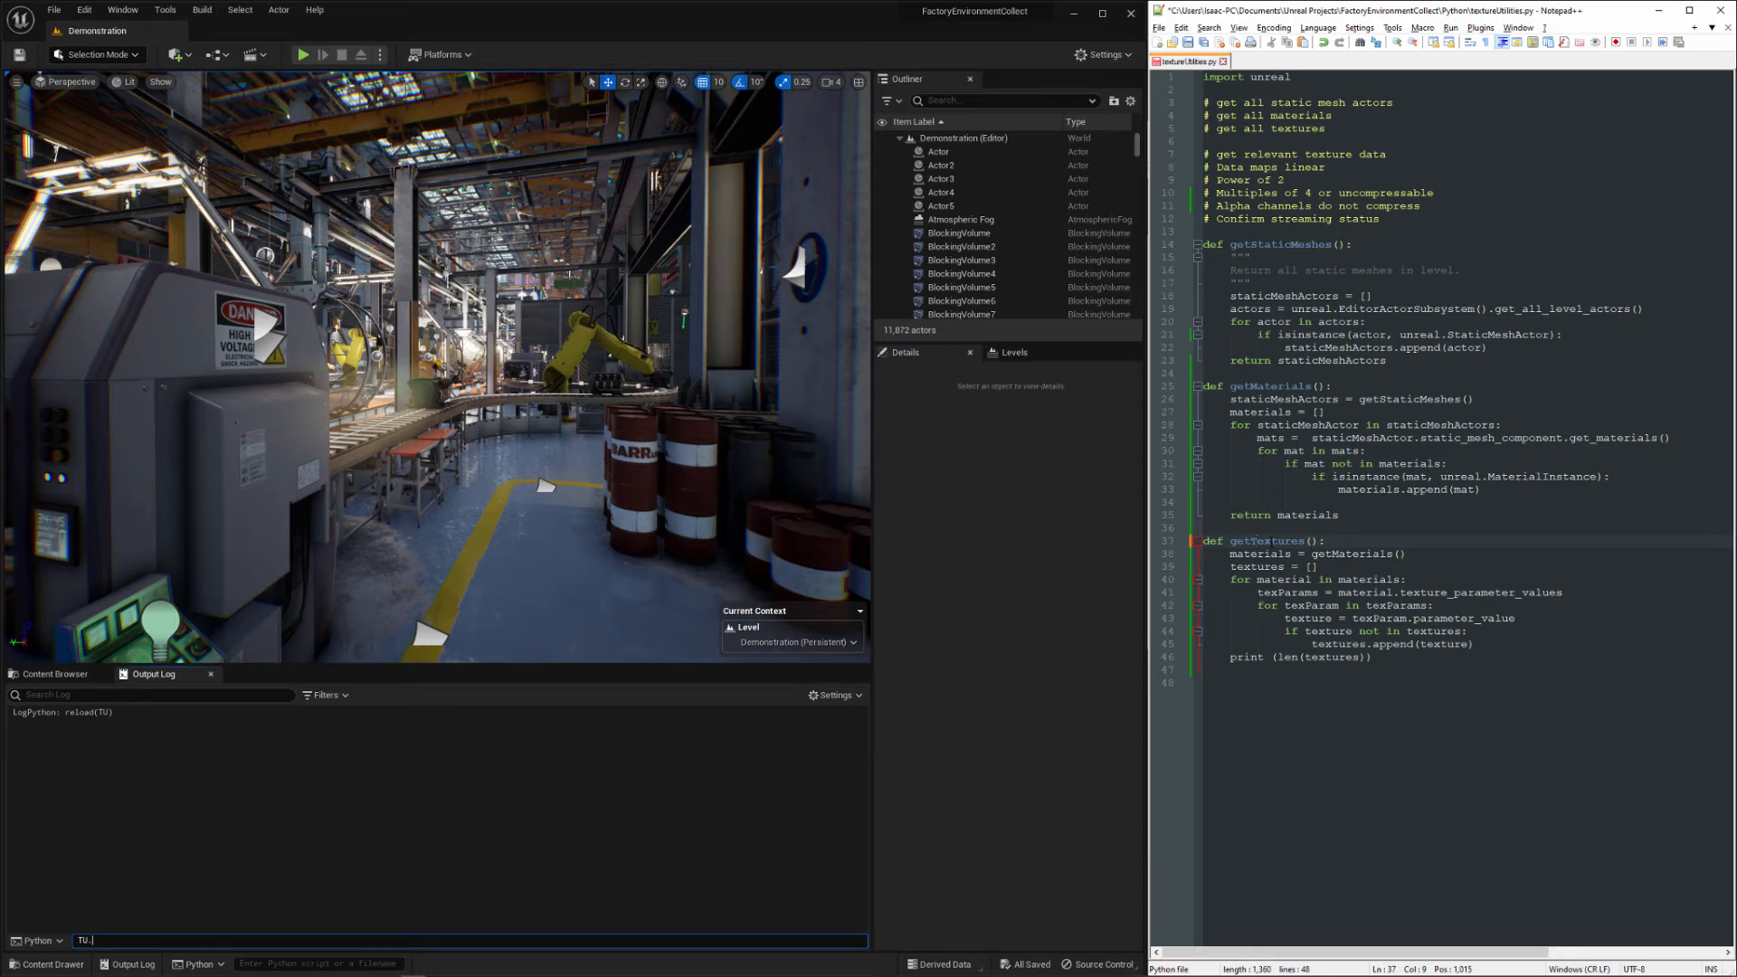
{"action": "double_click", "coordinate": [1267, 541]}
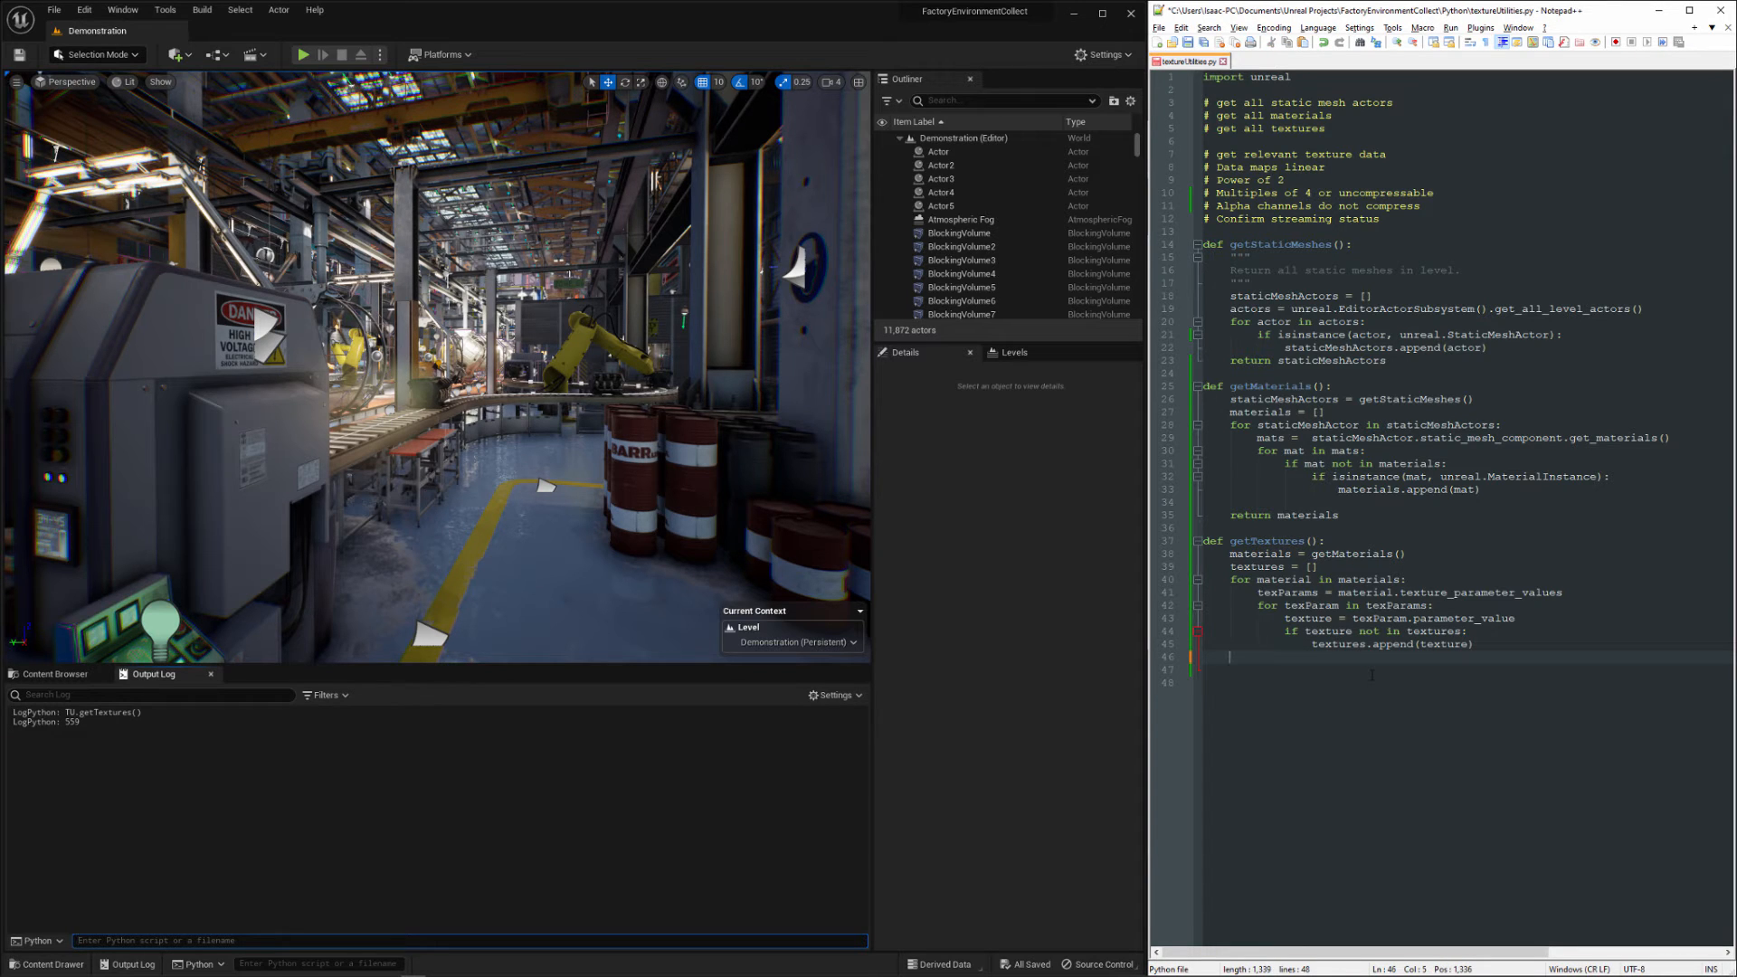
- Add 'for tex in textures: print (tex.get_name())' and rerun TU.getTextures() in Unreal
{"action": "type", "text": "for t"}
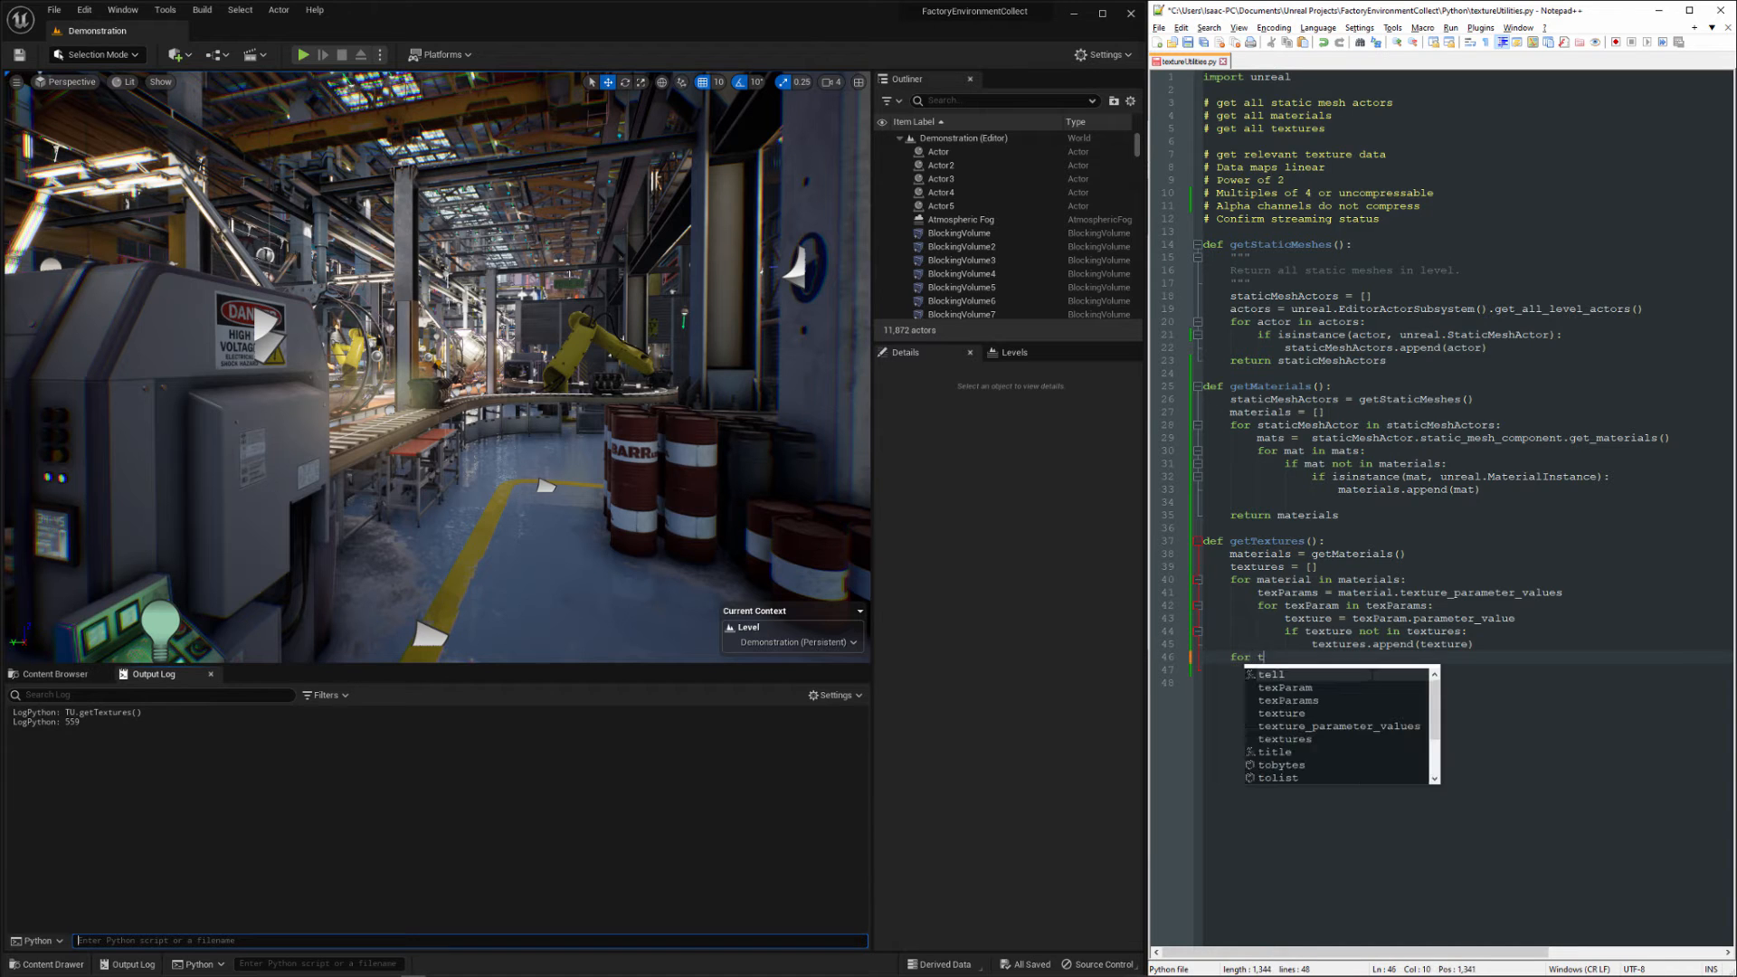
{"action": "type", "text": "ex in textures"}
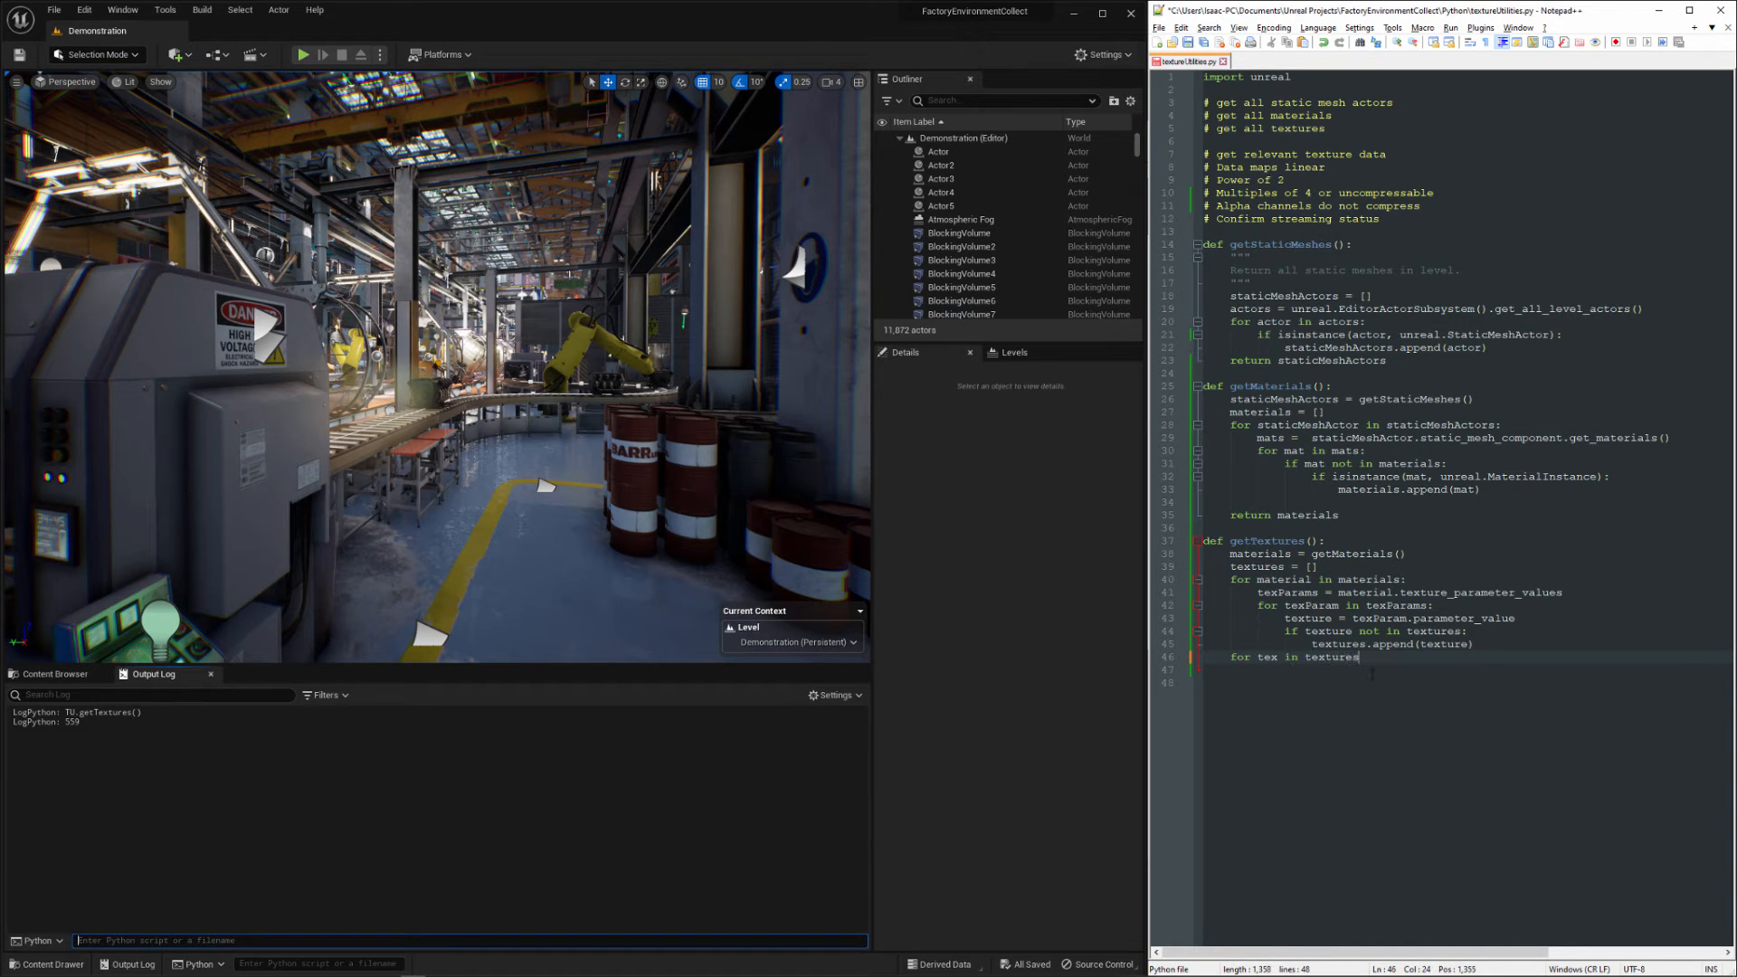
{"action": "type", "text": "print"}
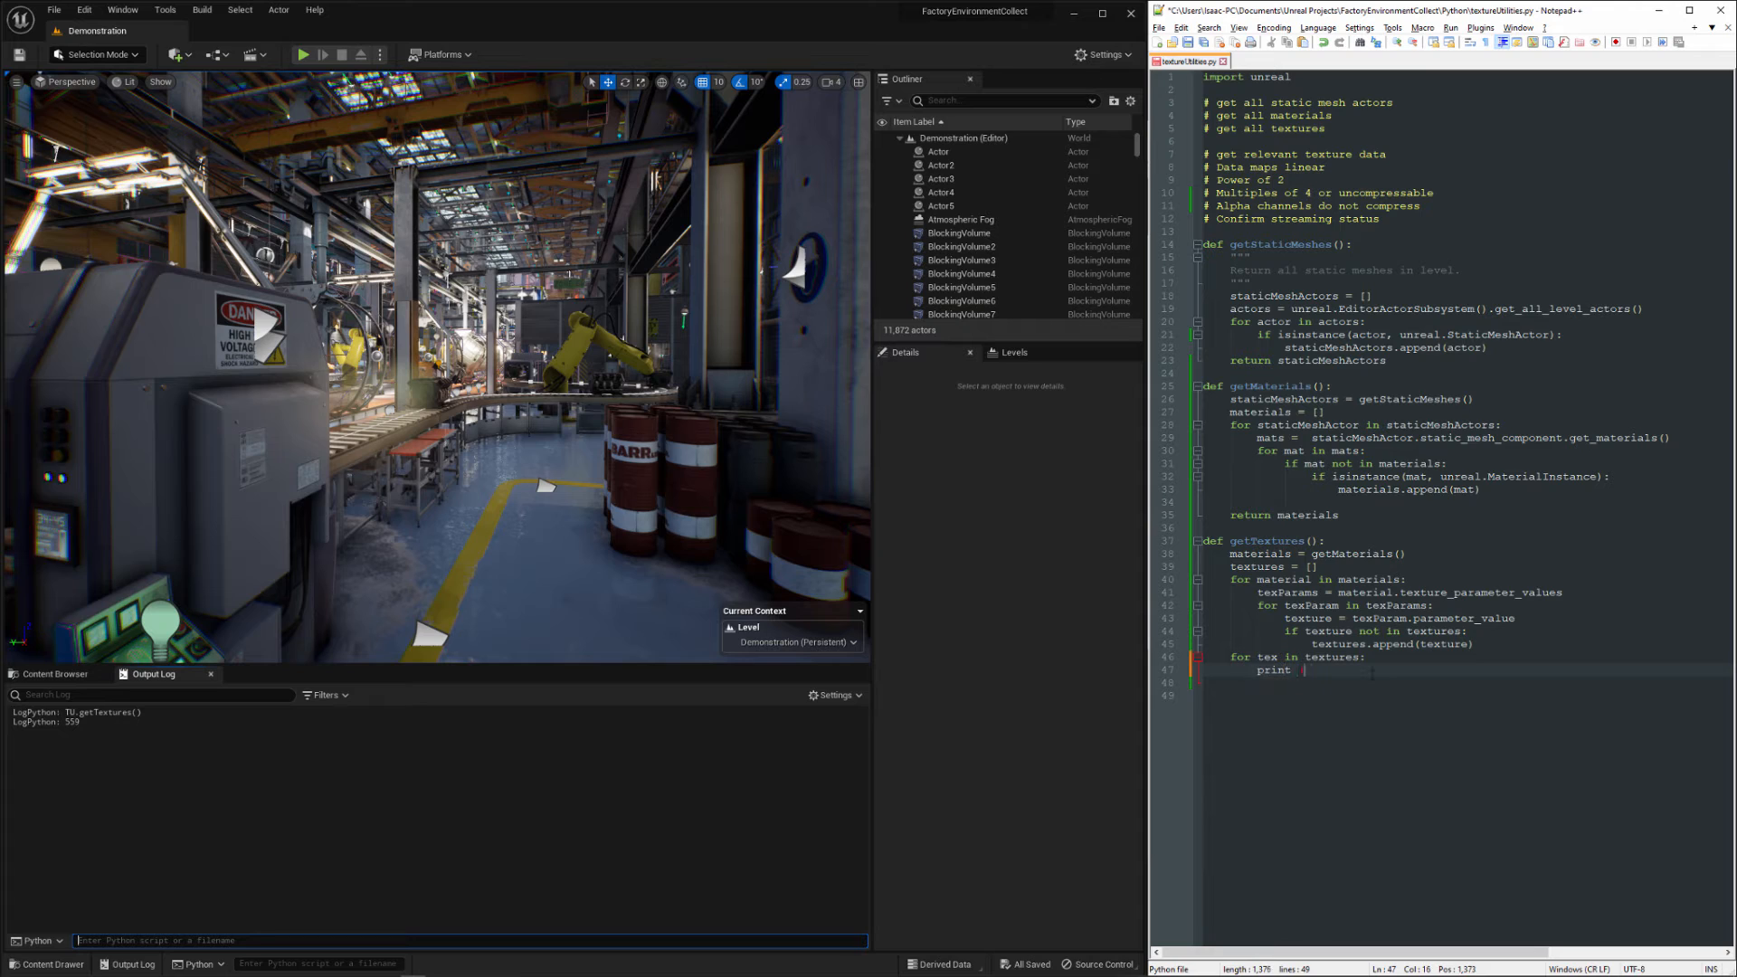
{"action": "type", "text": "(tex.get_name("}
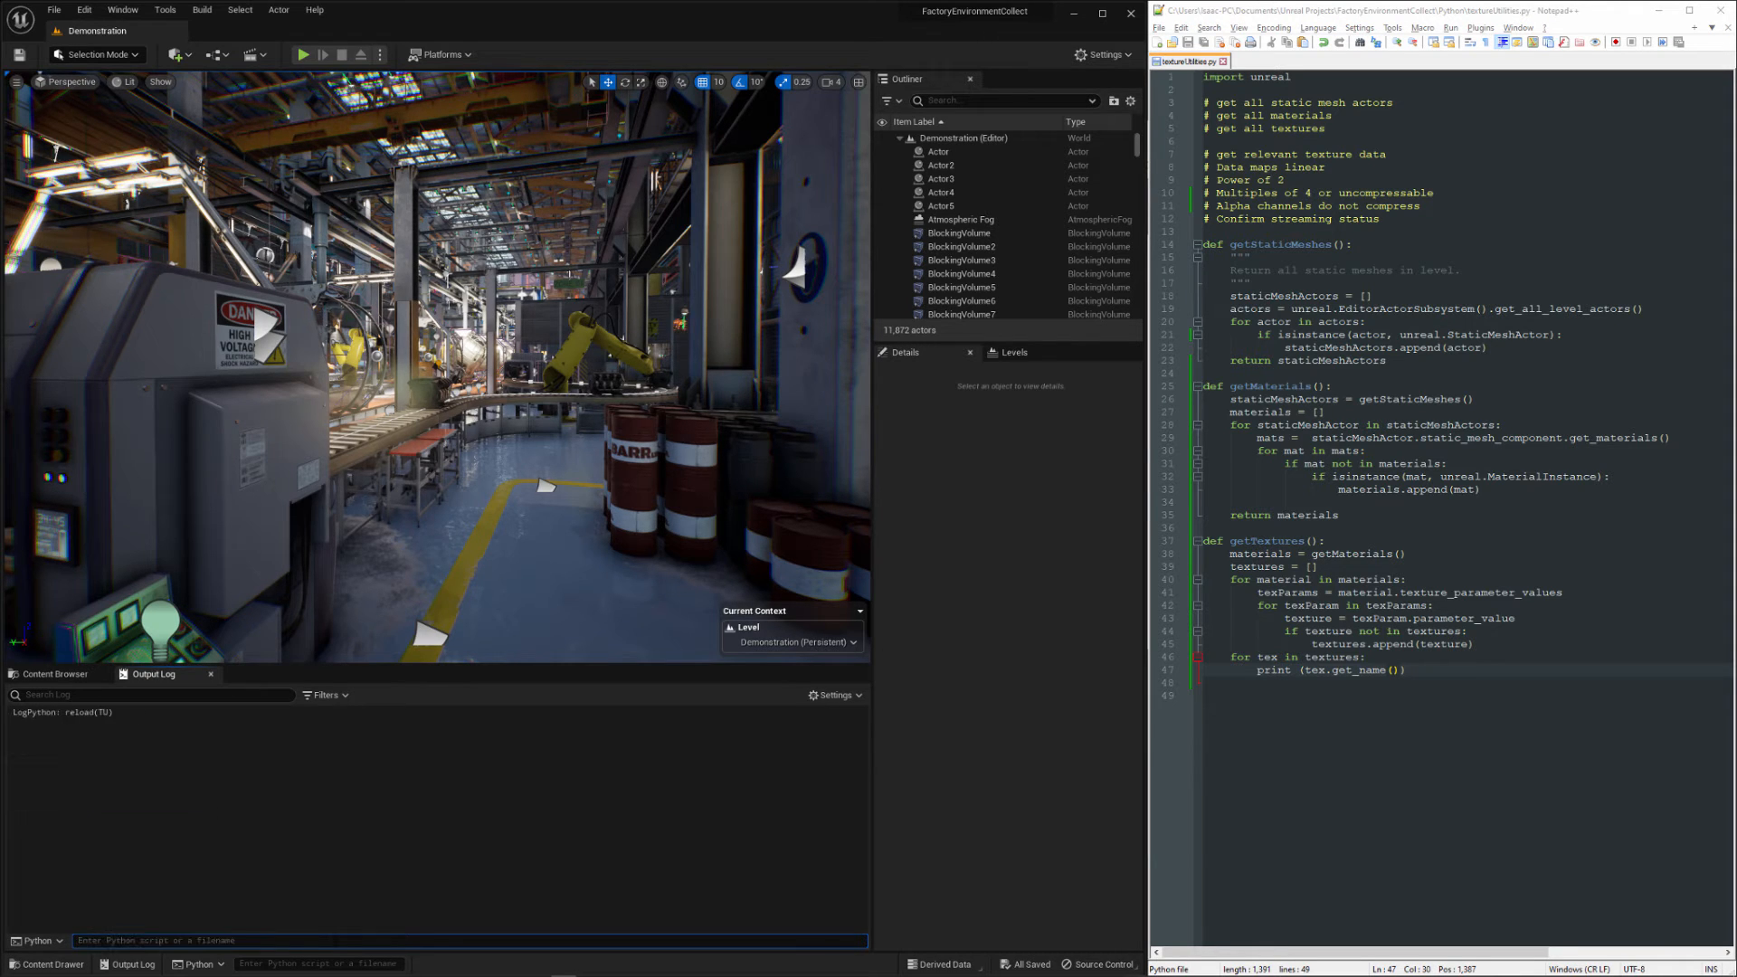
{"action": "type", "text": "TU.getTextures()"}
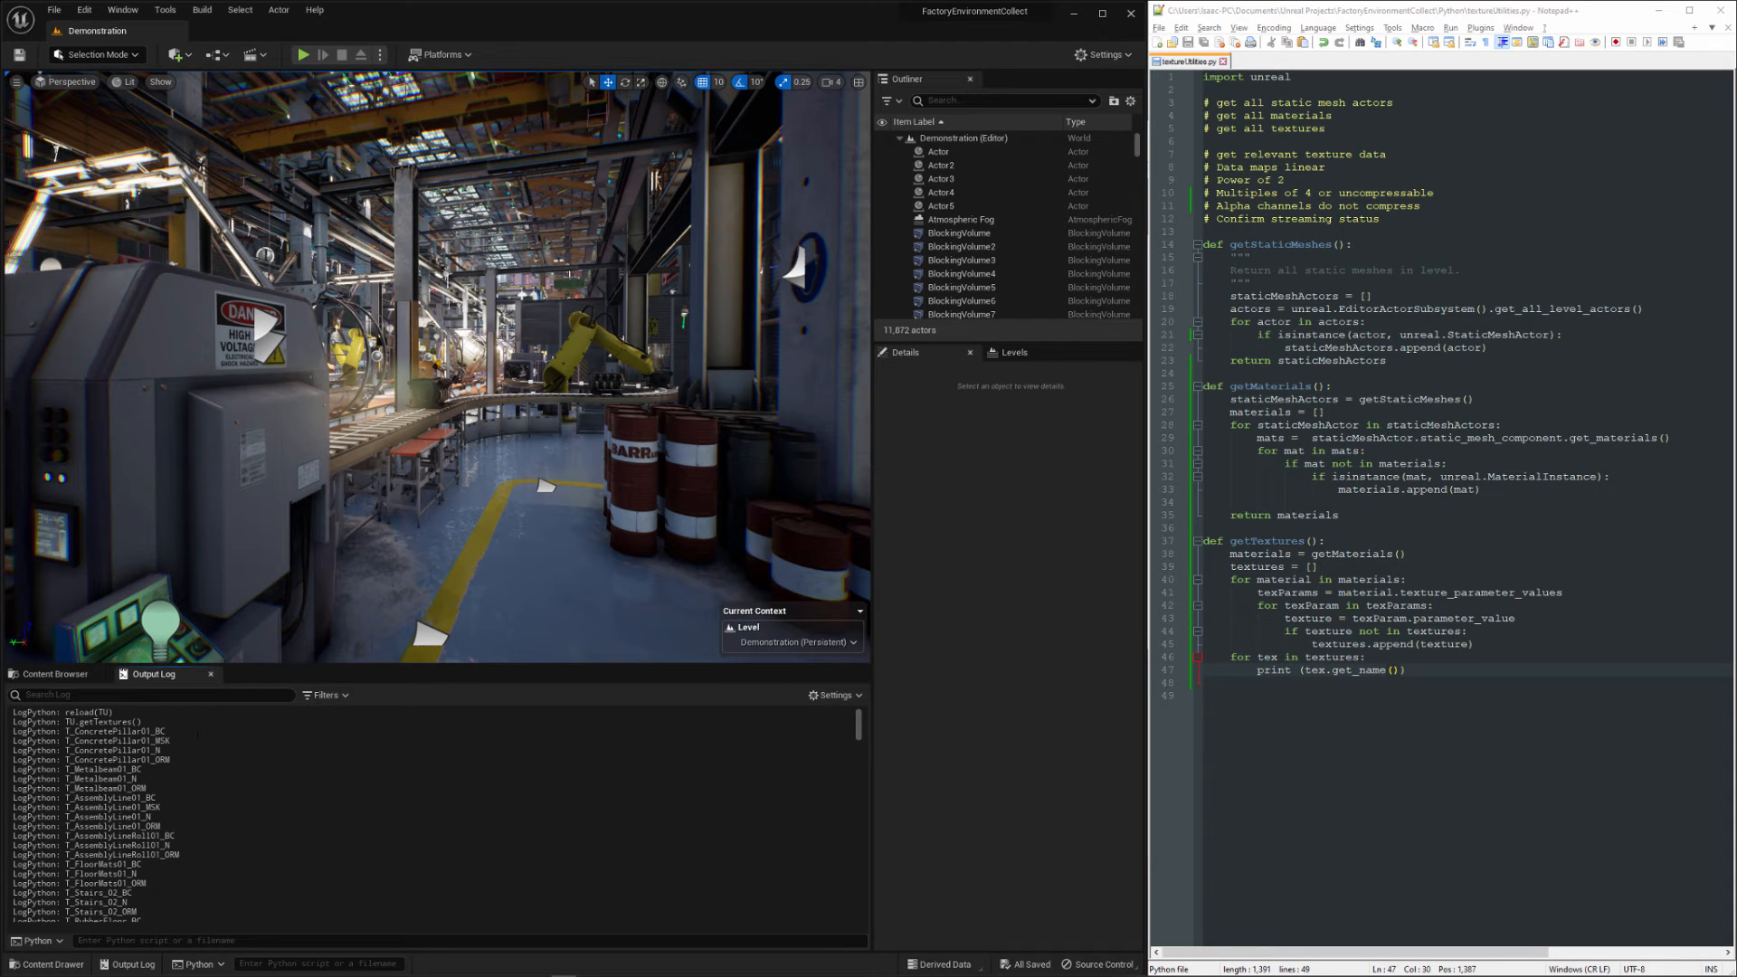
- Select a texture name in the Output Log and scroll through the printed office, door and wall textures
{"action": "double_click", "coordinate": [158, 733]}
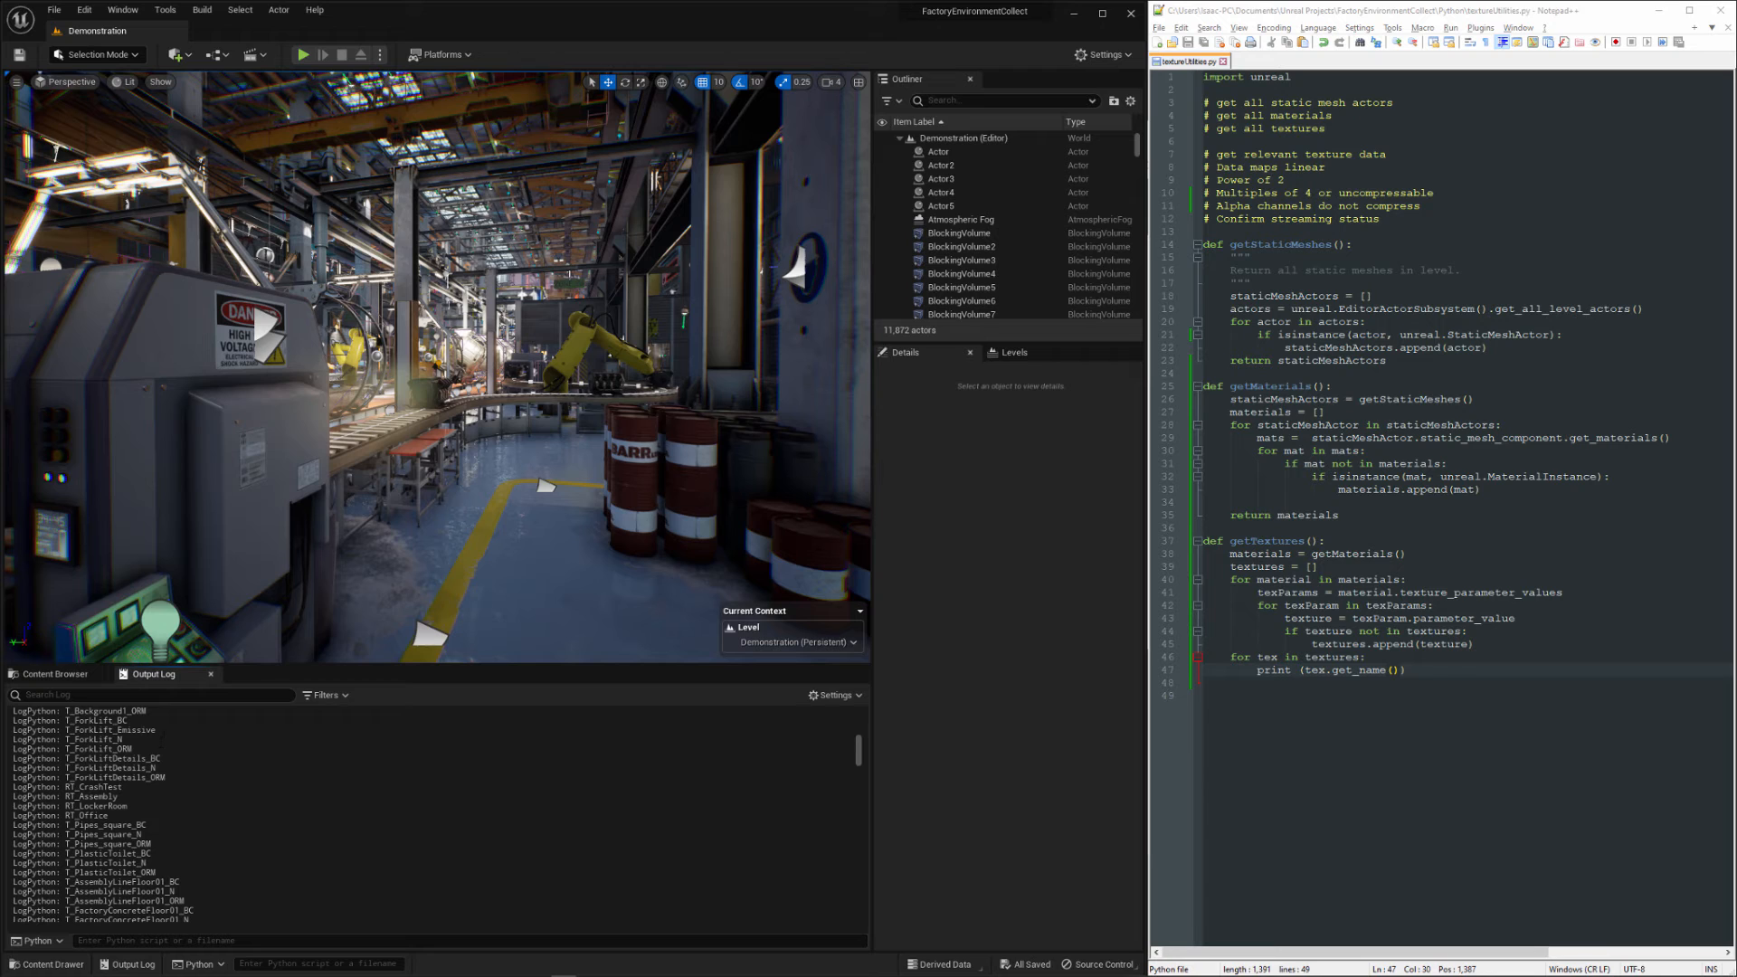
{"action": "scroll", "scroll_direction": "down", "scroll_amount": 3}
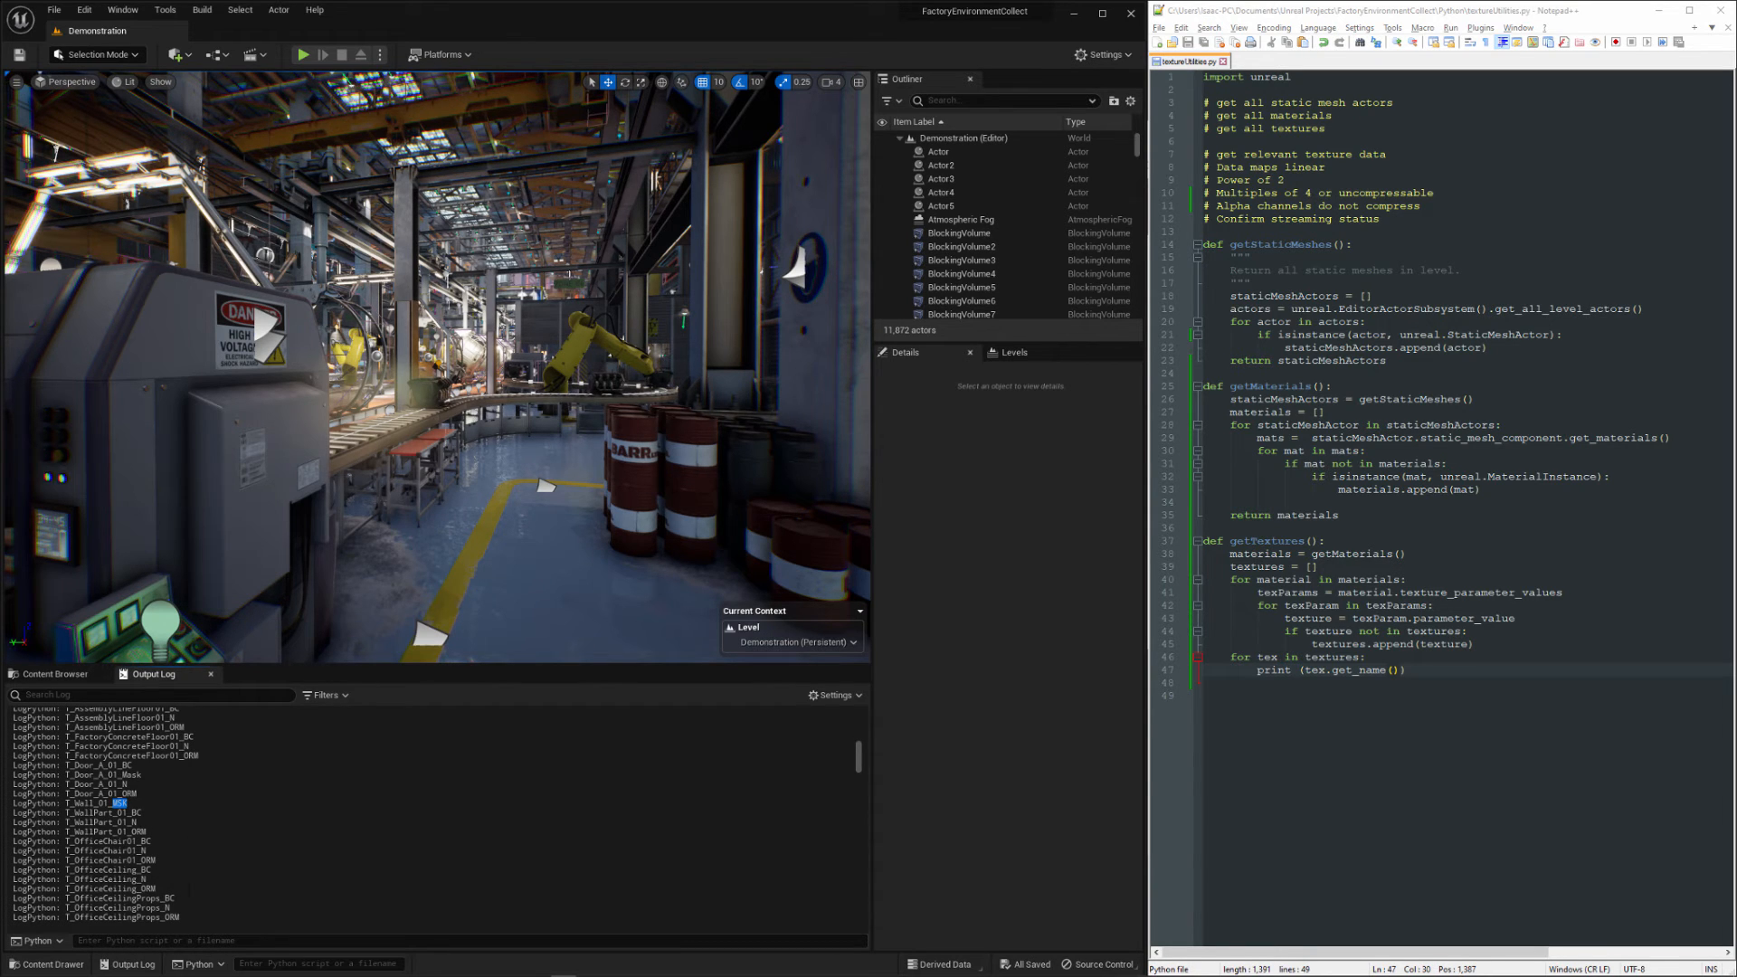
{"action": "scroll", "scroll_direction": "down", "scroll_amount": 3}
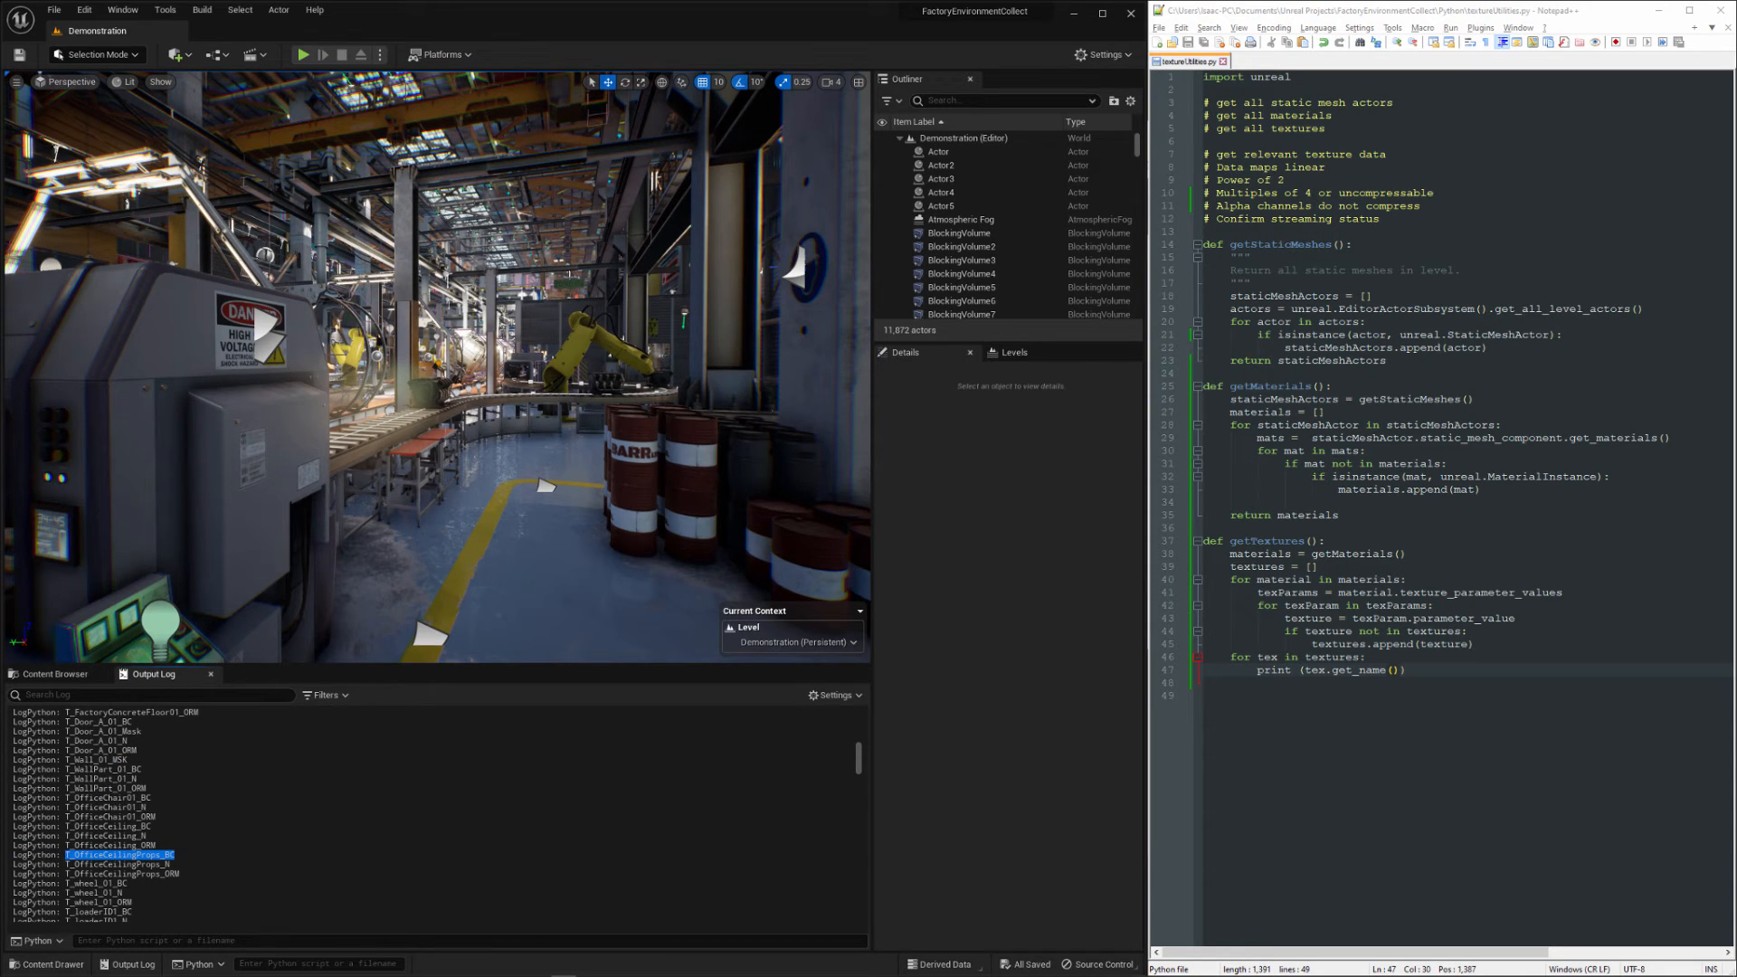
{"action": "mouse_move", "coordinate": [53, 674]}
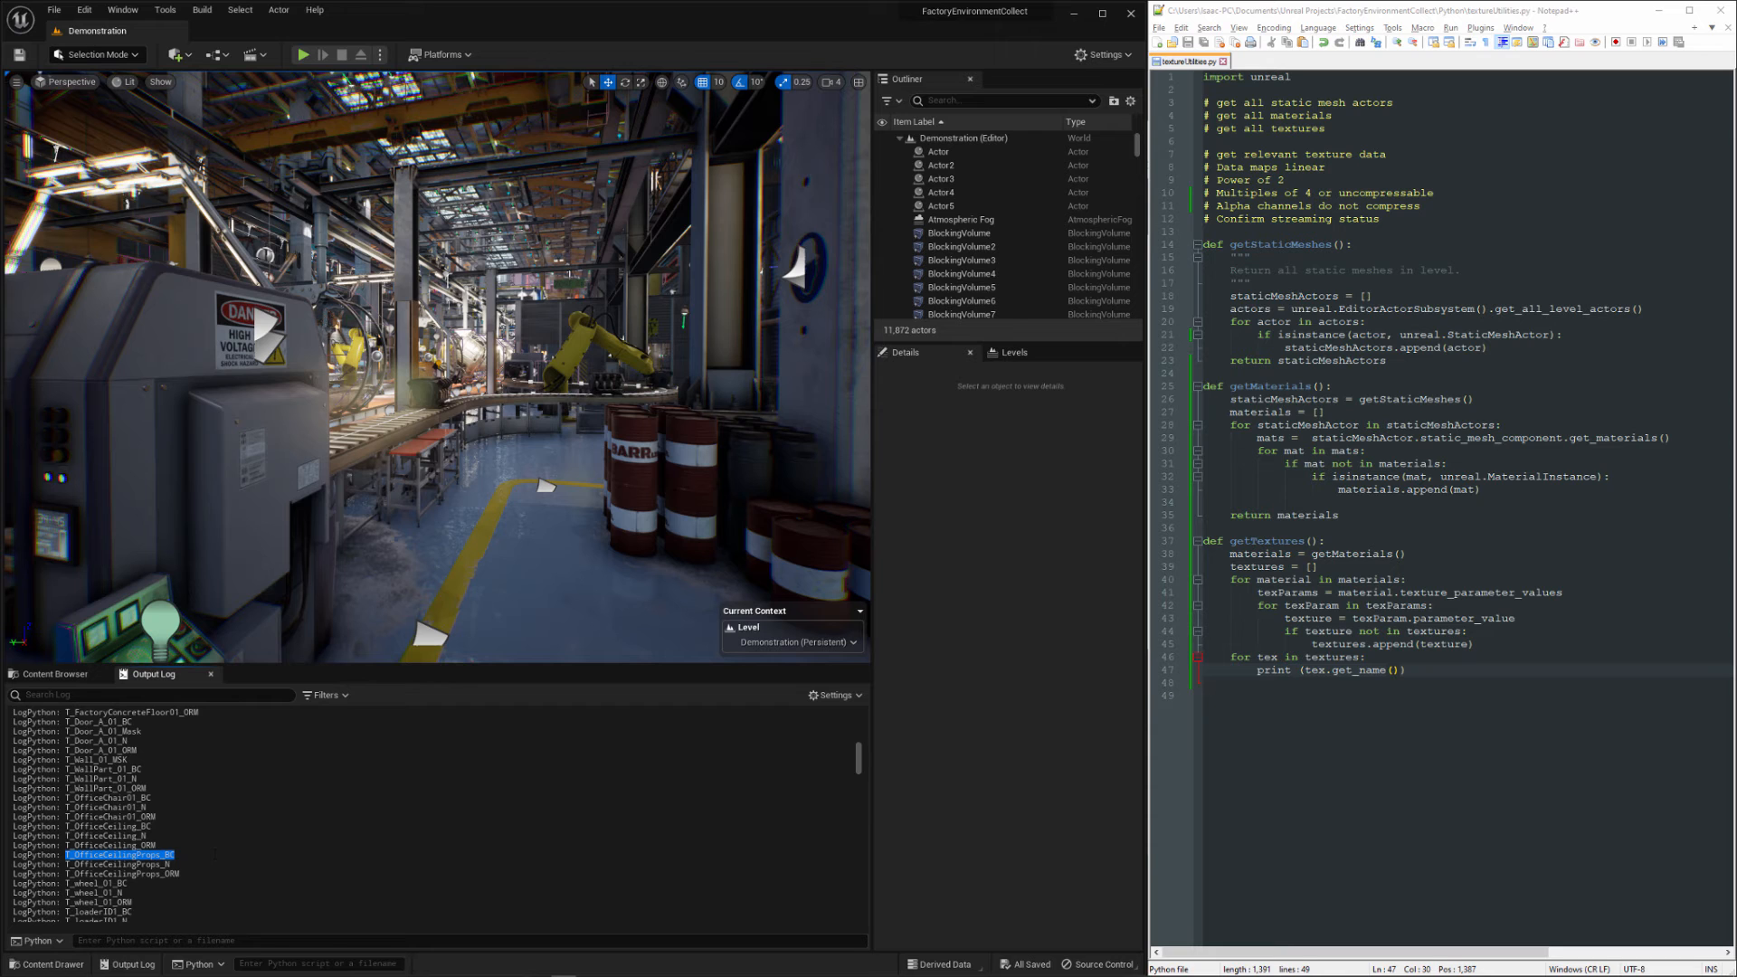
- Search the Content Browser for T_OfficeCeilingProps_BC and open it in the texture editor
{"action": "left_click", "coordinate": [53, 674]}
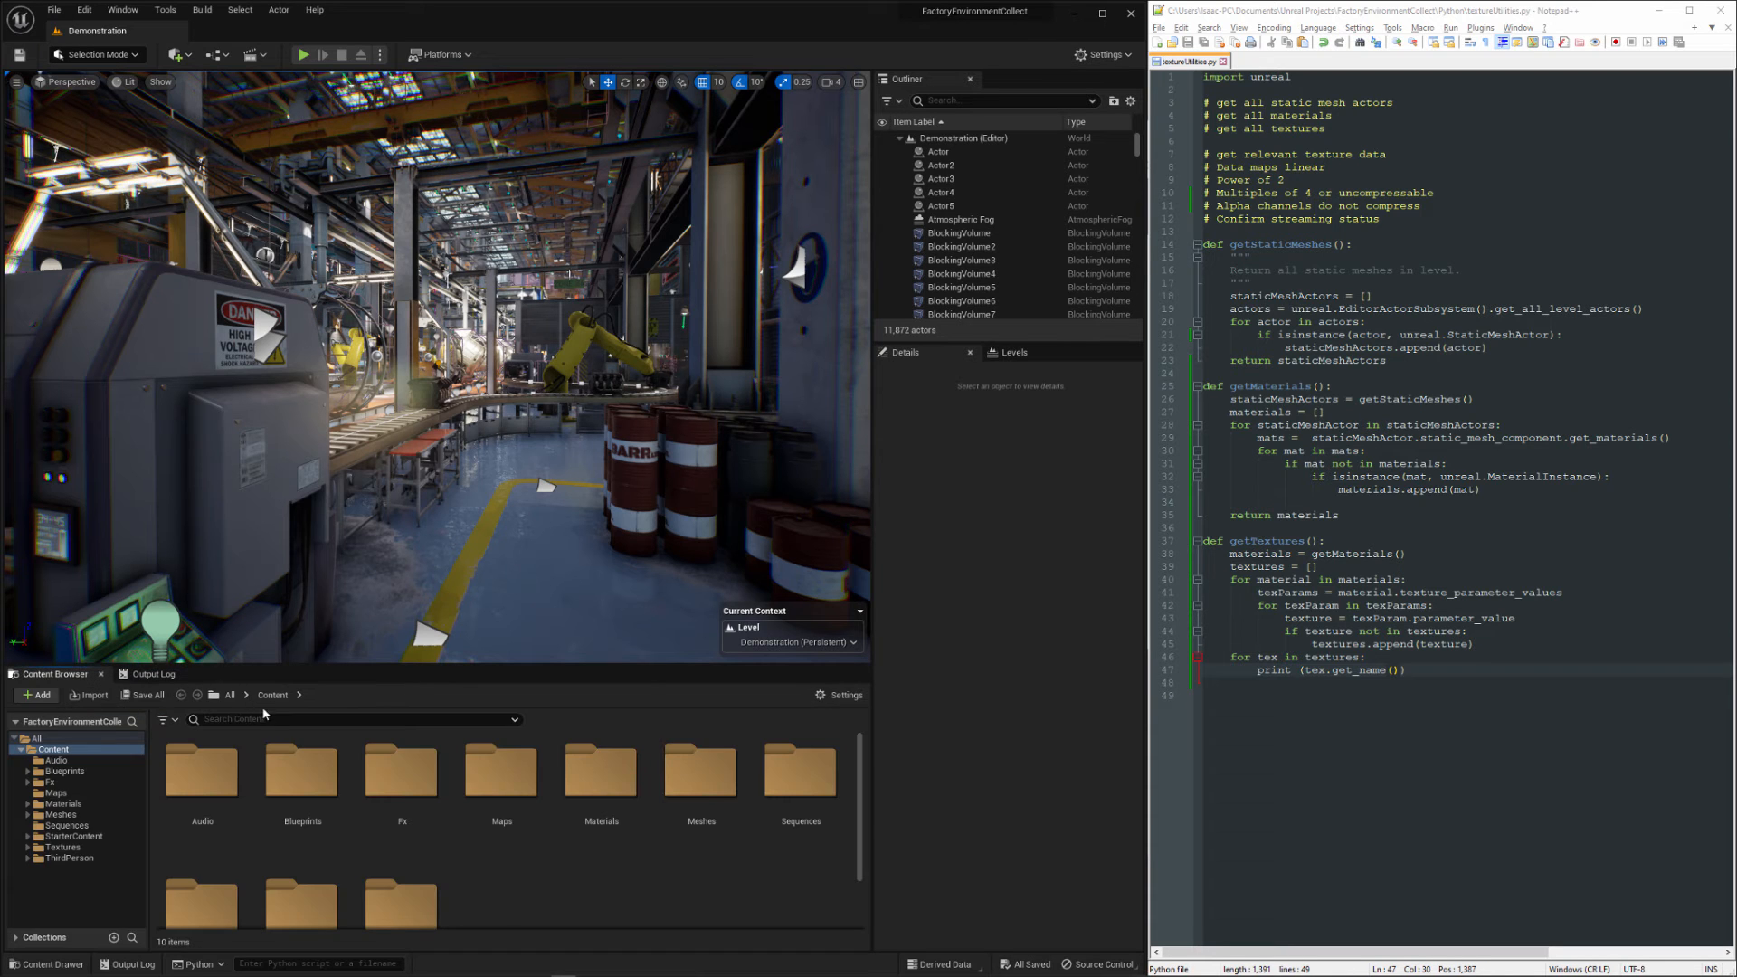
{"action": "left_click", "coordinate": [196, 777]}
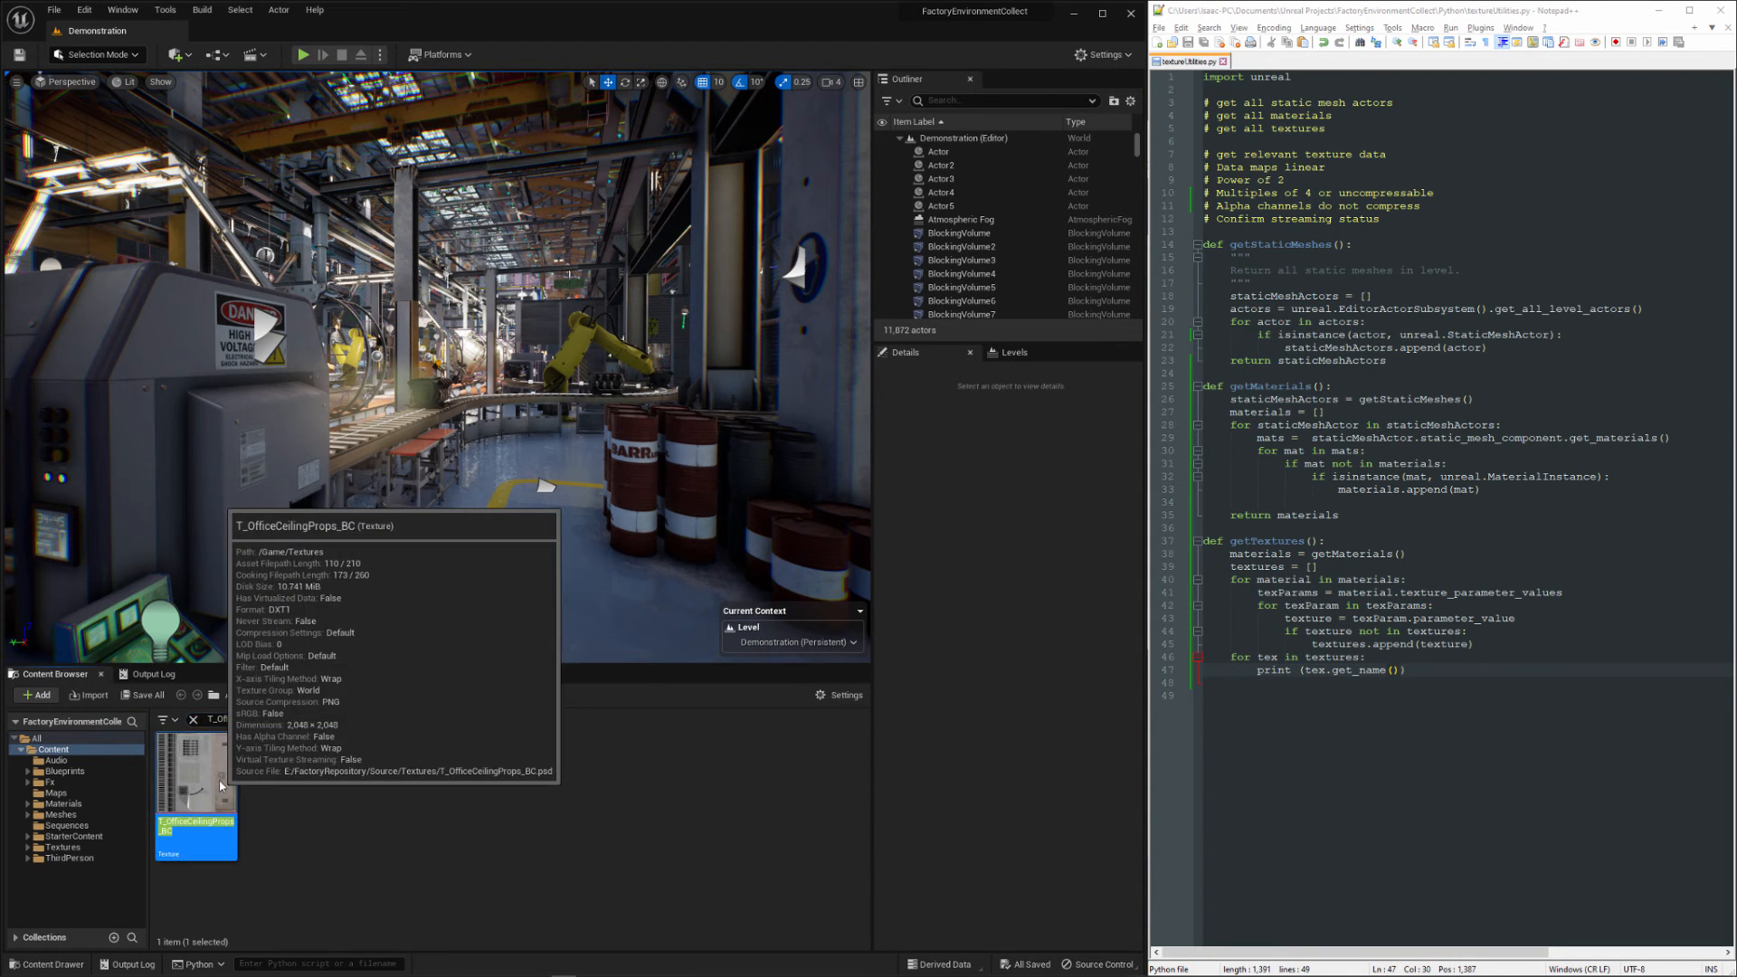
{"action": "double_click", "coordinate": [195, 772]}
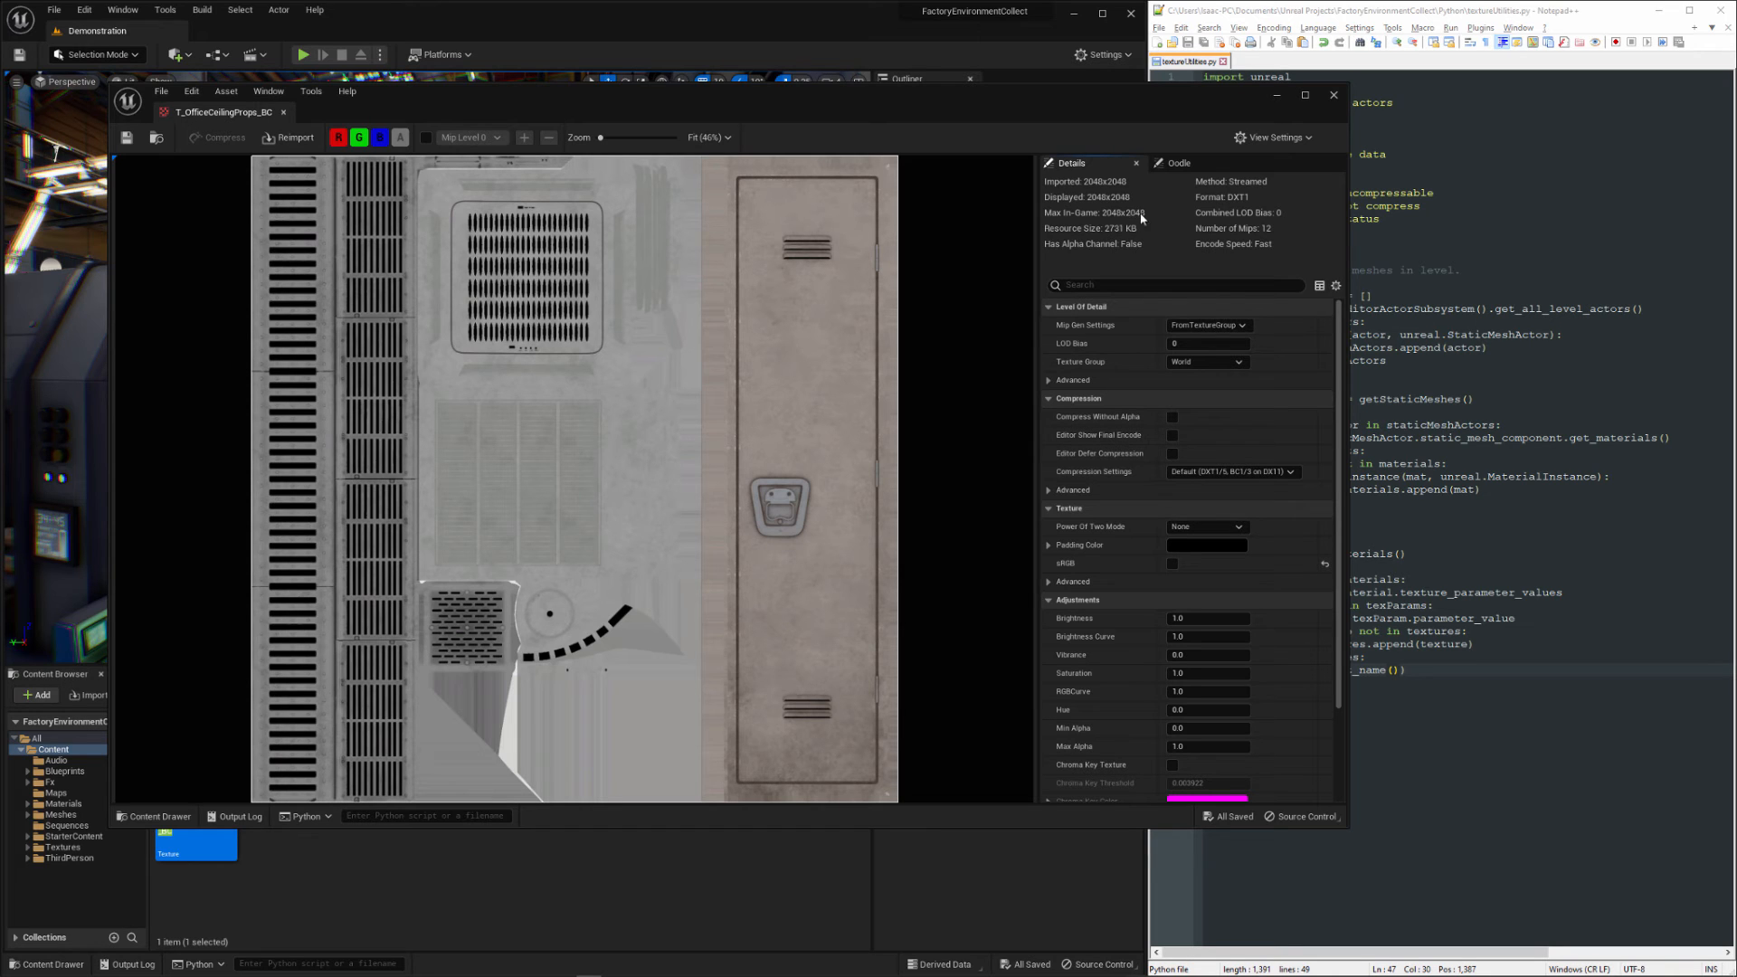
{"action": "mouse_move", "coordinate": [1155, 247]}
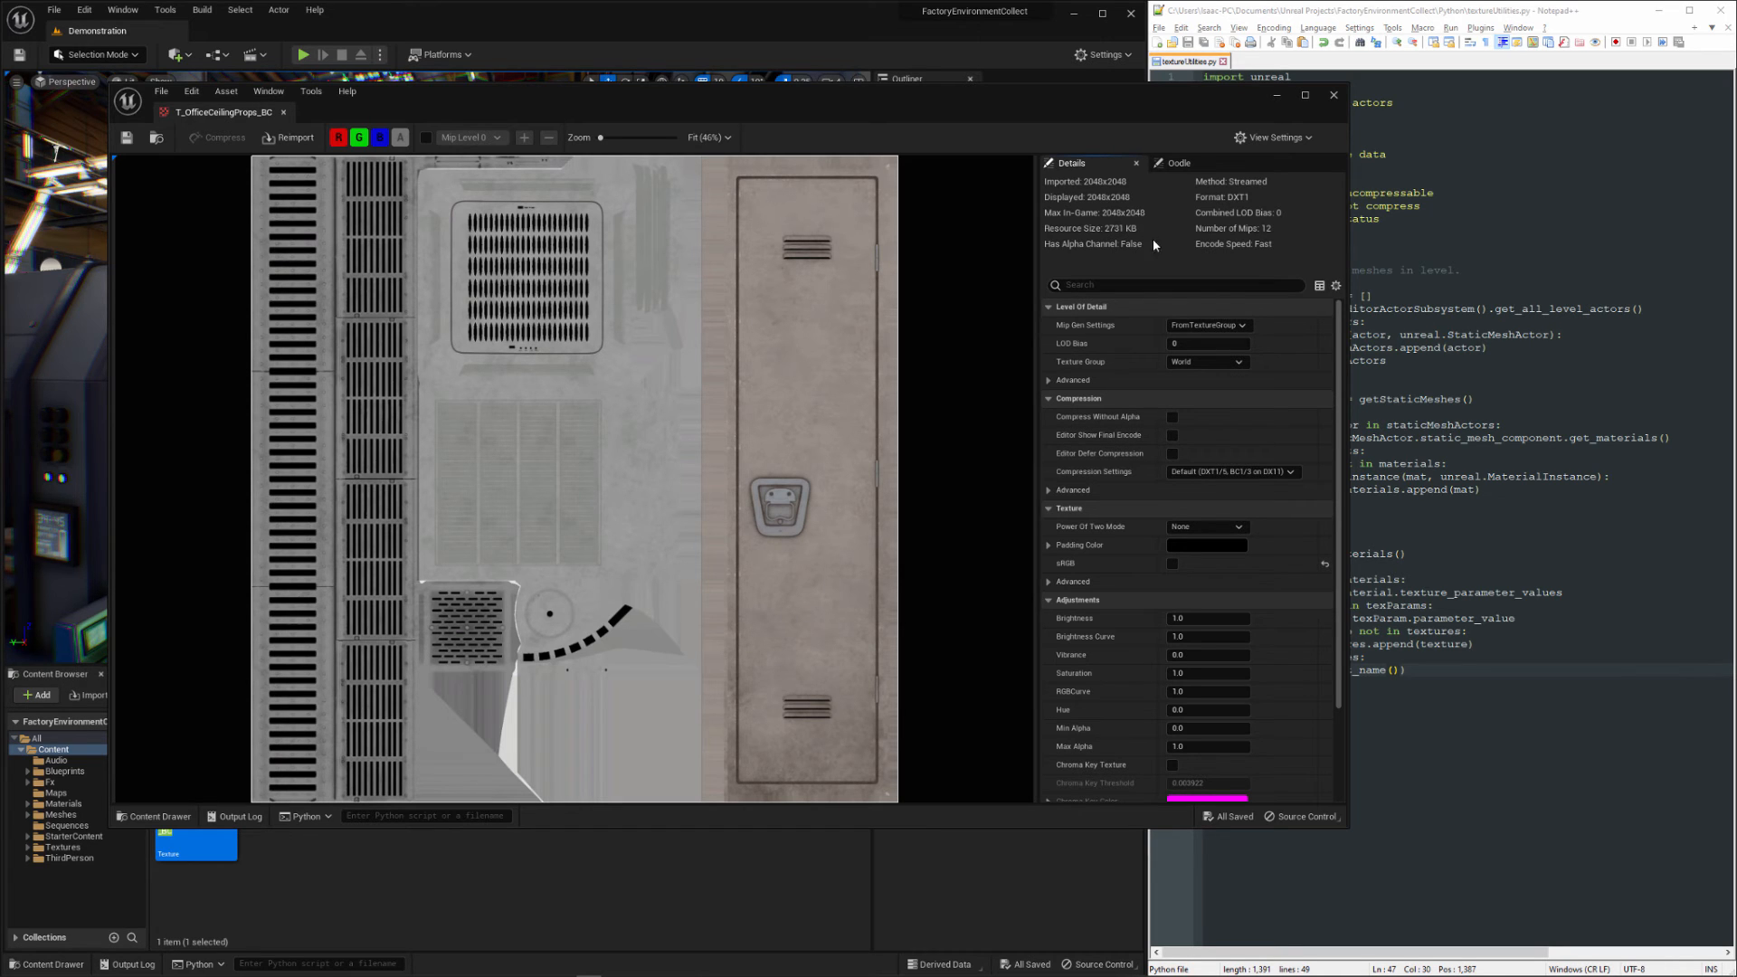
{"action": "mouse_move", "coordinate": [1252, 243]}
{"action": "type", "text": "strea"}
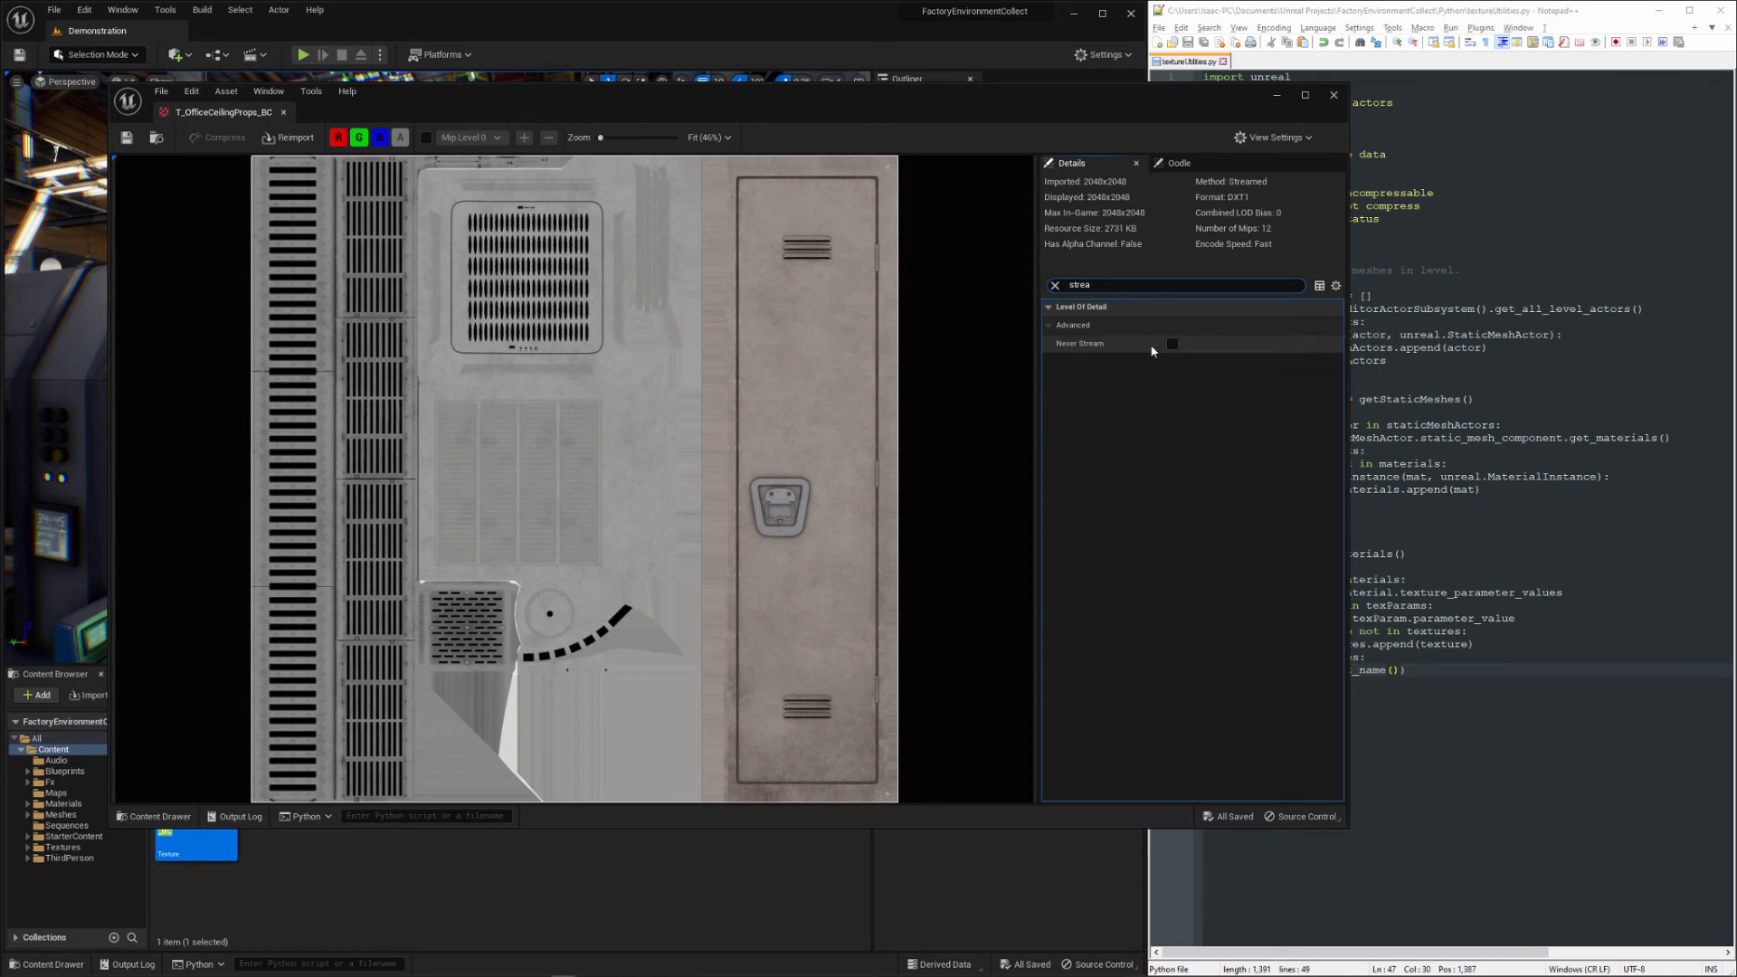
- Filter the texture's Details properties by 'strea' to show its Never Stream setting
{"action": "left_click", "coordinate": [1054, 284]}
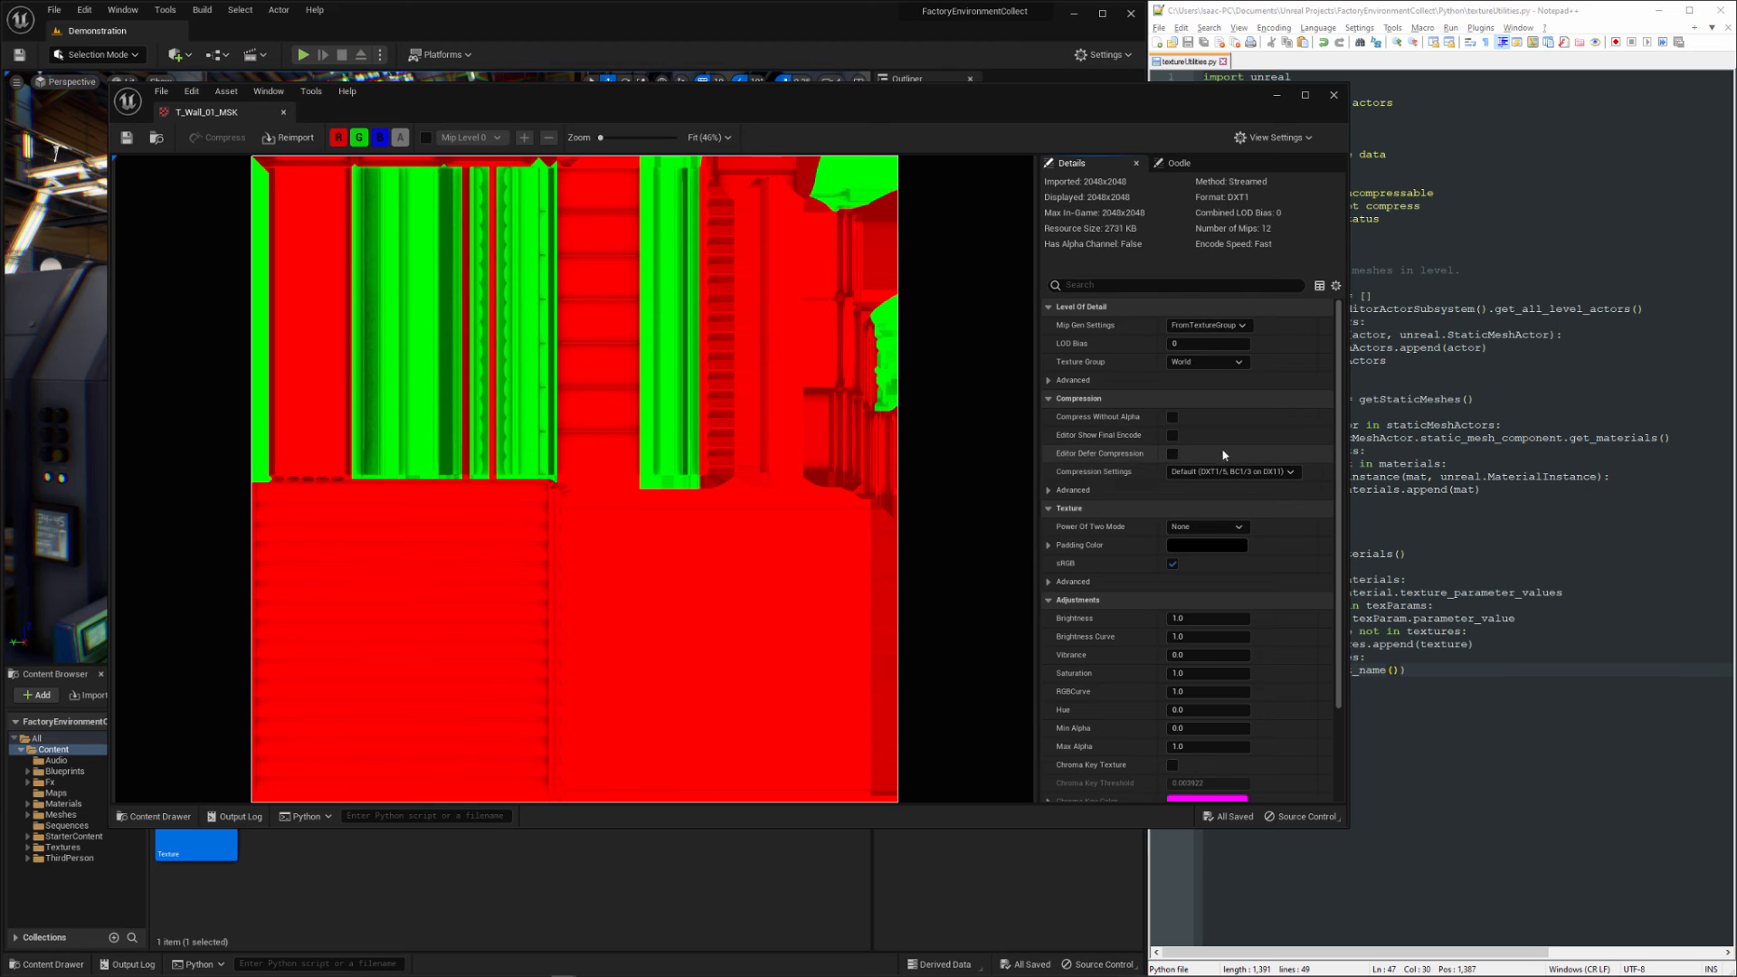
{"action": "left_click", "coordinate": [1230, 470]}
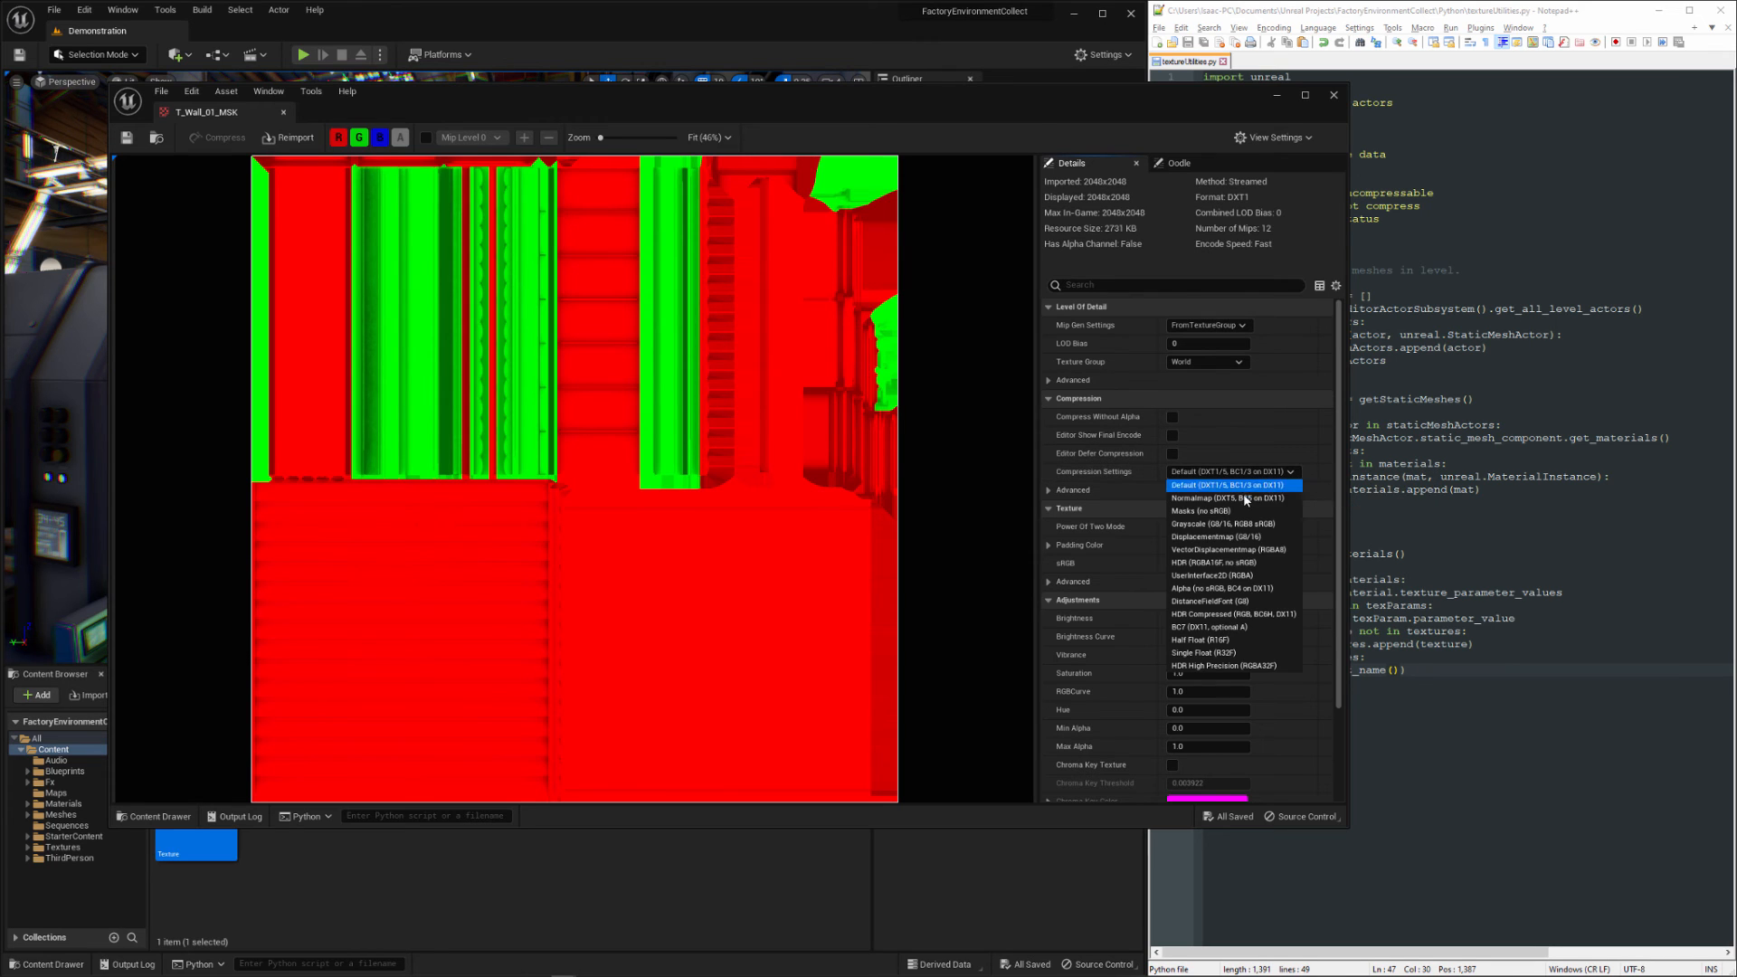
{"action": "mouse_move", "coordinate": [1213, 511]}
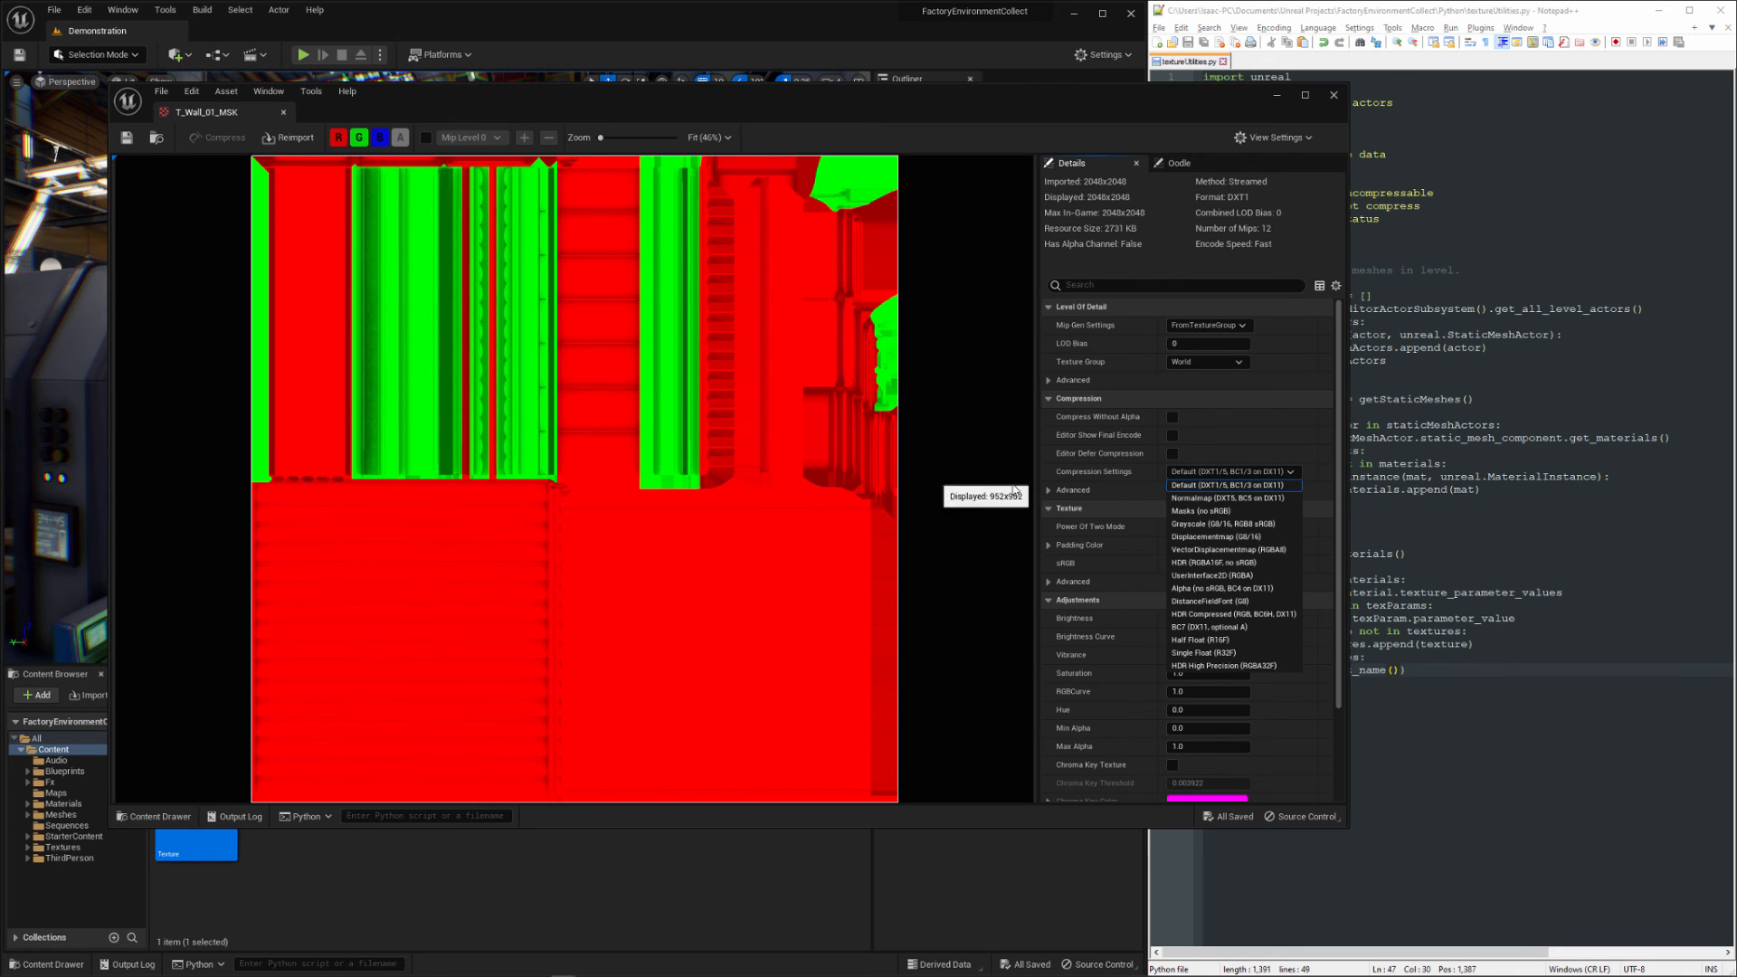
{"action": "left_click", "coordinate": [1227, 485]}
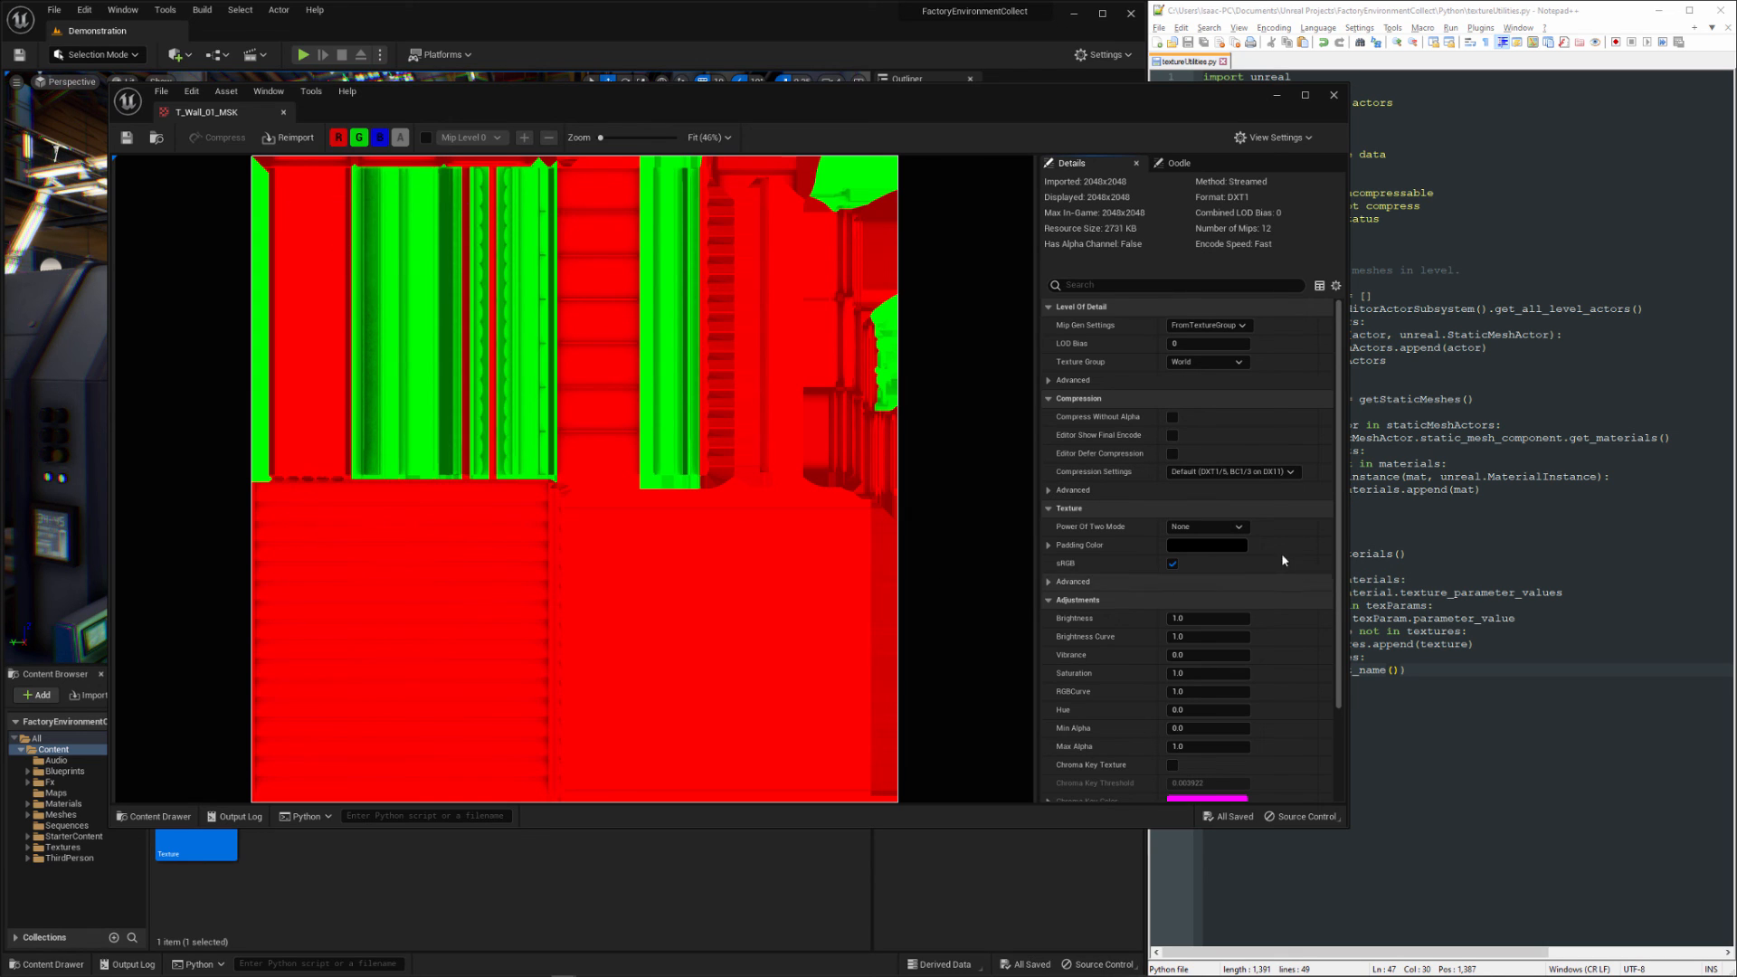
{"action": "mouse_move", "coordinate": [515, 195]}
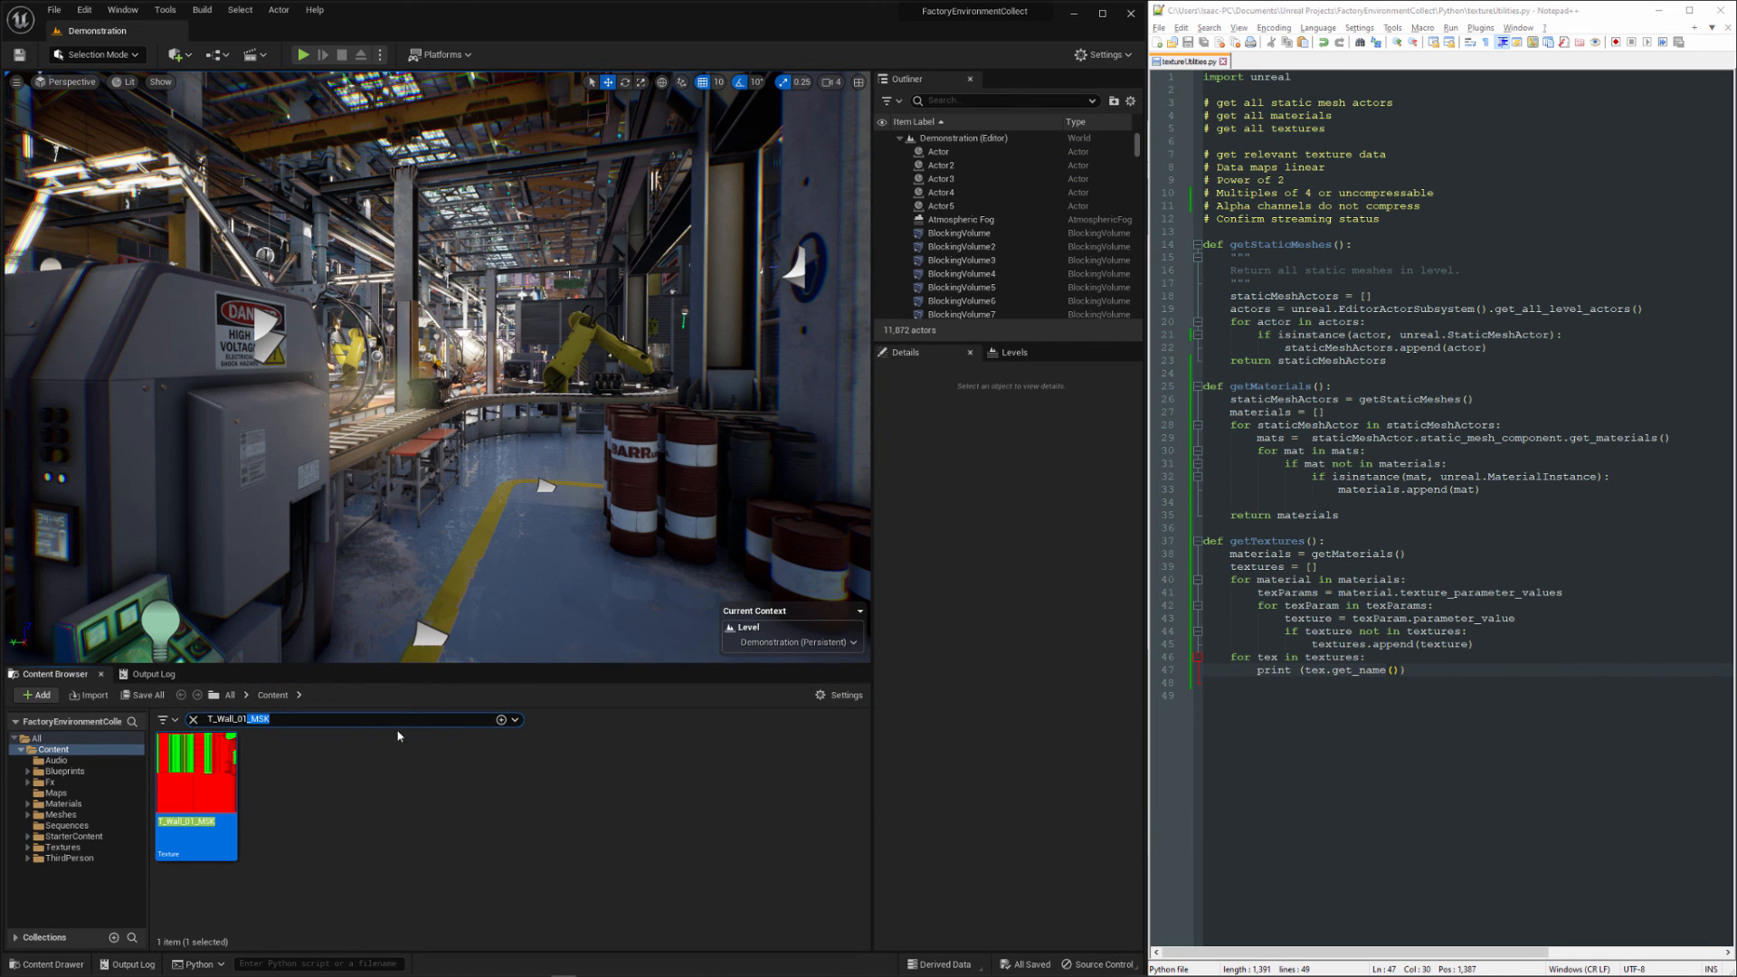
- Filter the Output Log for _MSK mask textures and open T_PlasticBoxes_MSK from the Content Browser
{"action": "left_click", "coordinate": [152, 673]}
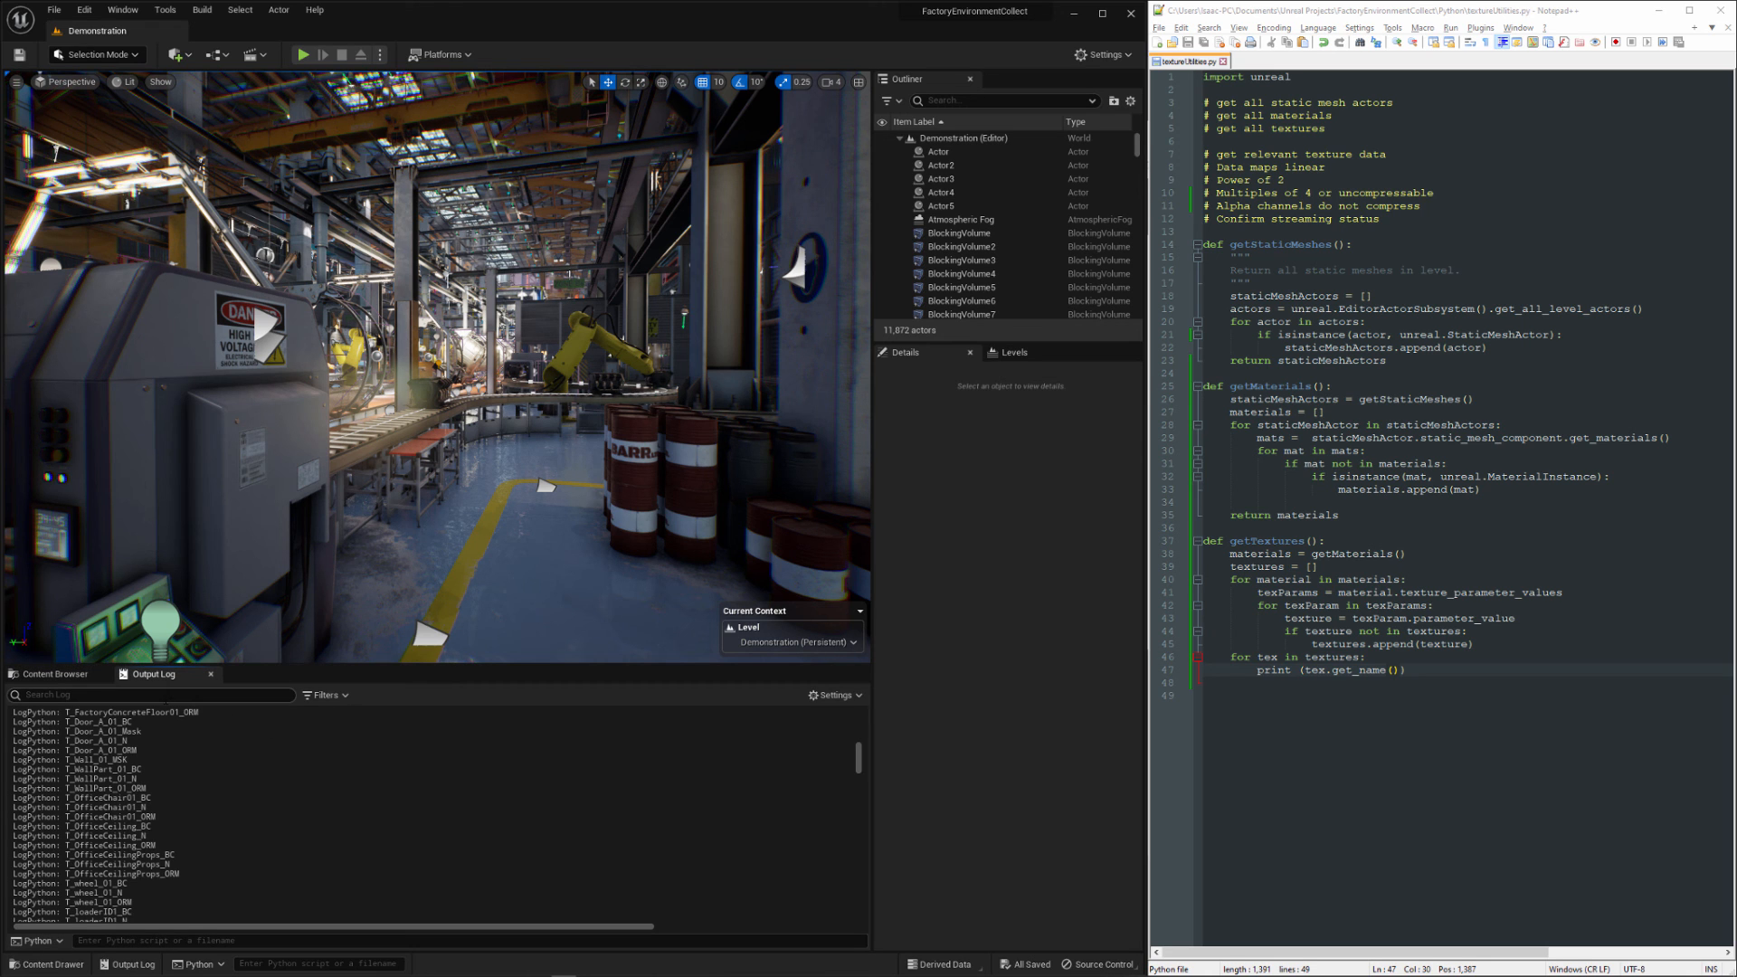
{"action": "type", "text": "_MSK"}
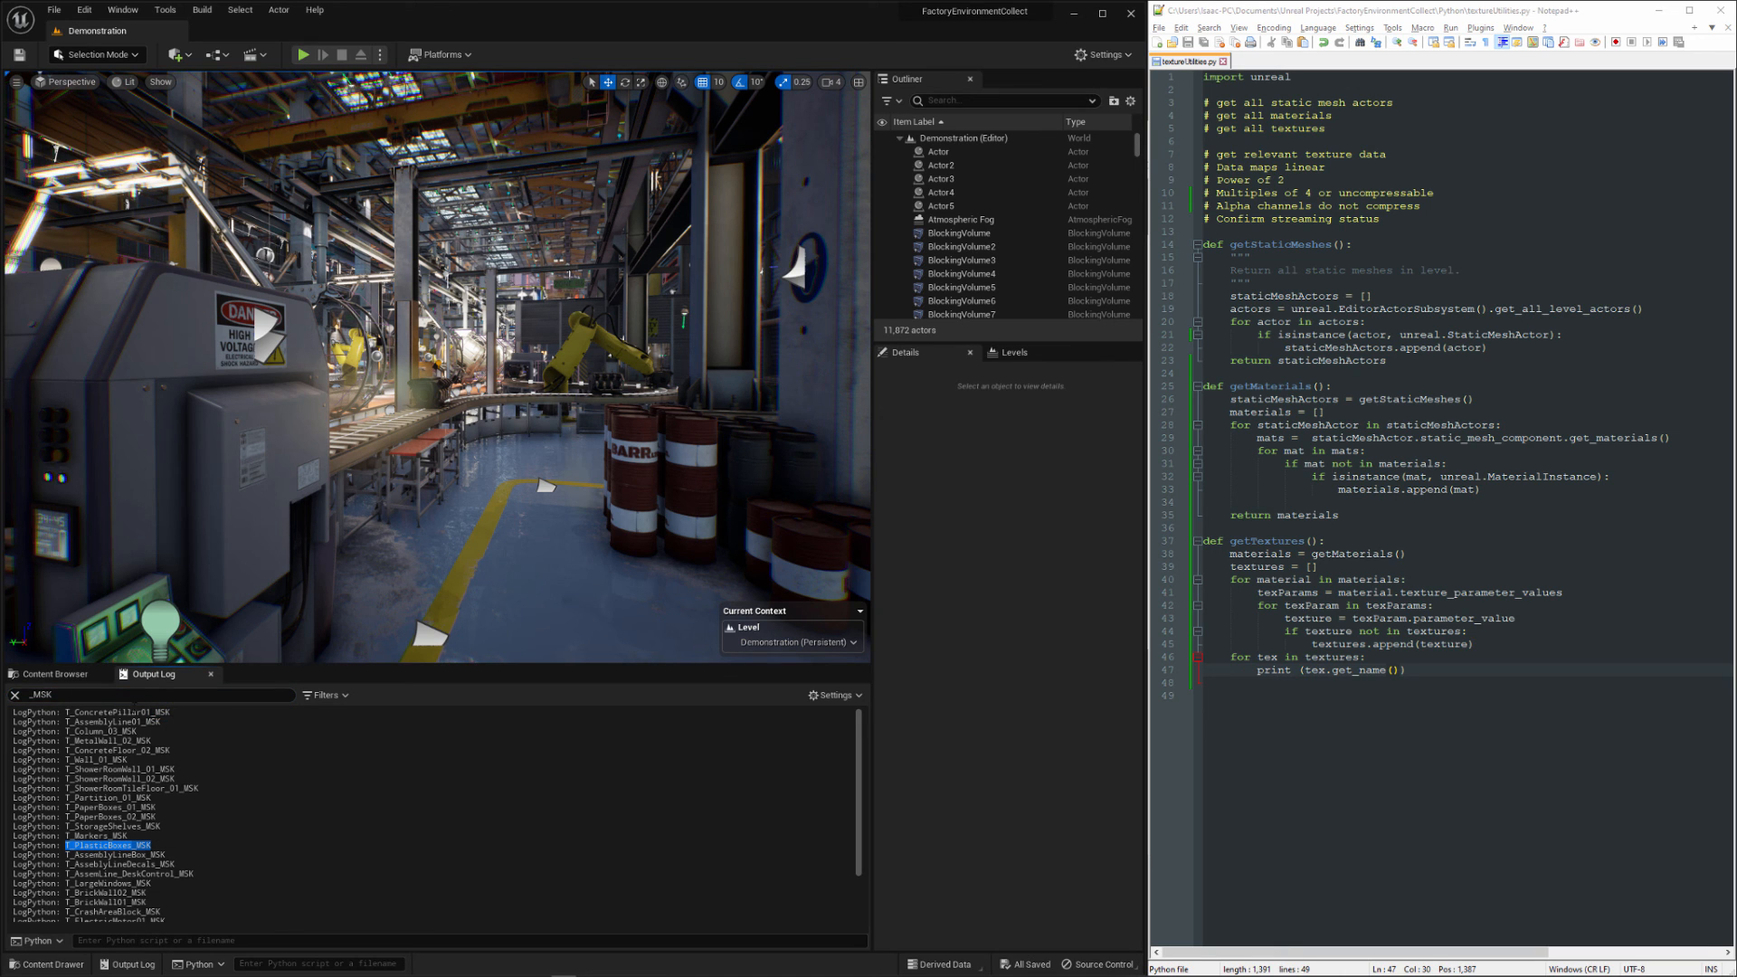
{"action": "left_click", "coordinate": [54, 673]}
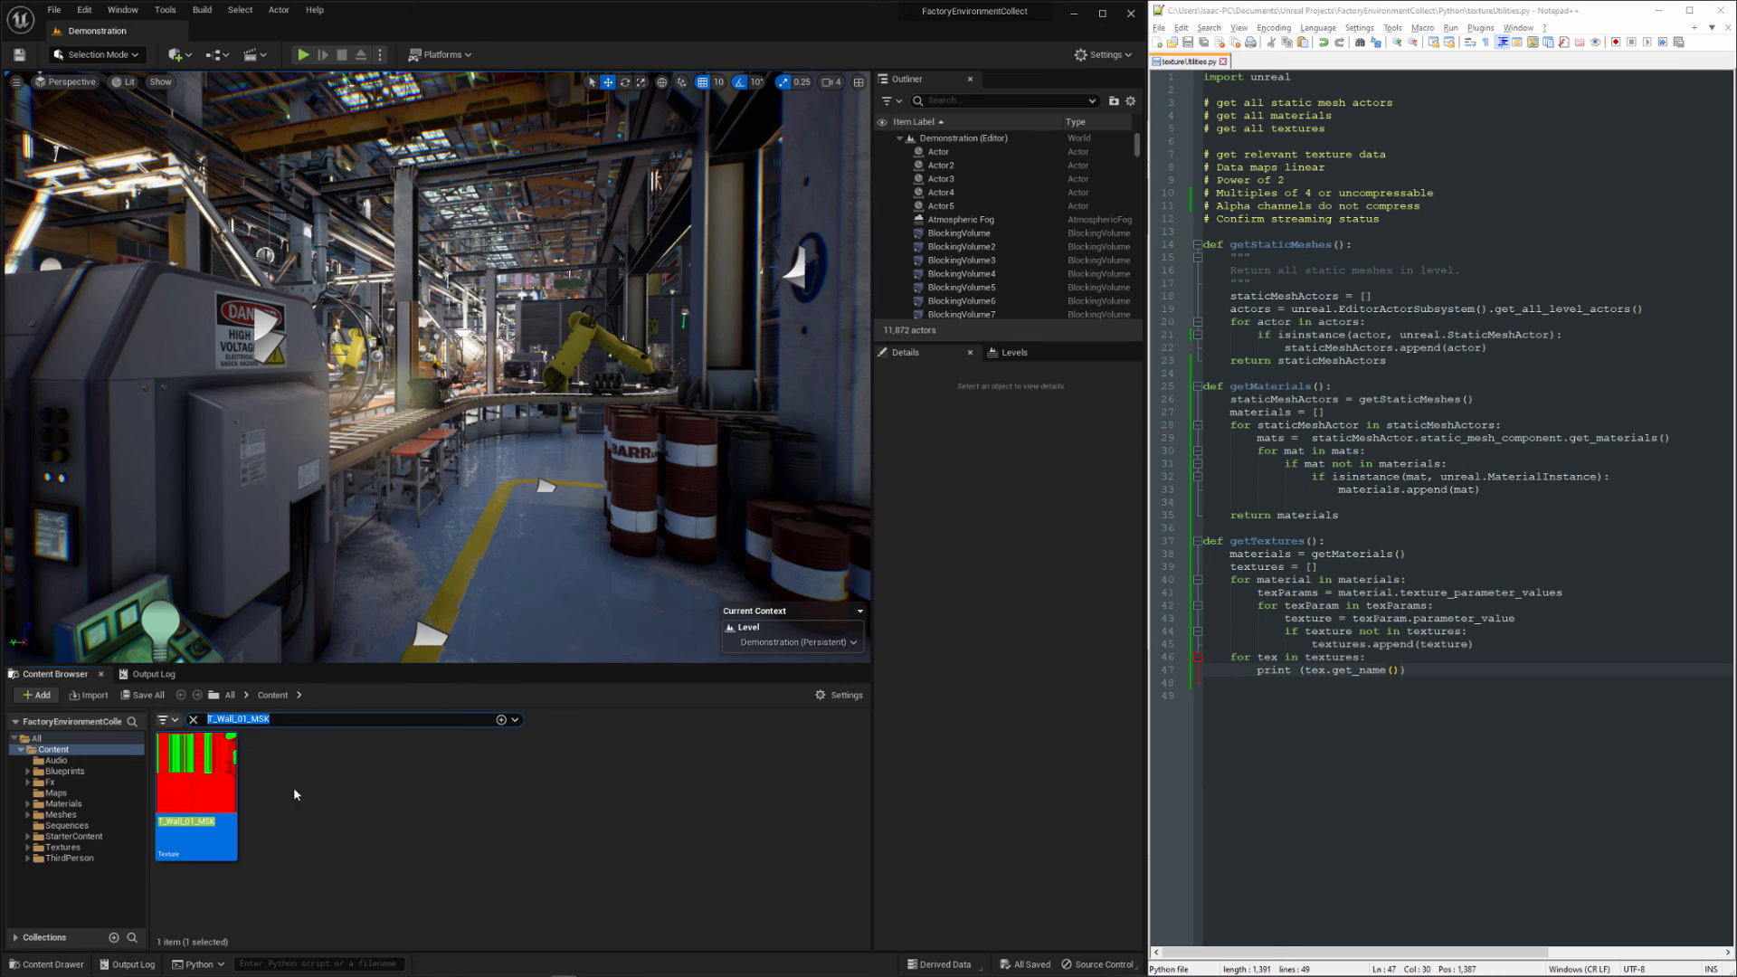
{"action": "double_click", "coordinate": [195, 773]}
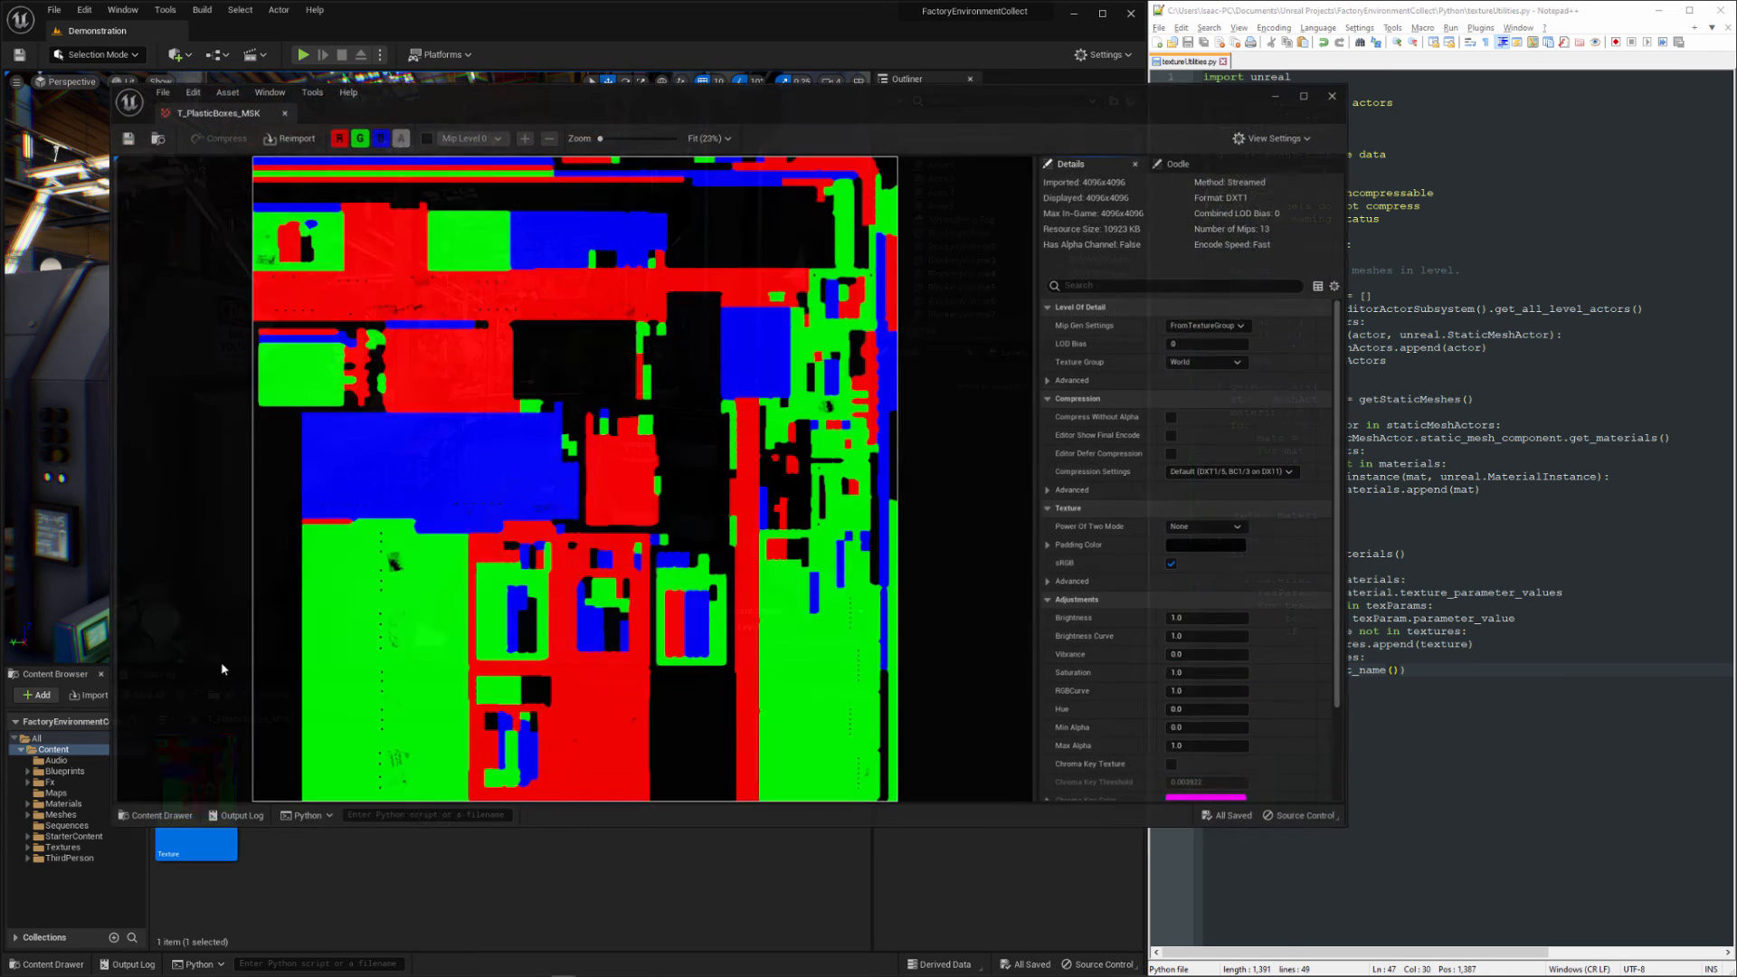